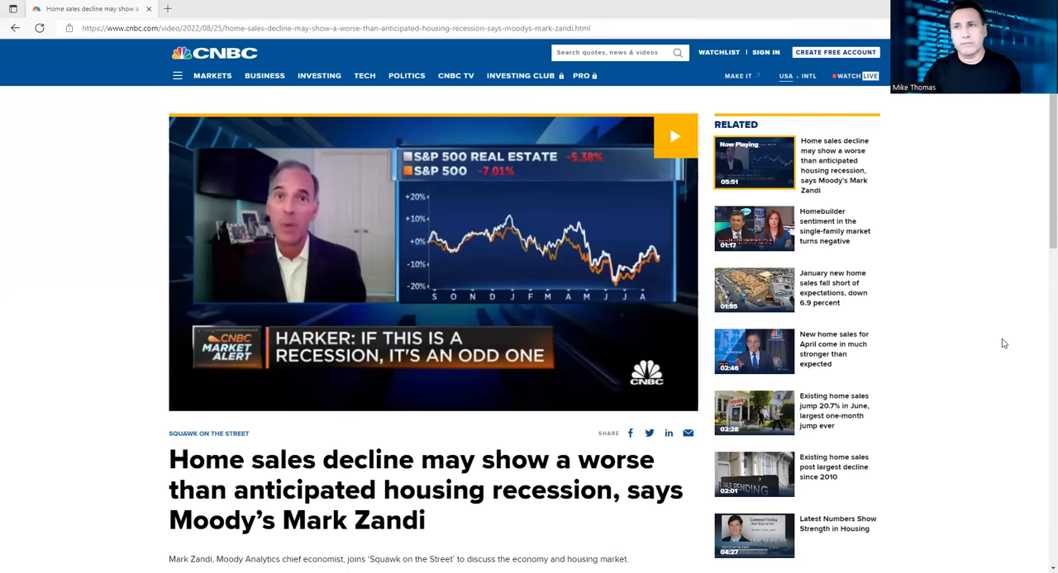
mouse_move(300, 113)
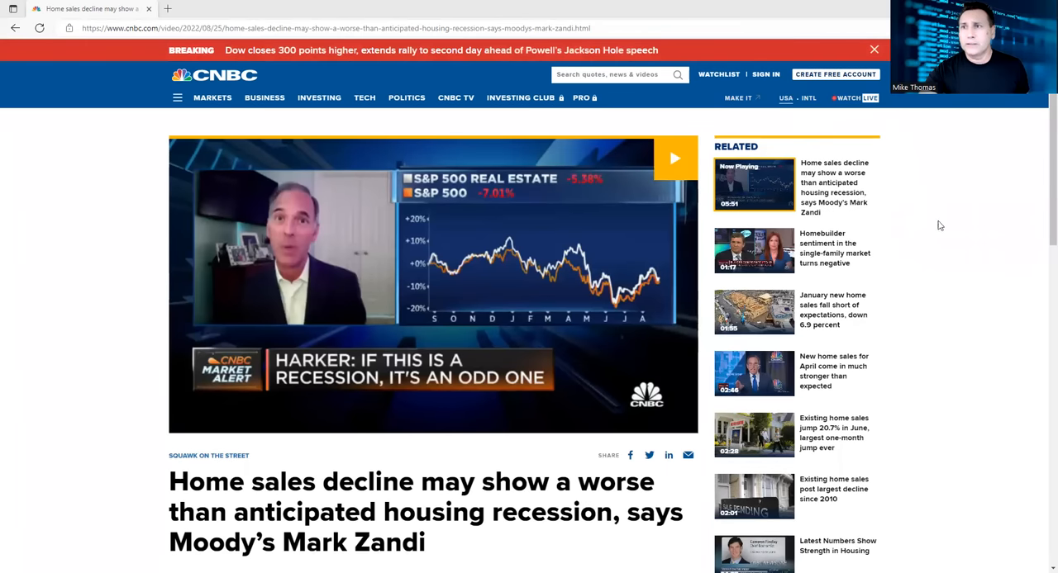
mouse_move(886, 221)
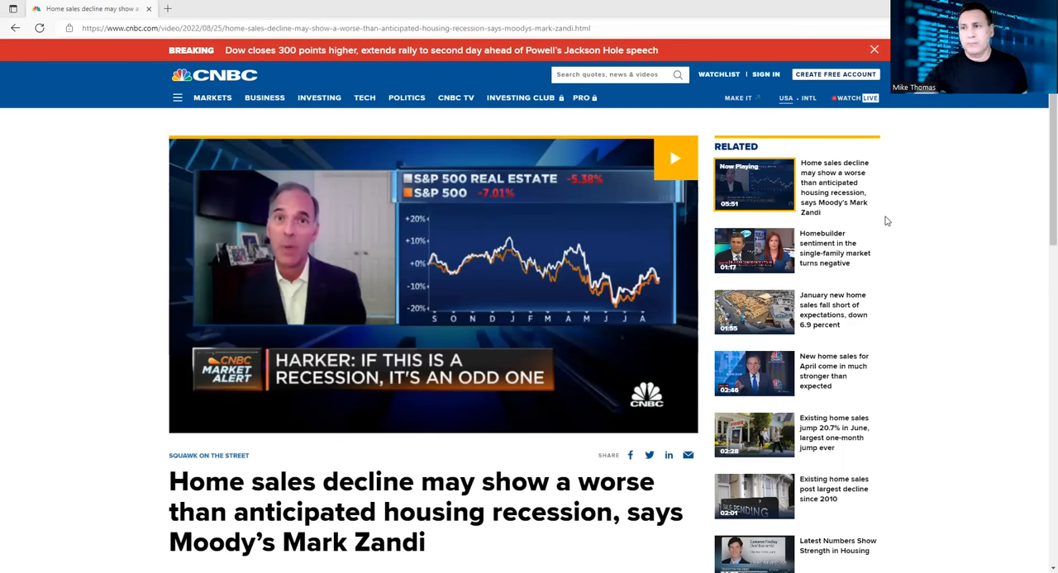
mouse_move(833, 310)
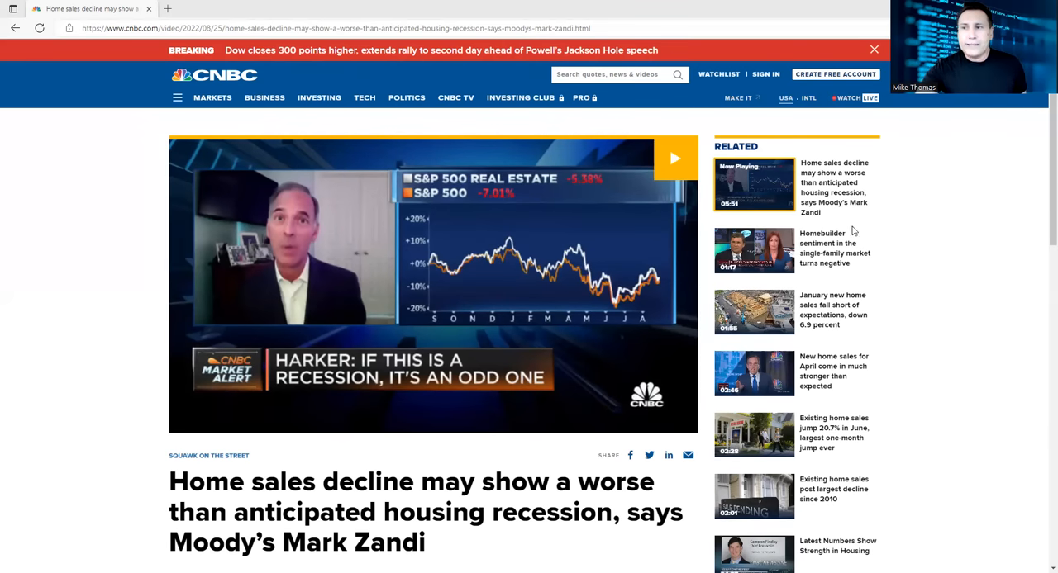
mouse_move(833, 370)
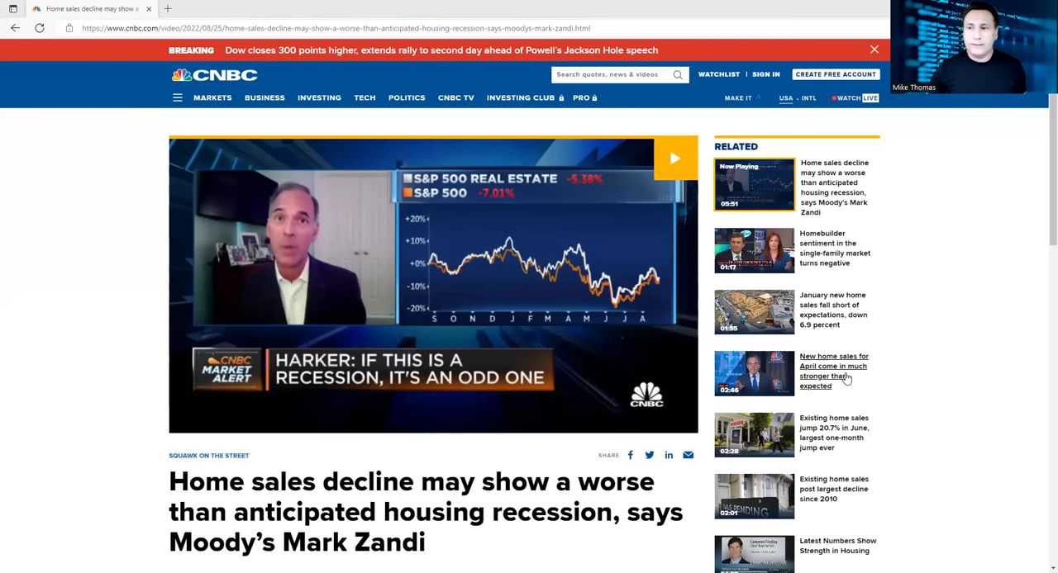
mouse_move(833, 436)
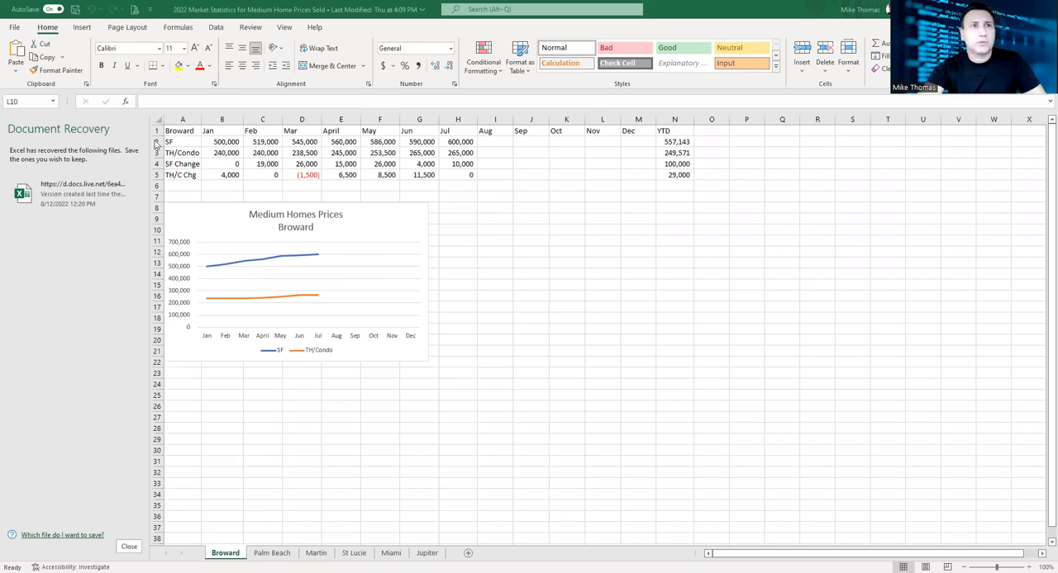
mouse_move(521, 147)
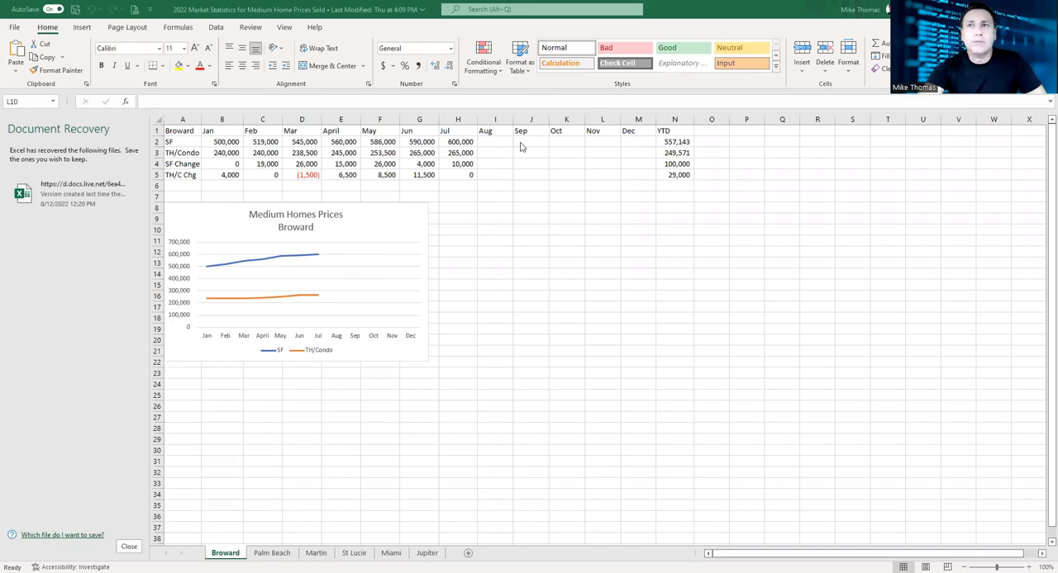
mouse_move(420, 157)
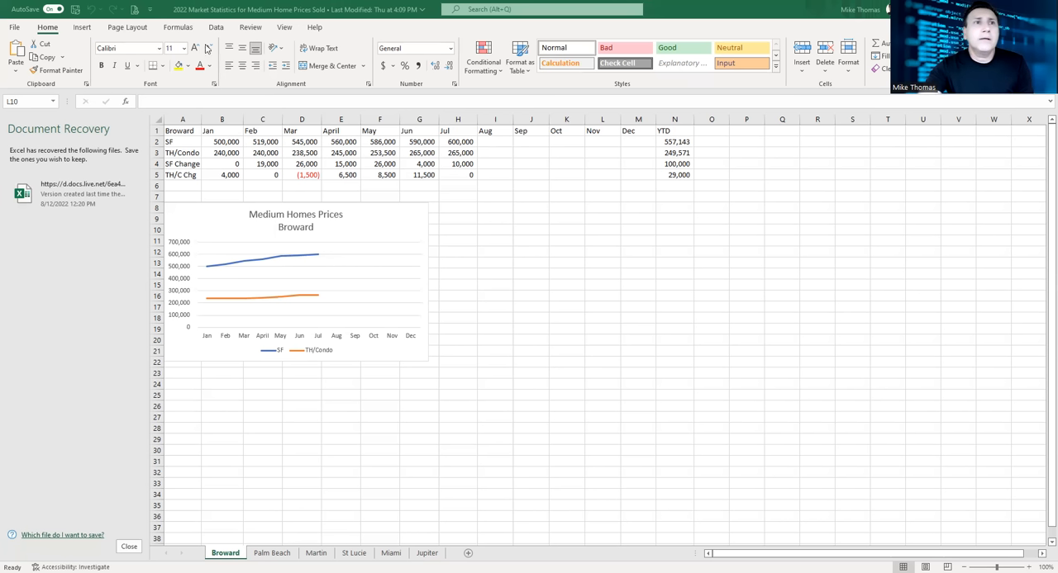
mouse_move(172, 152)
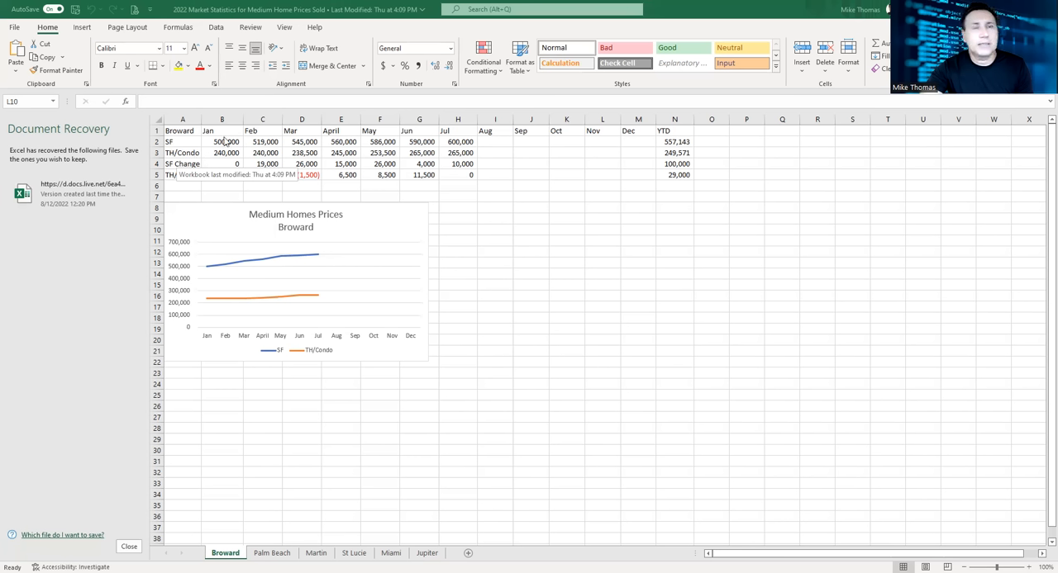
mouse_move(424, 152)
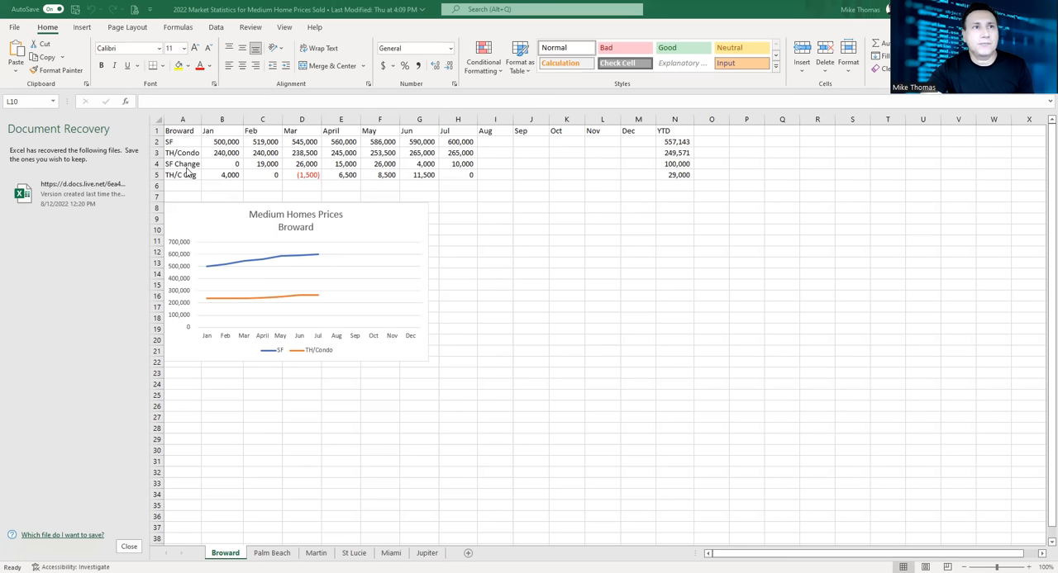
mouse_move(230, 207)
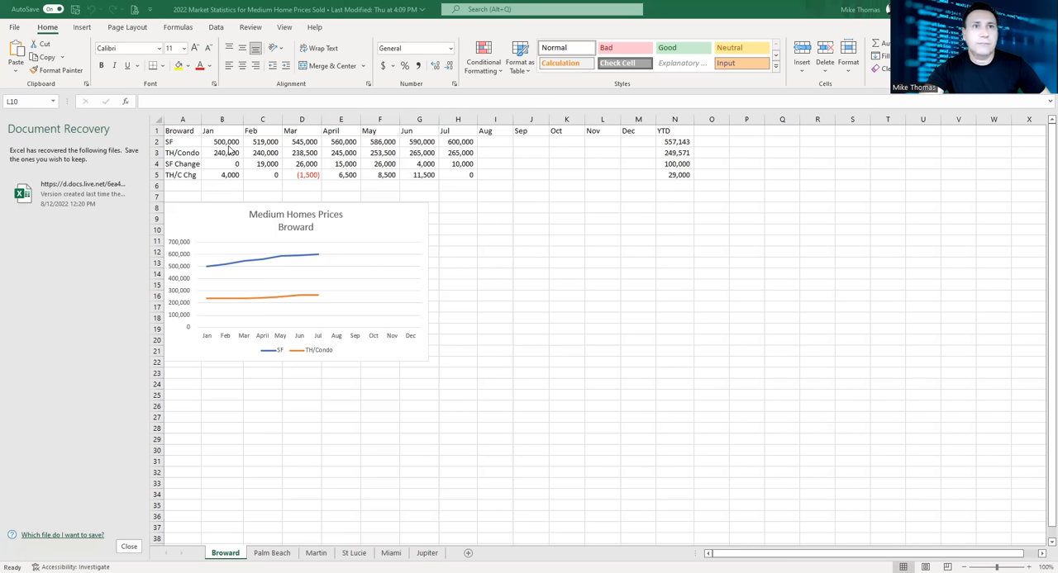
mouse_move(298, 149)
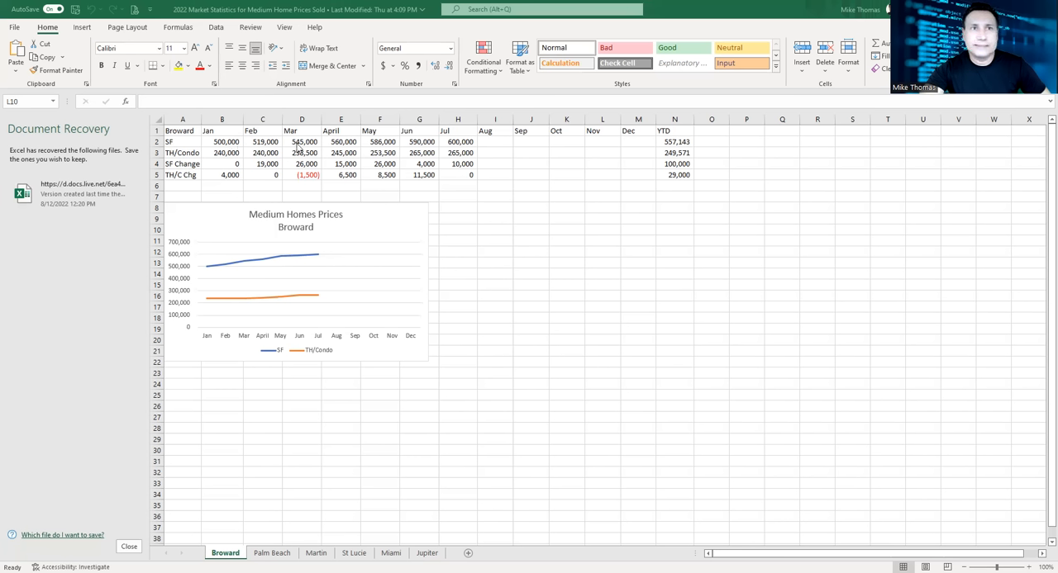
mouse_move(341, 147)
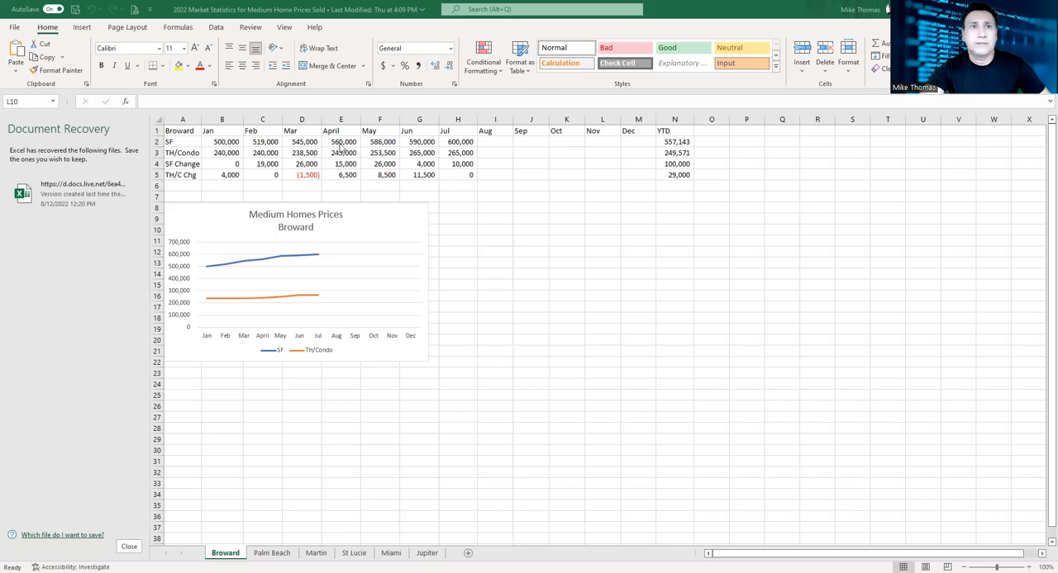
mouse_move(421, 152)
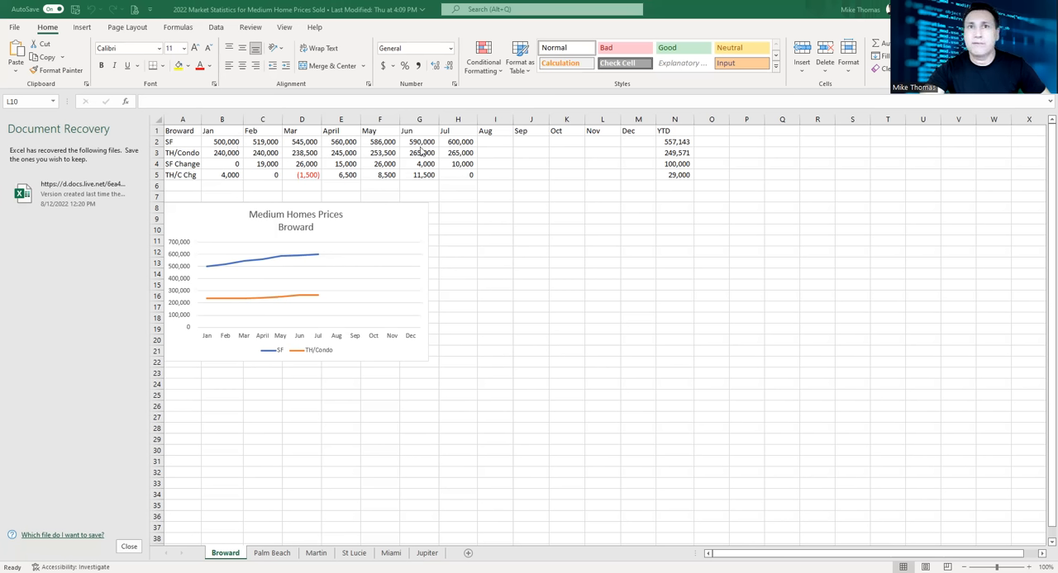
mouse_move(457, 150)
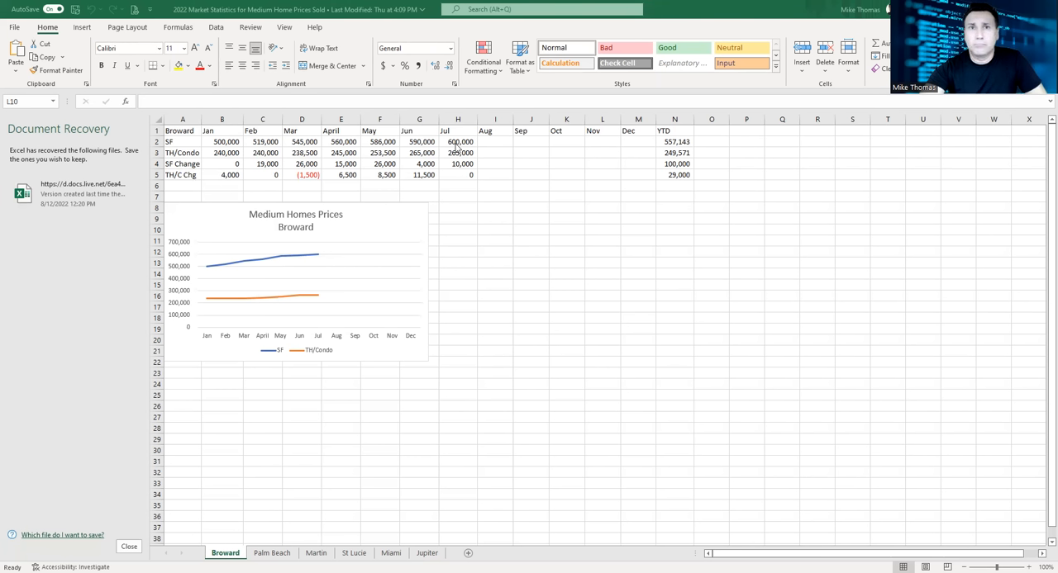
mouse_move(225, 145)
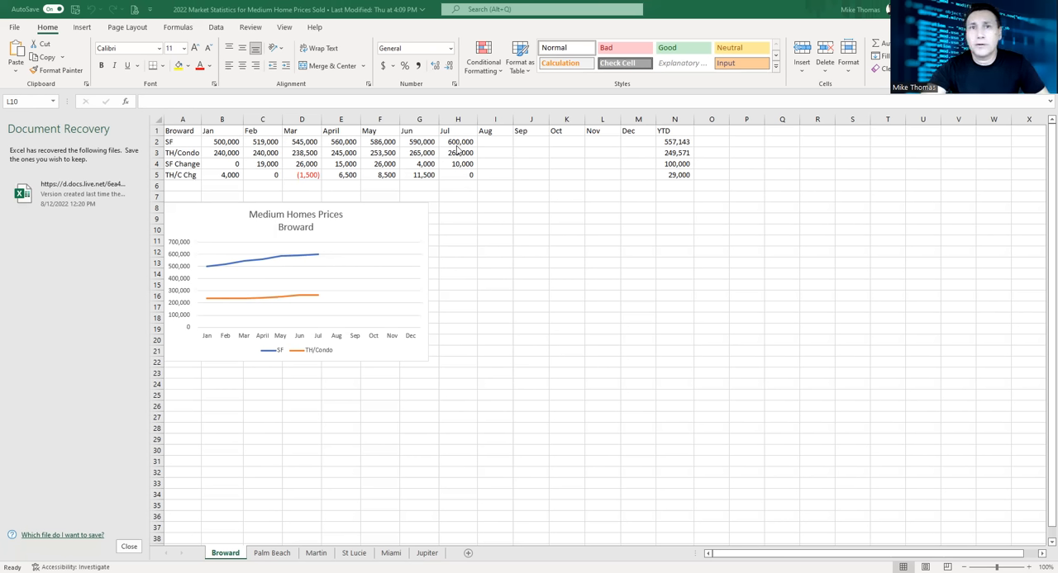
mouse_move(489, 146)
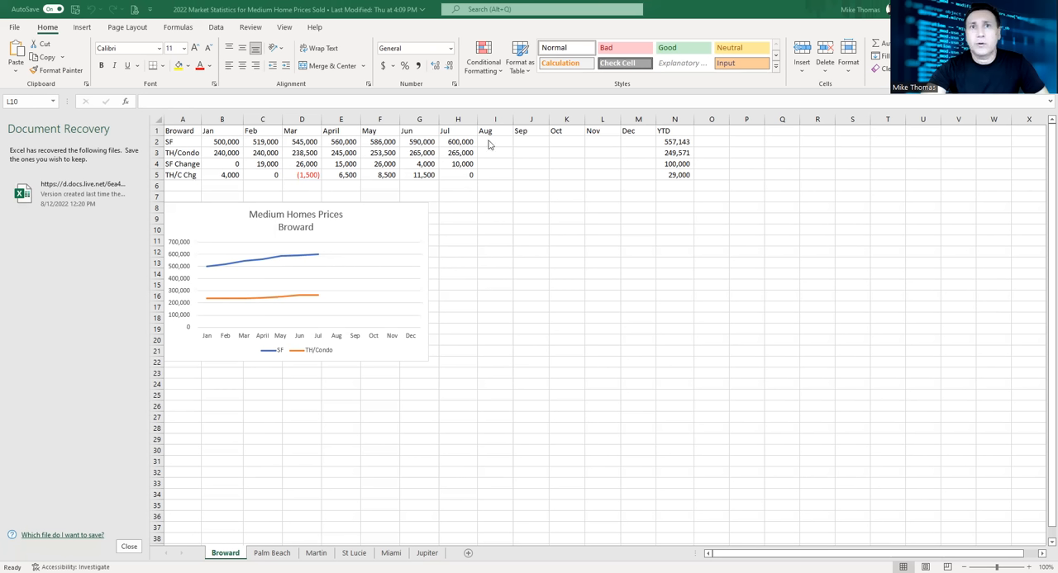
mouse_move(245, 158)
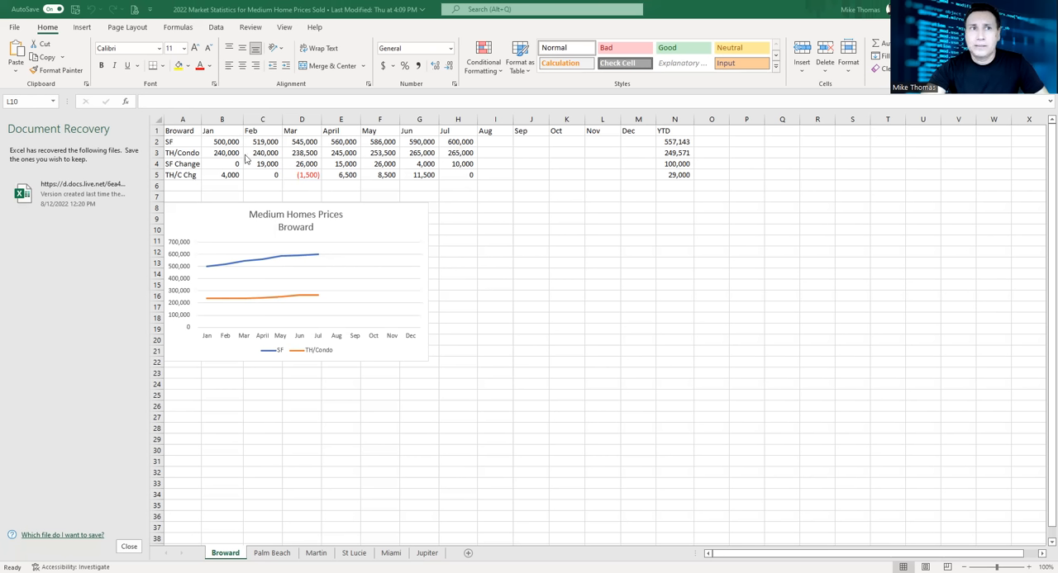
mouse_move(221, 159)
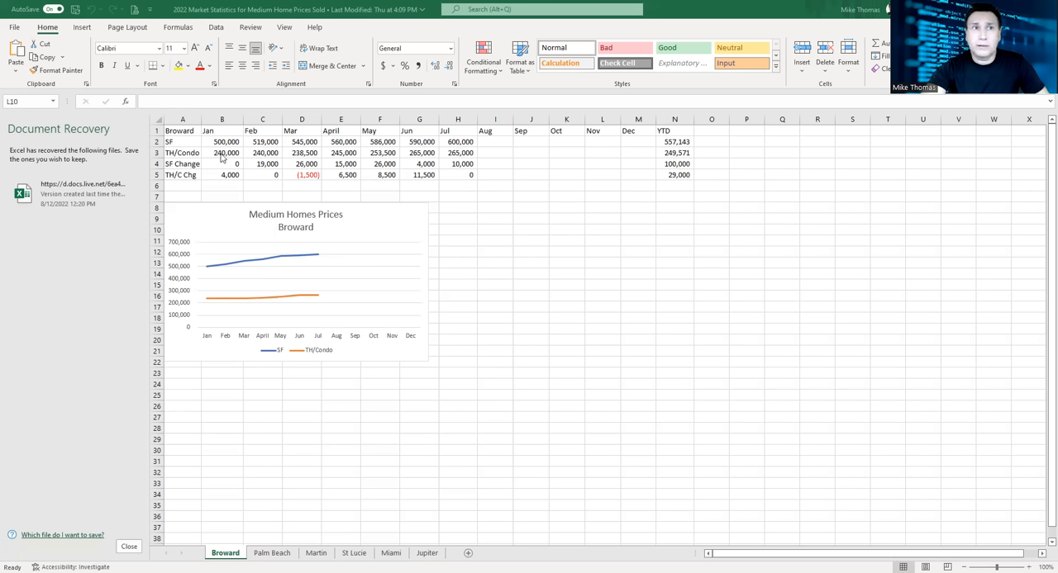
mouse_move(223, 162)
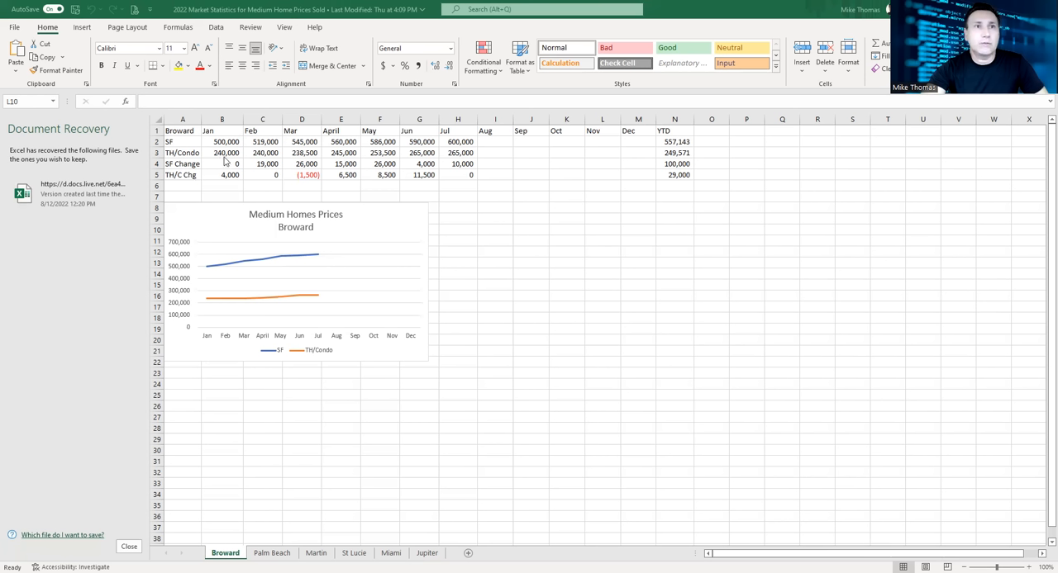
mouse_move(261, 159)
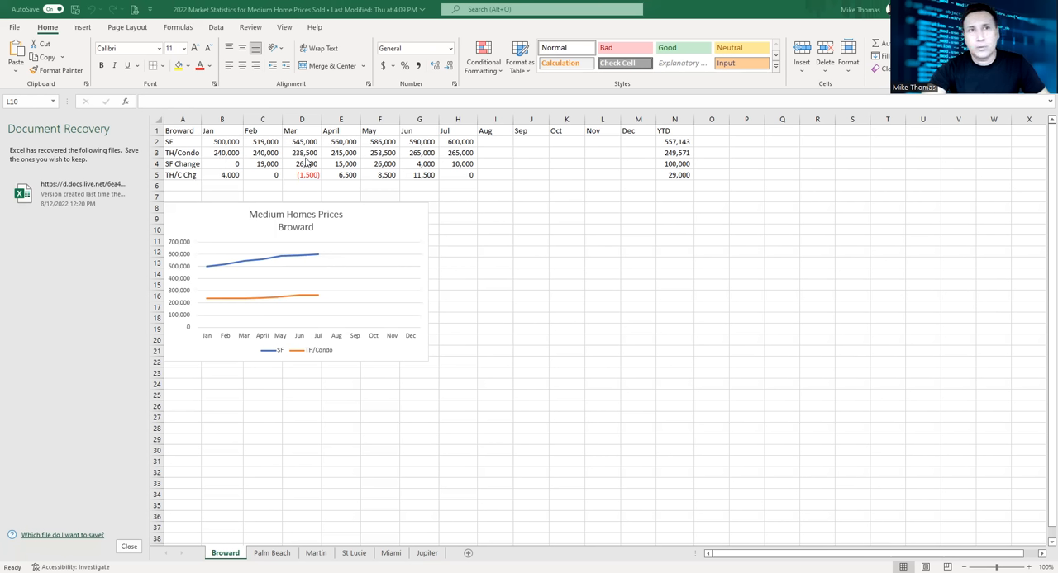
mouse_move(337, 159)
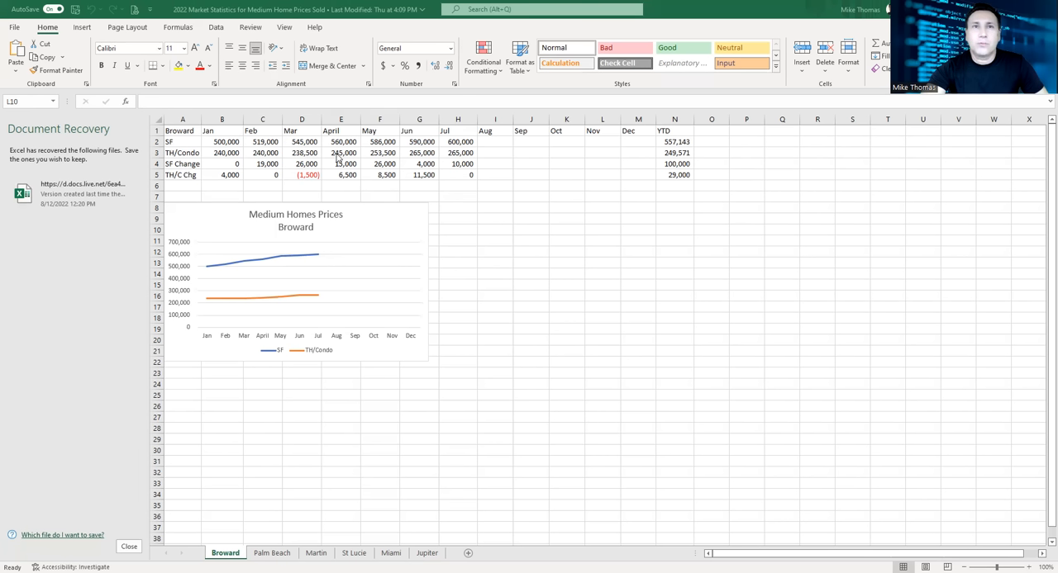
mouse_move(378, 160)
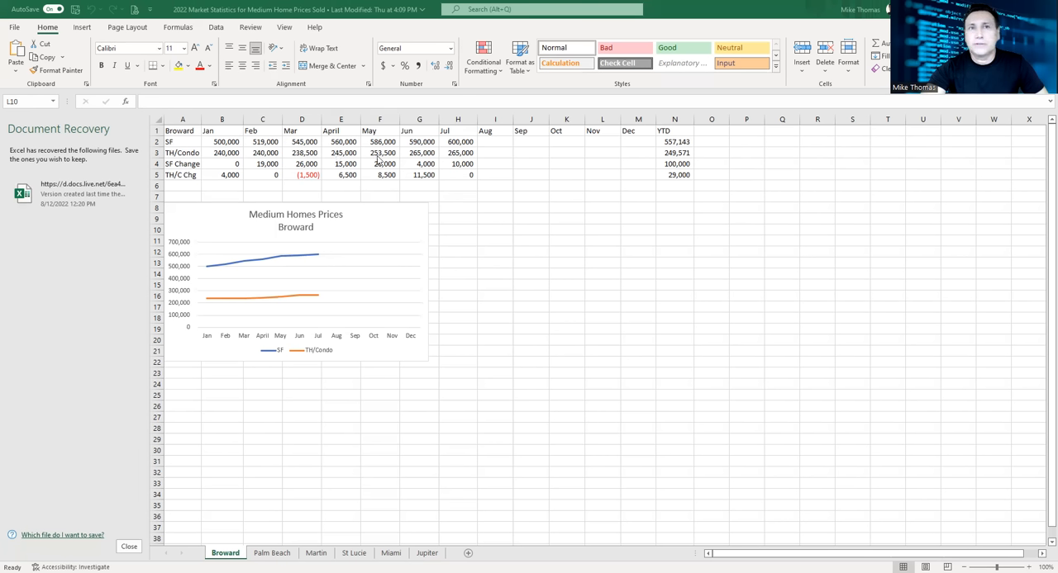
mouse_move(466, 158)
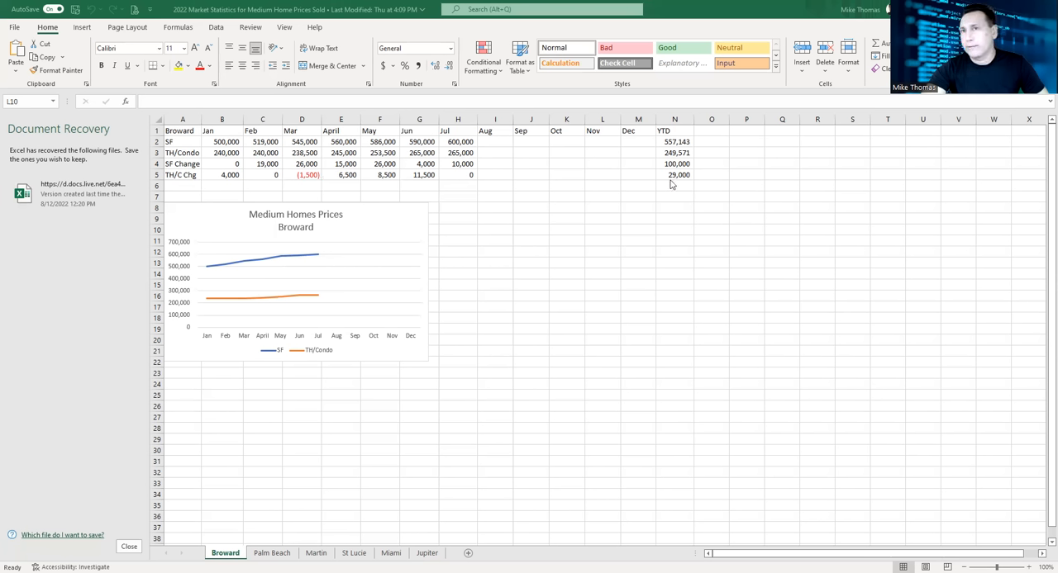
mouse_move(676, 205)
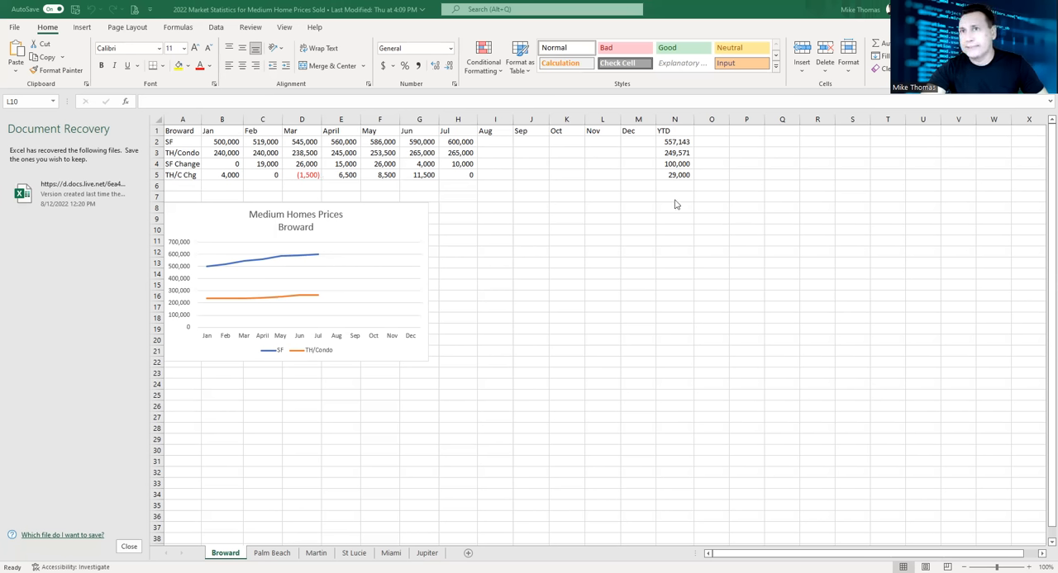
mouse_move(674, 205)
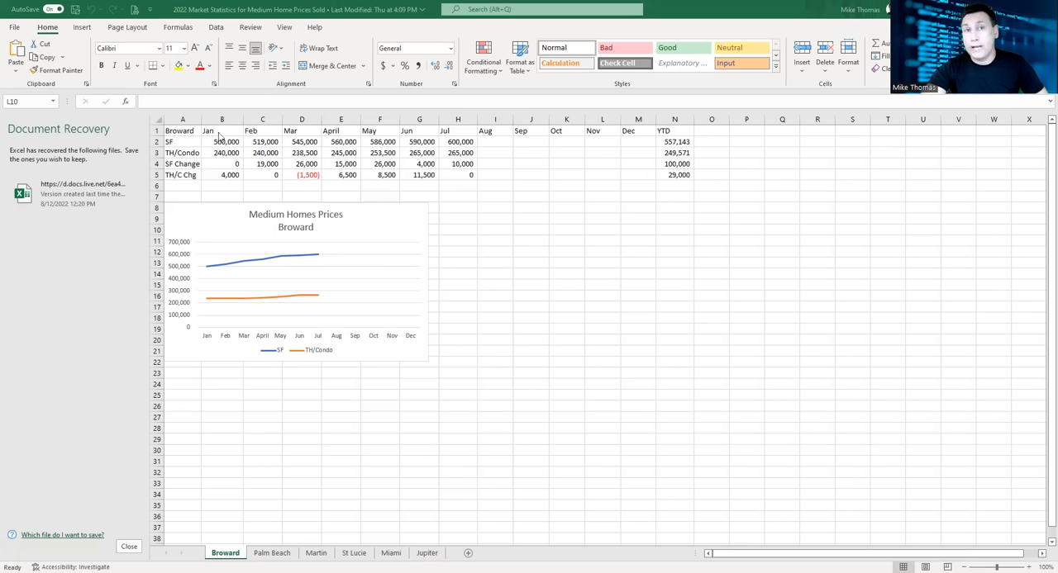
mouse_move(353, 402)
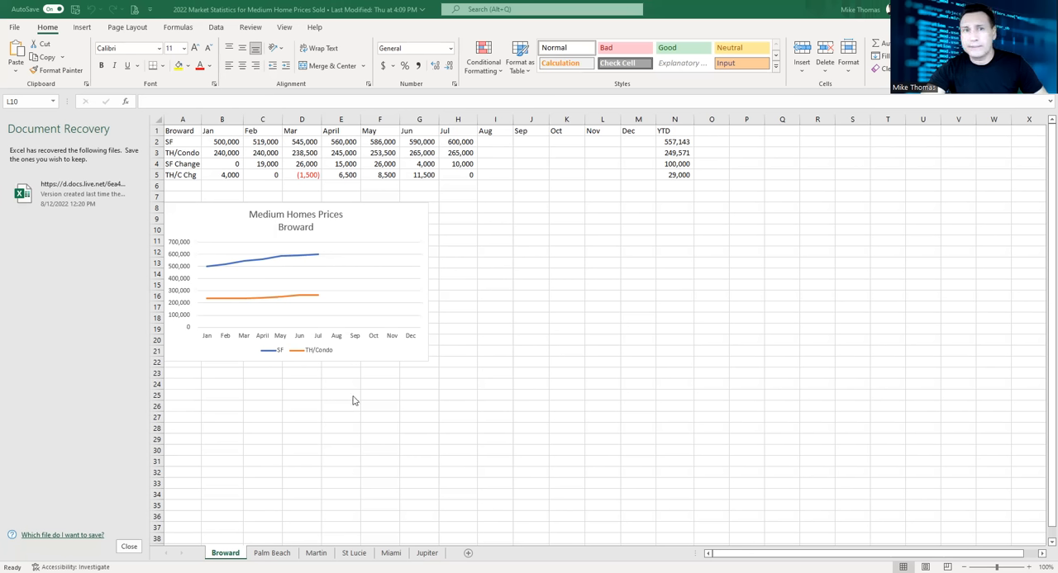
mouse_move(198, 271)
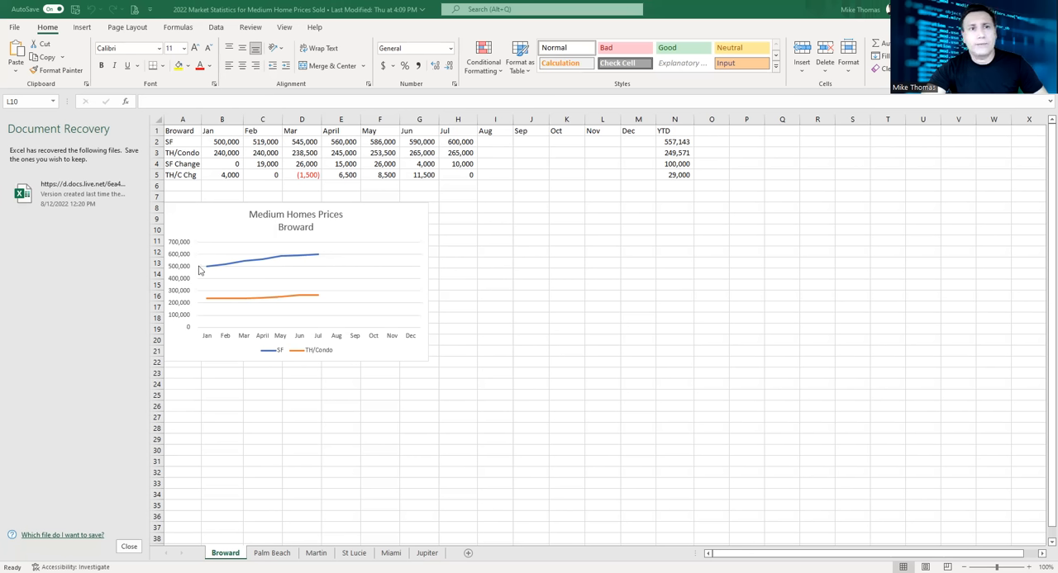
mouse_move(212, 271)
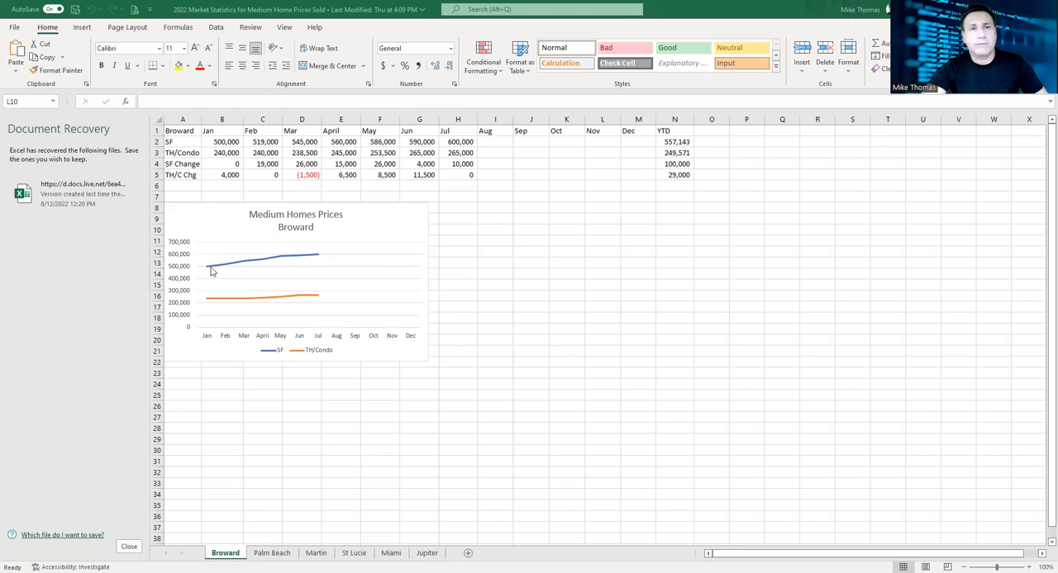
mouse_move(200, 311)
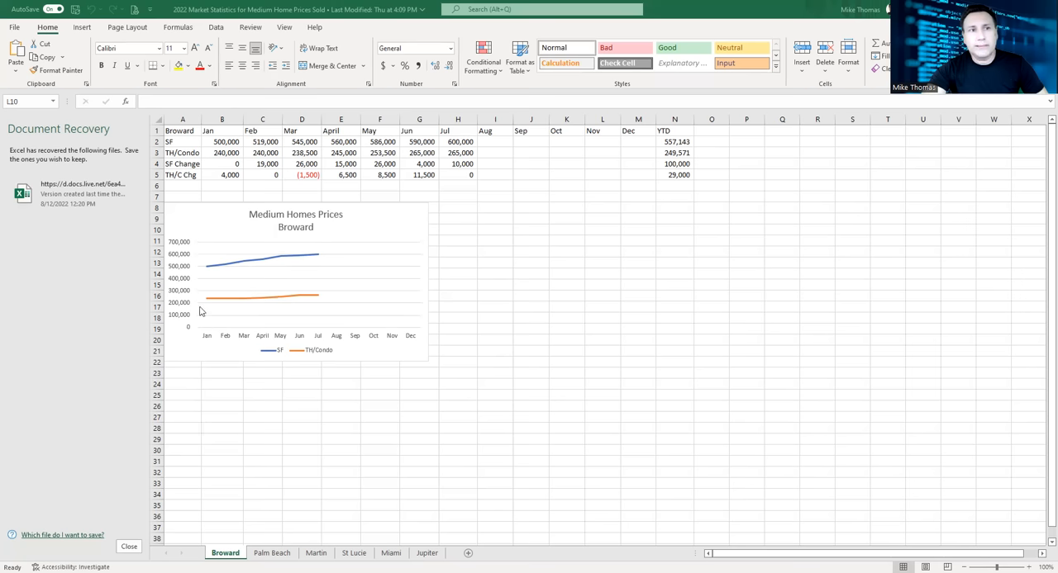
mouse_move(320, 297)
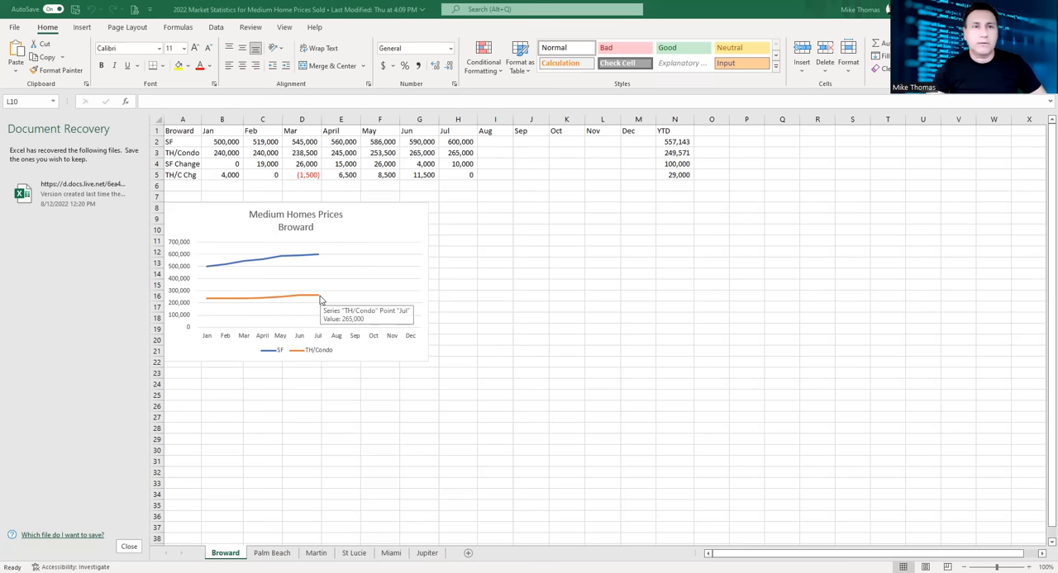
mouse_move(273, 559)
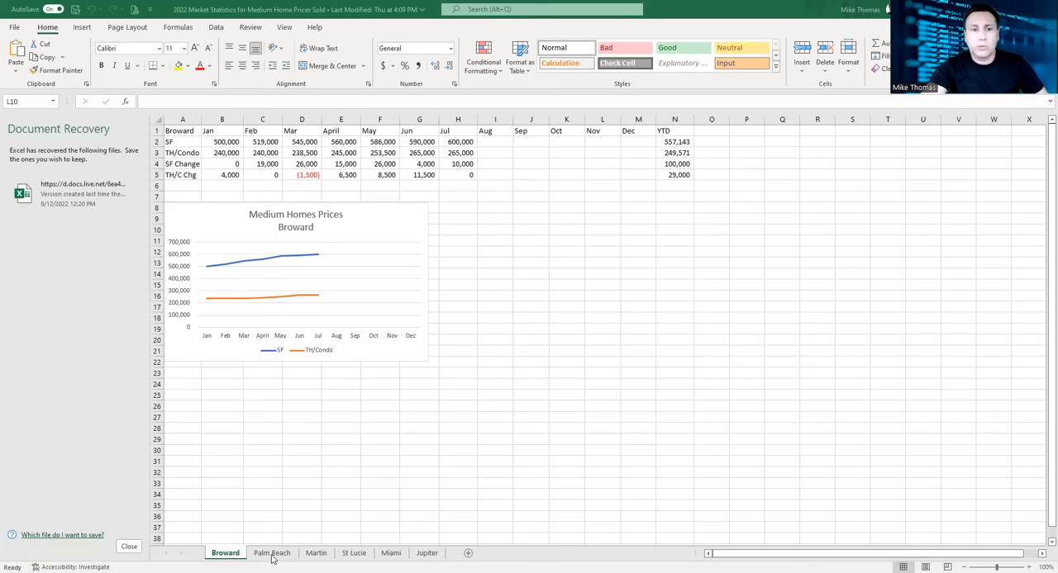
- Inspect the July SF Change and YTD total formulas, then switch to the Martin sheet
click(271, 552)
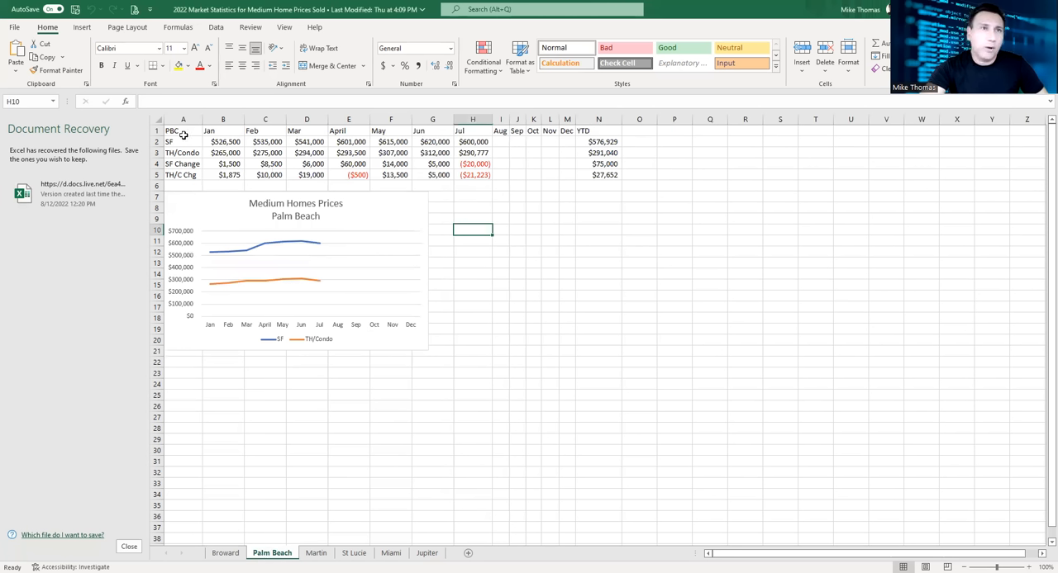
mouse_move(235, 519)
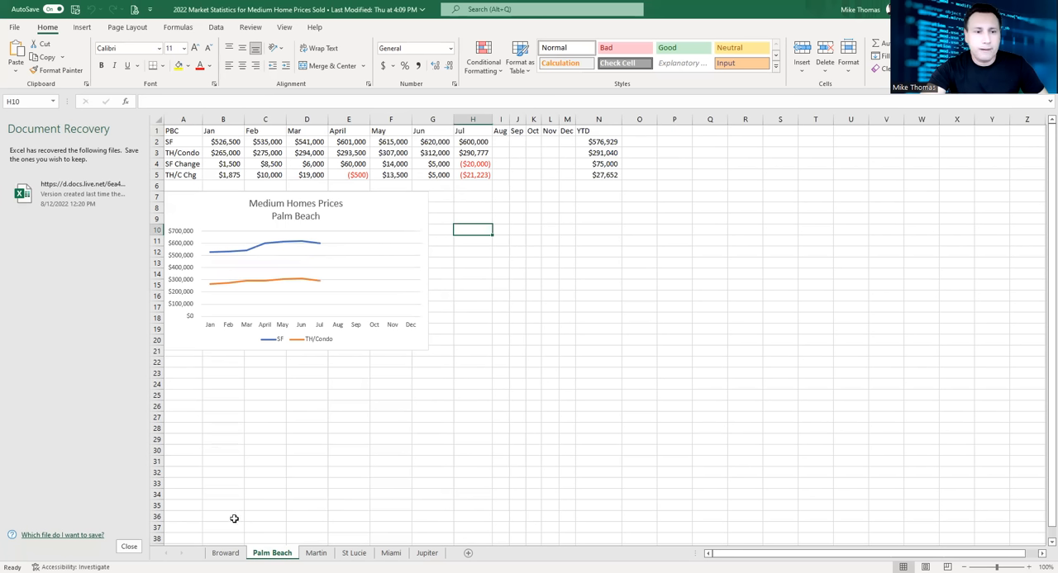
mouse_move(175, 199)
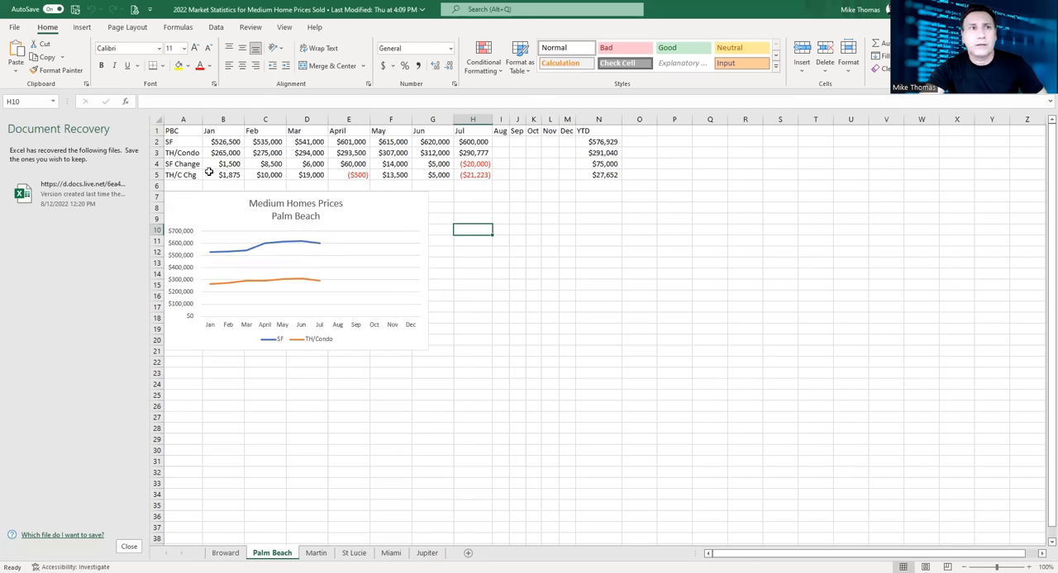
mouse_move(250, 147)
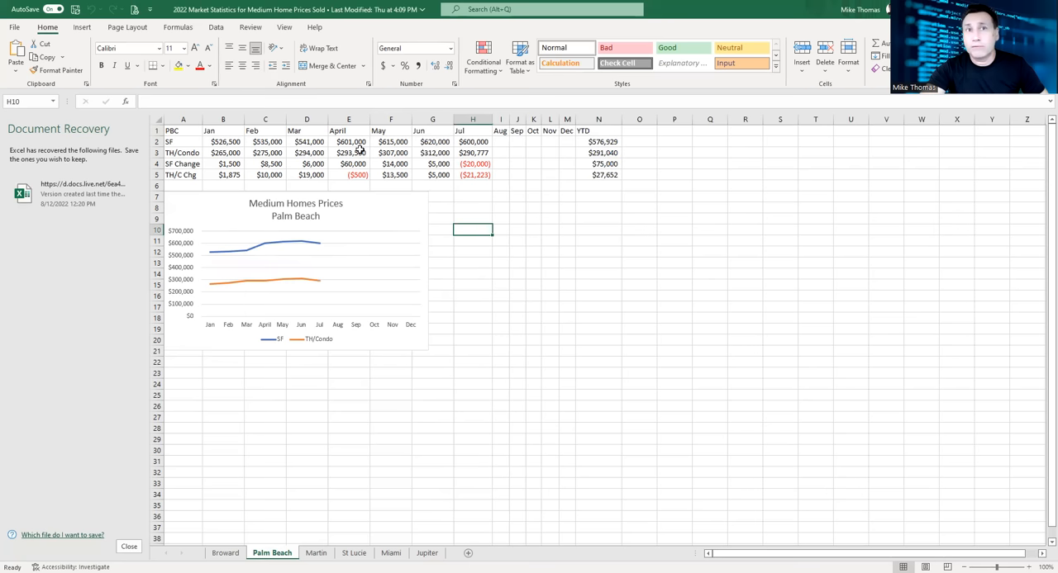
mouse_move(430, 149)
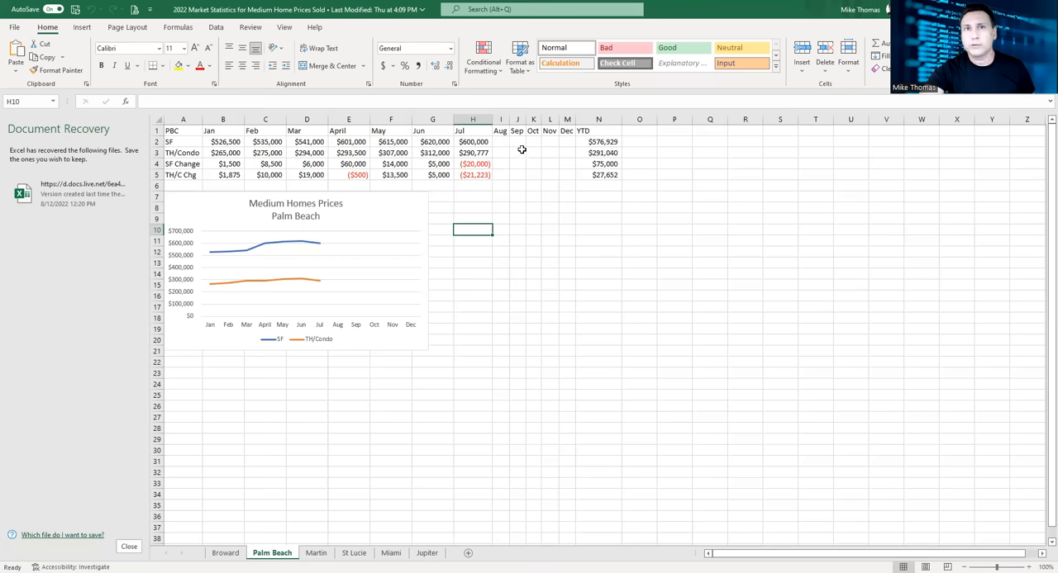
mouse_move(598, 175)
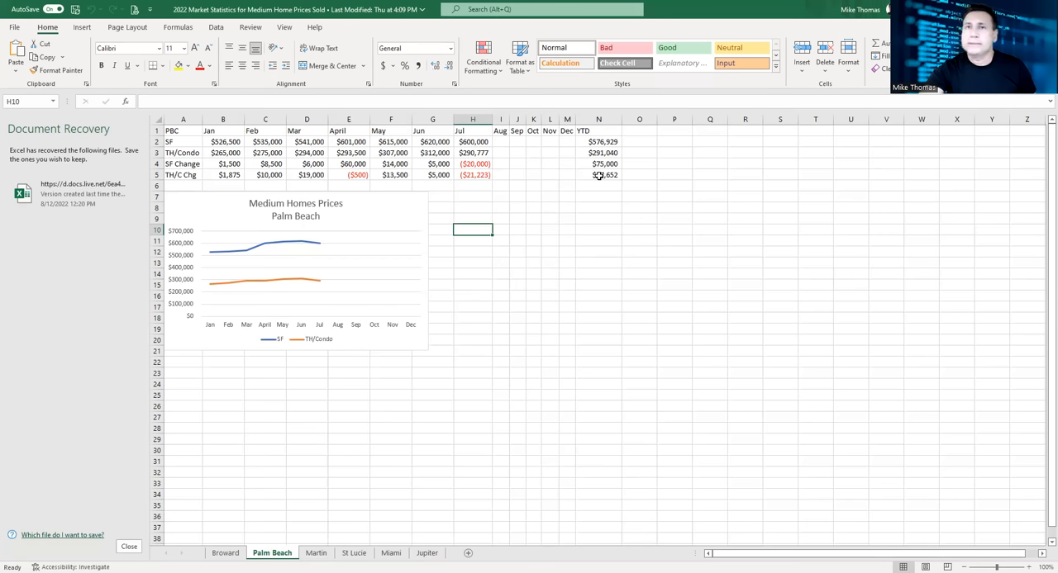
mouse_move(460, 163)
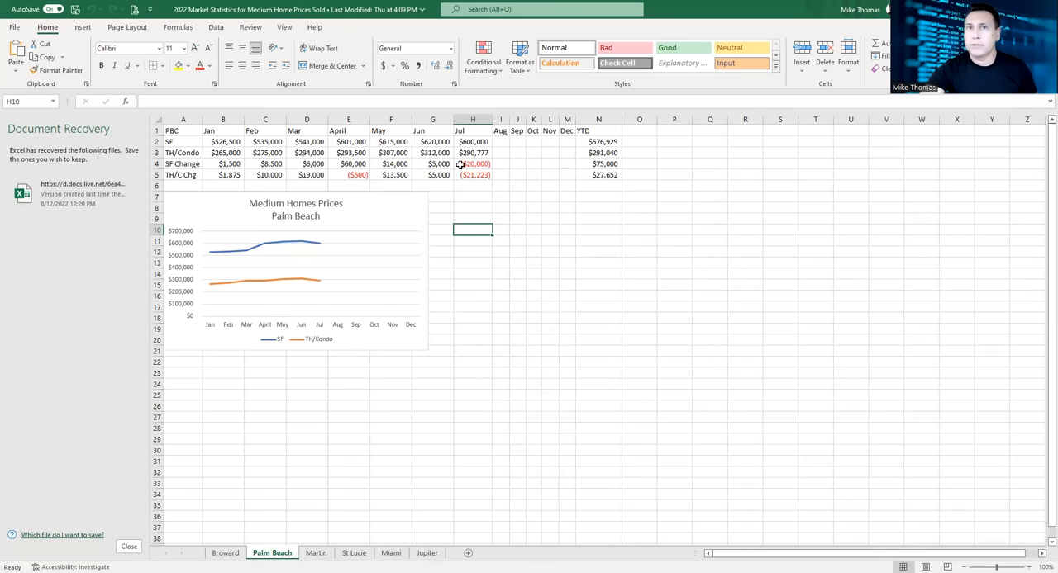
click(473, 164)
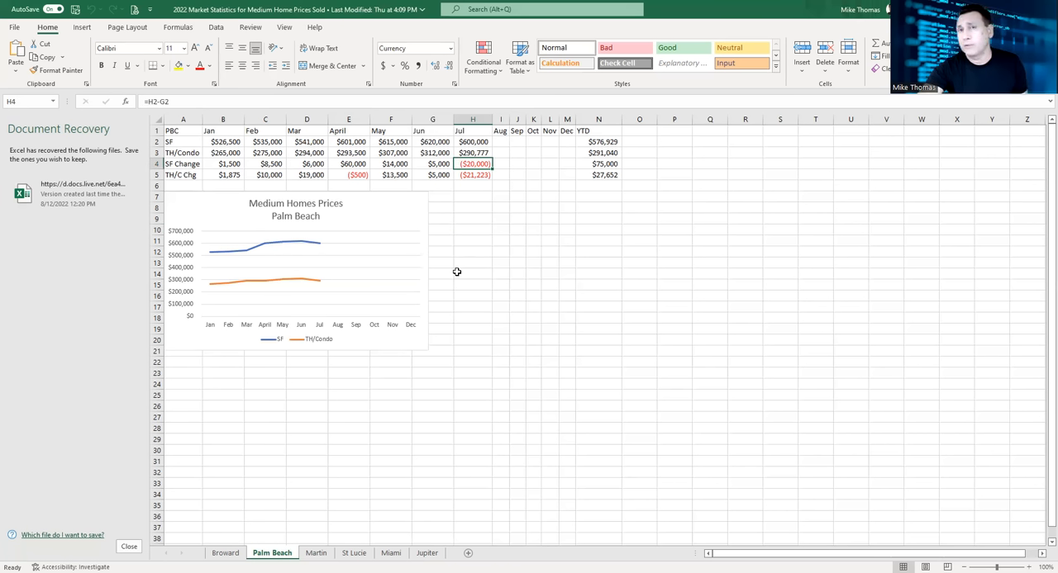
mouse_move(446, 240)
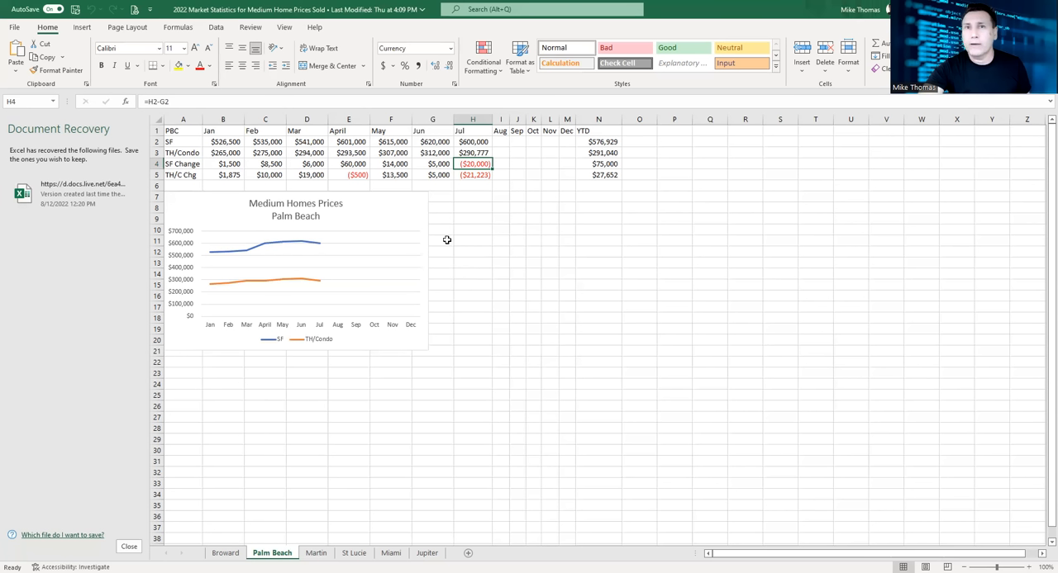
mouse_move(506, 163)
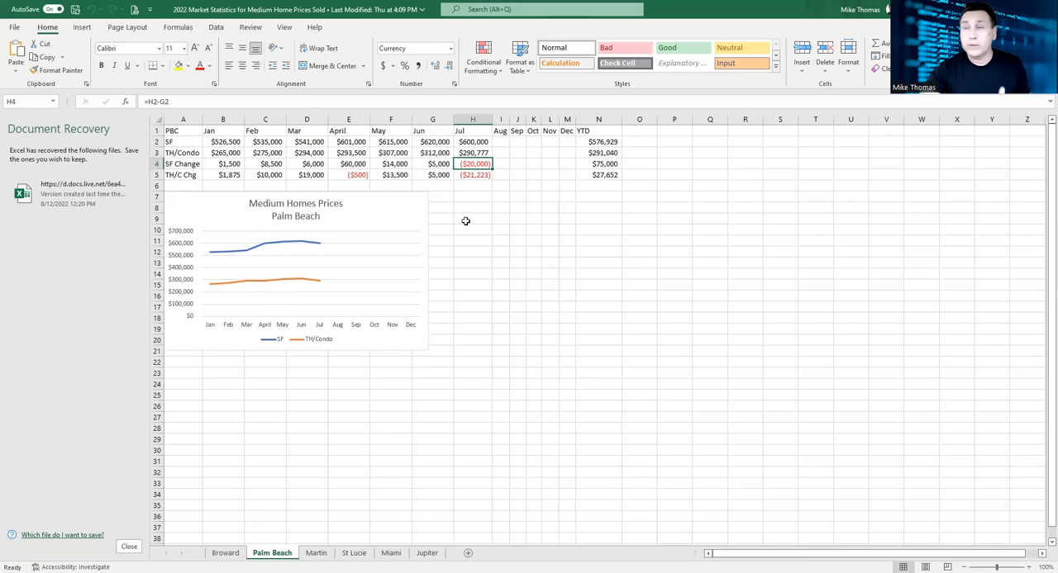
mouse_move(291, 276)
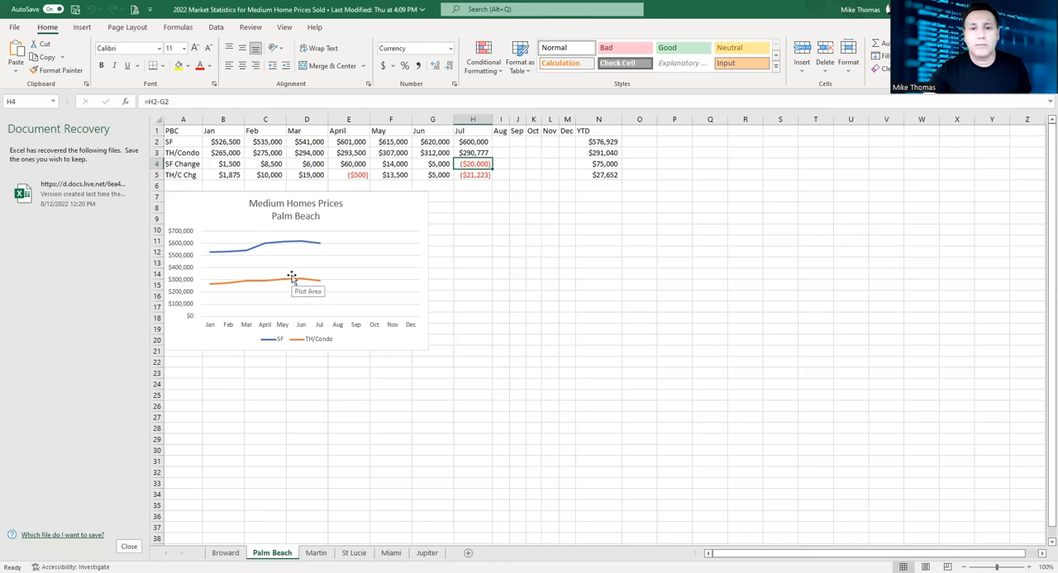
mouse_move(436, 255)
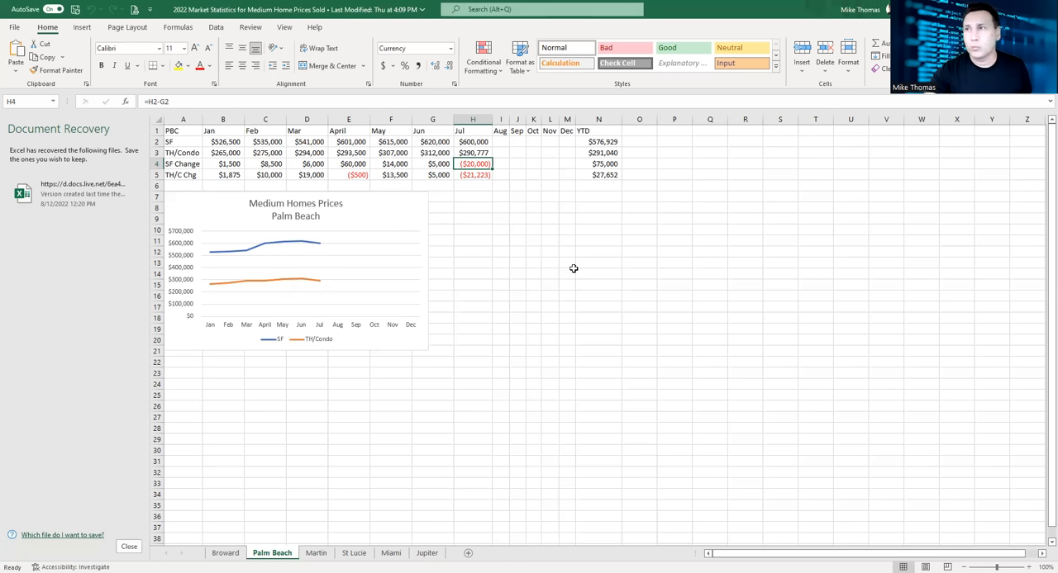
mouse_move(476, 284)
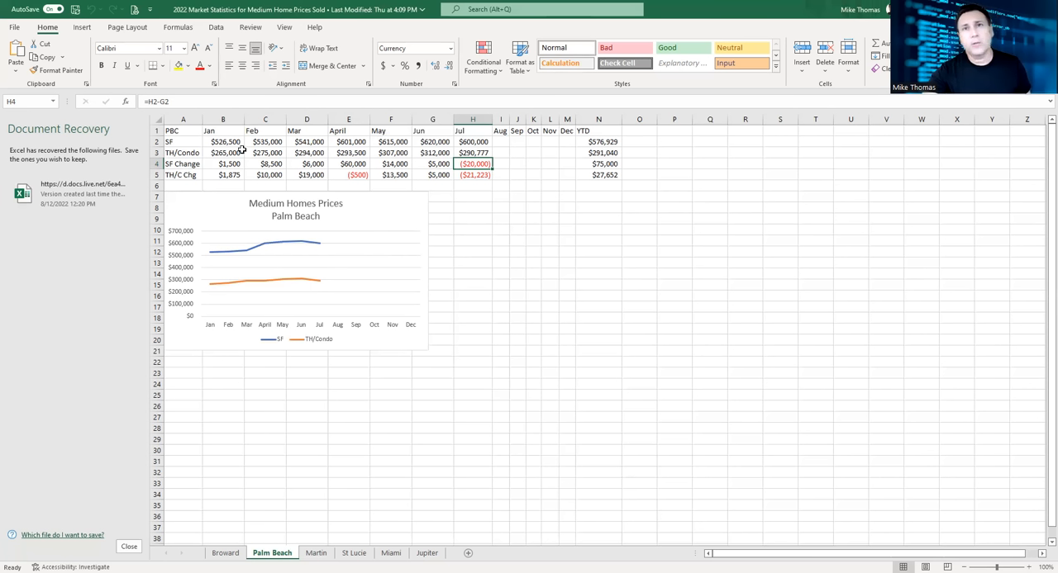
mouse_move(239, 202)
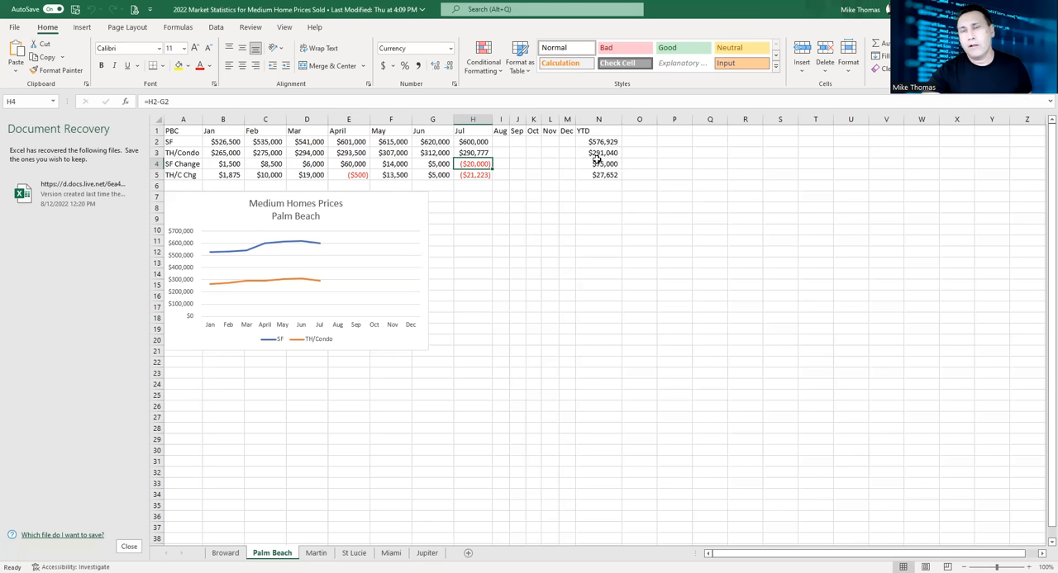
click(598, 164)
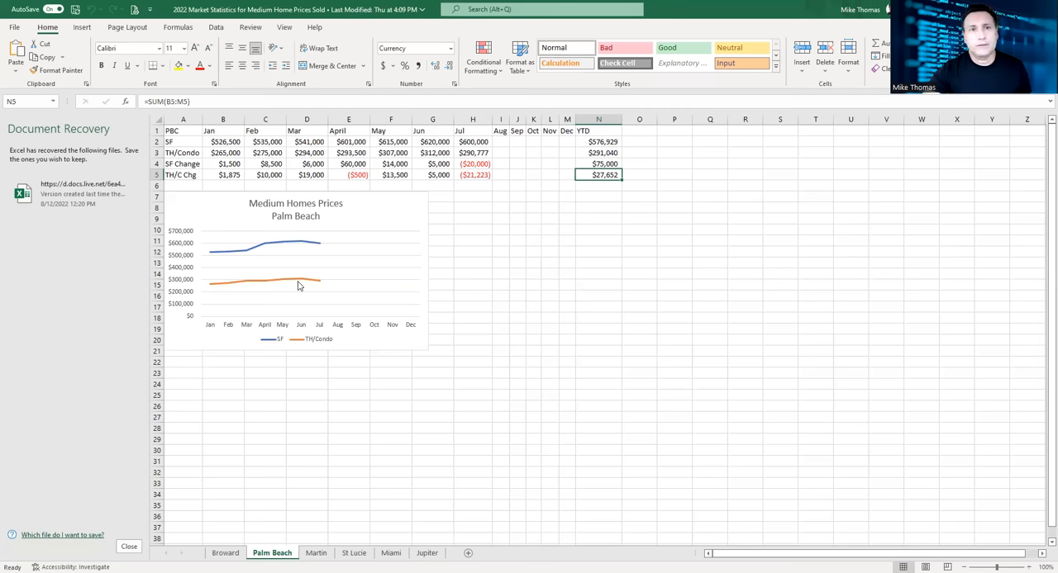
mouse_move(319, 281)
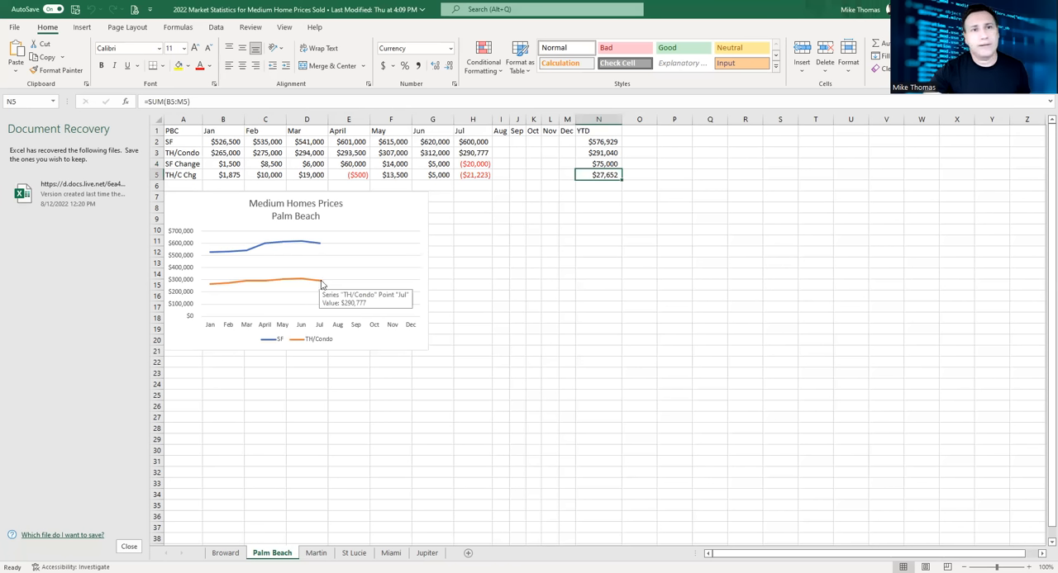
mouse_move(356, 314)
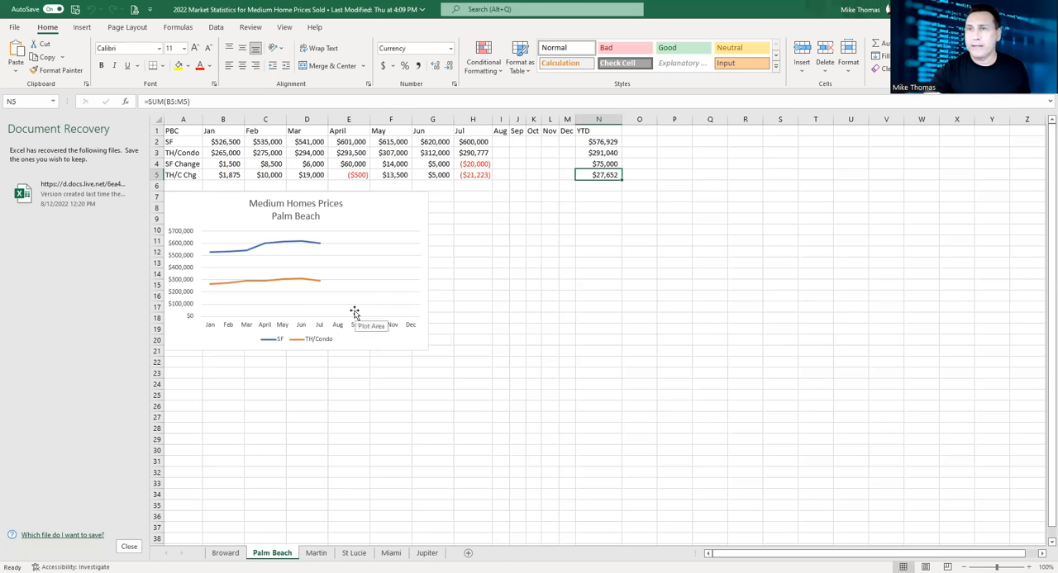
mouse_move(262, 249)
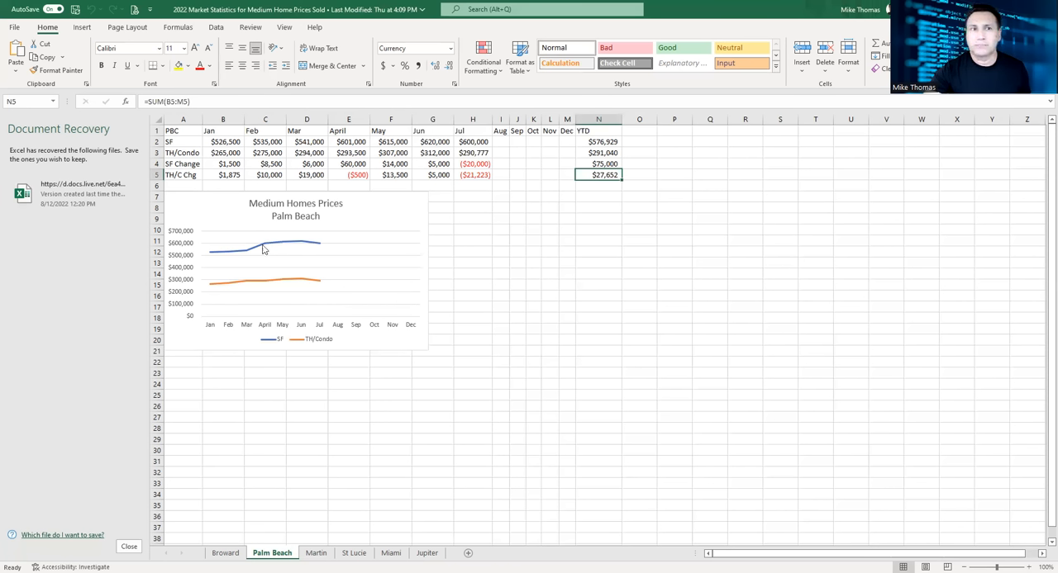
mouse_move(304, 266)
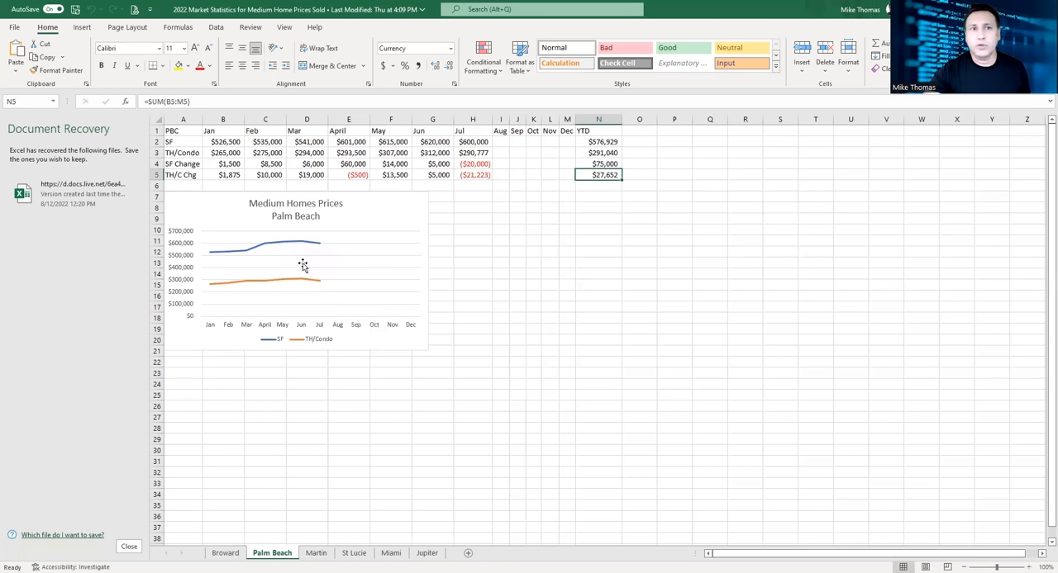
mouse_move(304, 295)
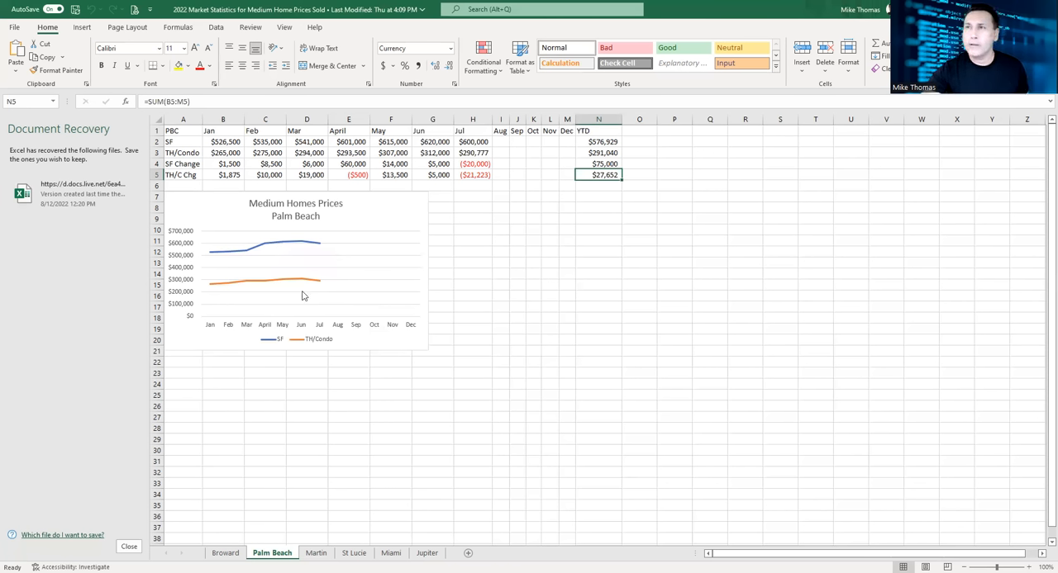
mouse_move(287, 274)
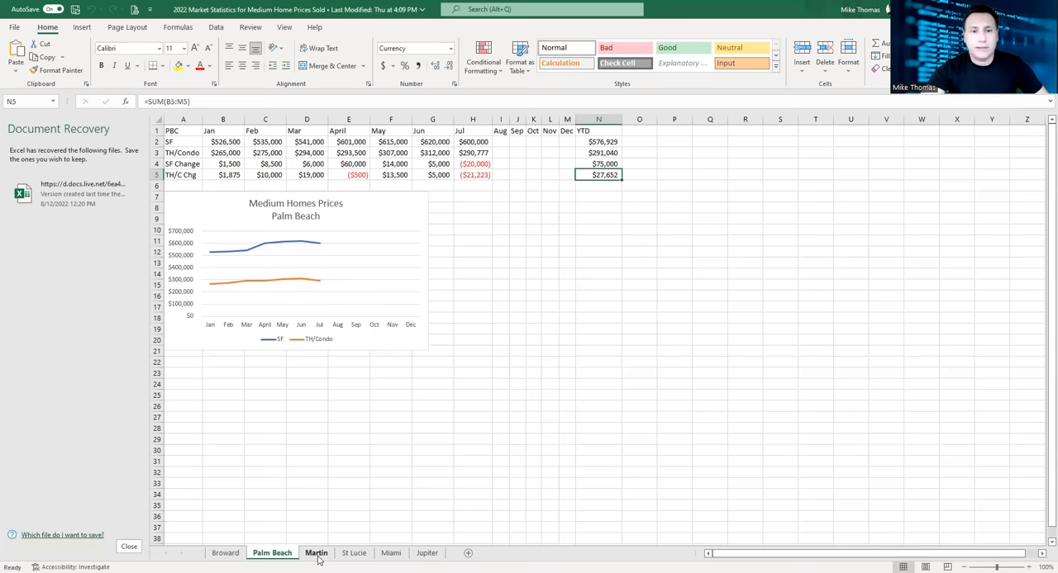
click(315, 552)
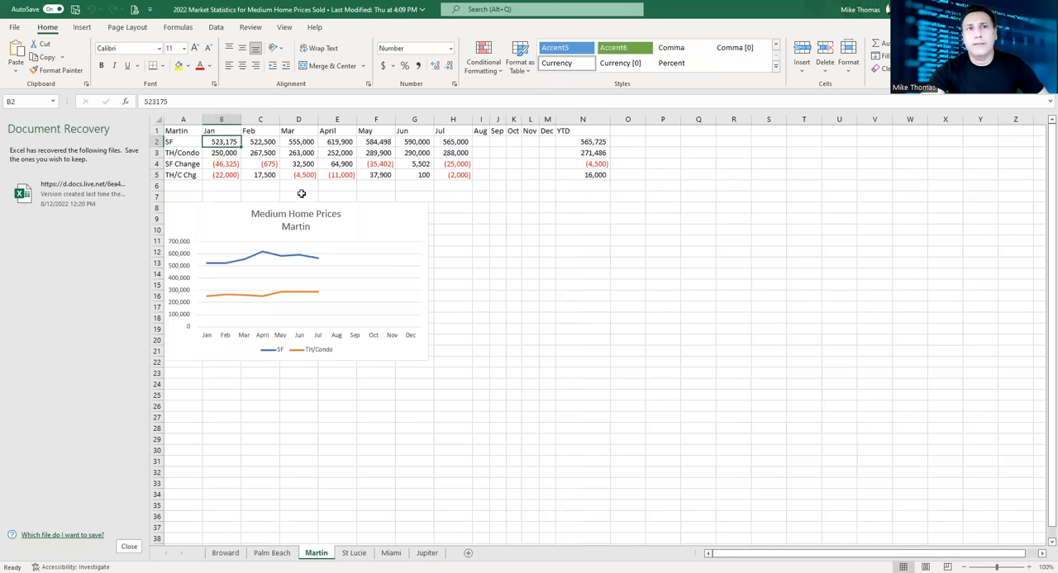
mouse_move(605, 251)
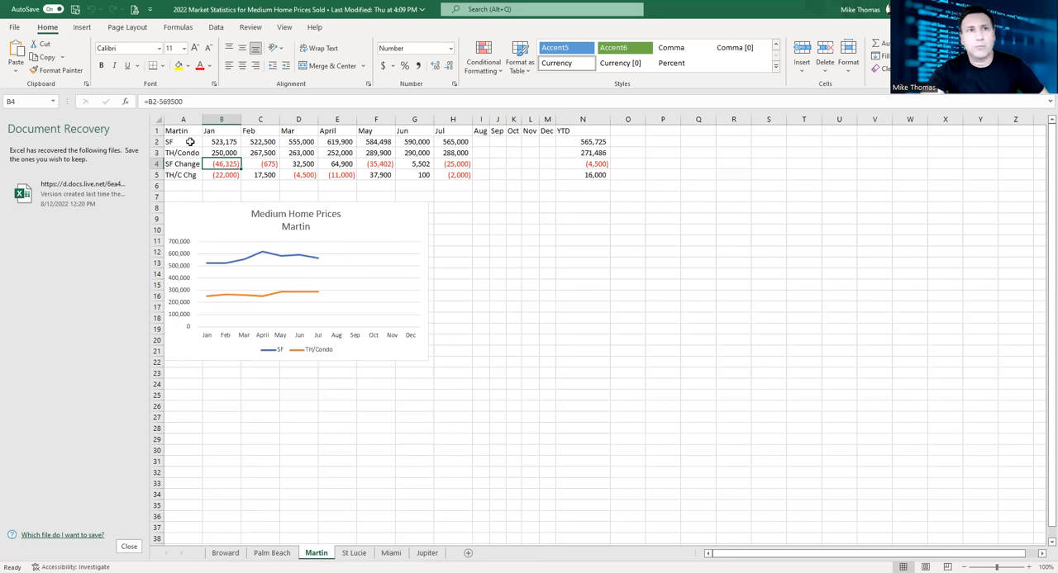
mouse_move(234, 252)
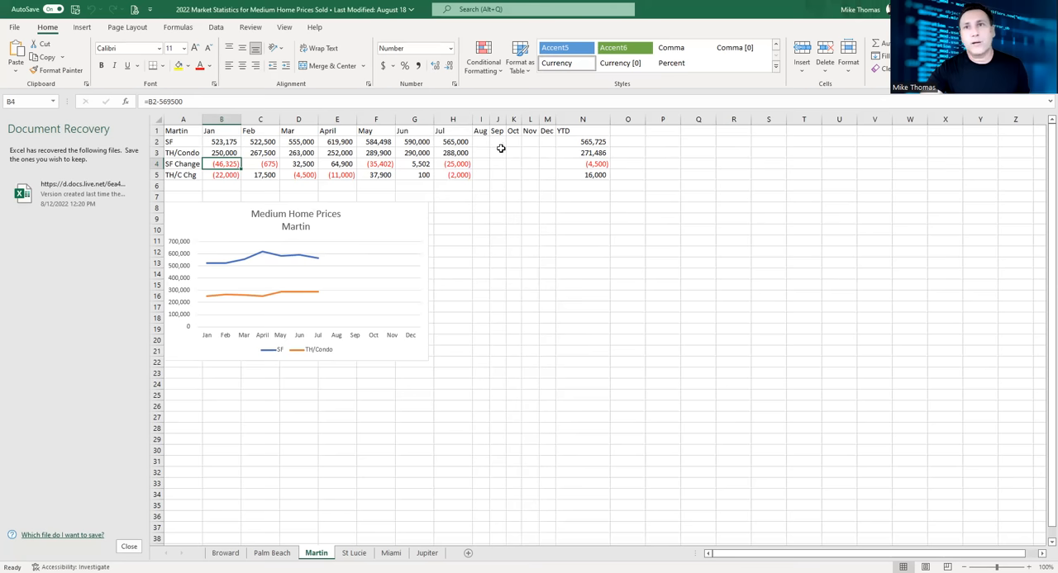
click(582, 164)
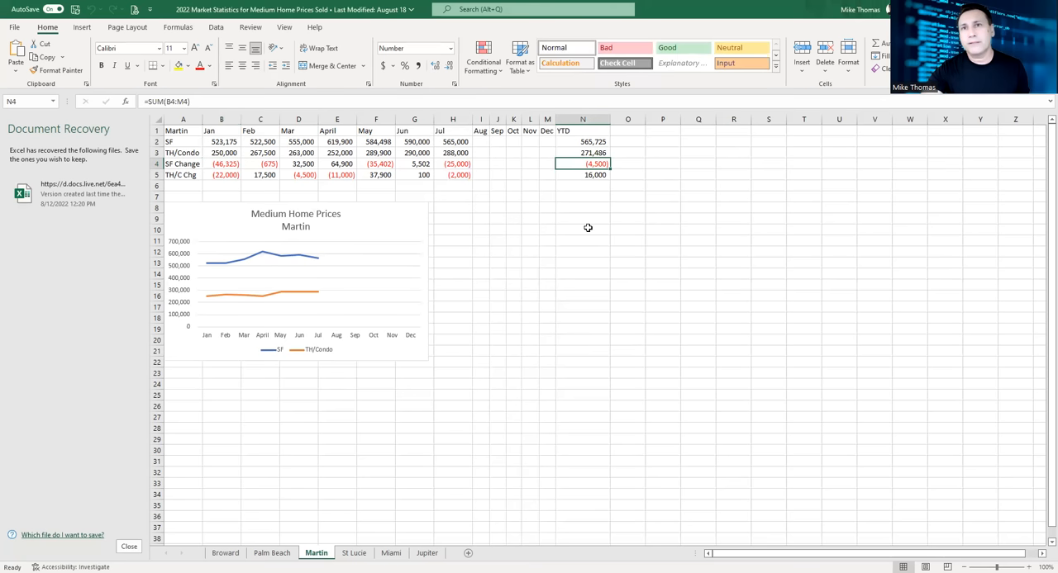
mouse_move(577, 219)
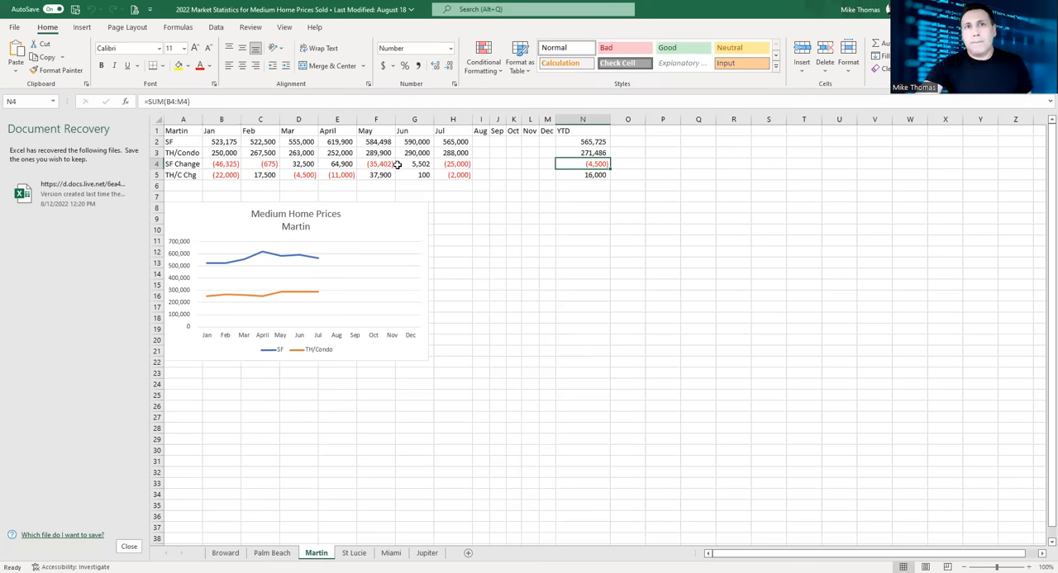
mouse_move(443, 163)
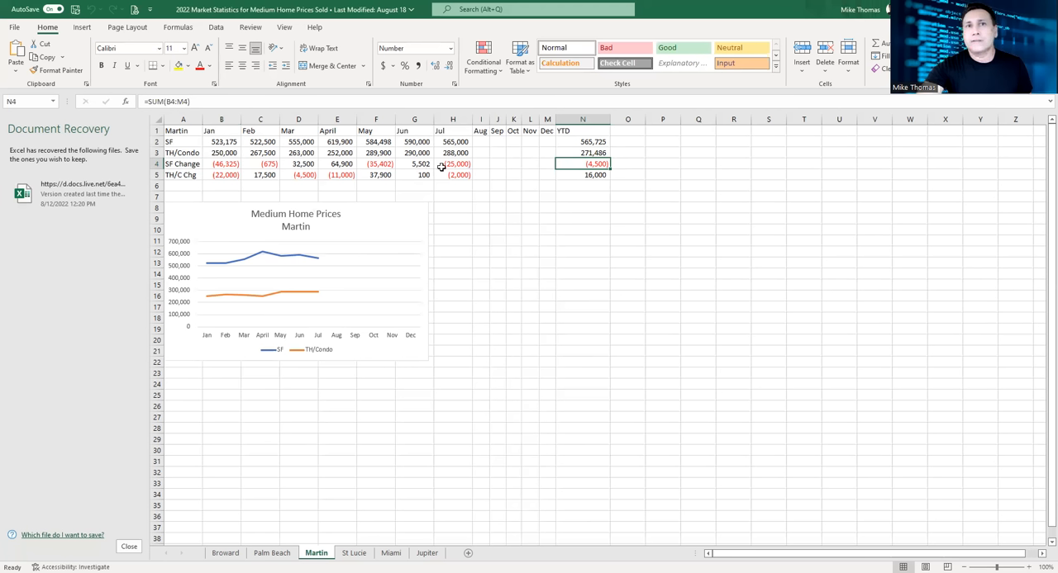
click(377, 164)
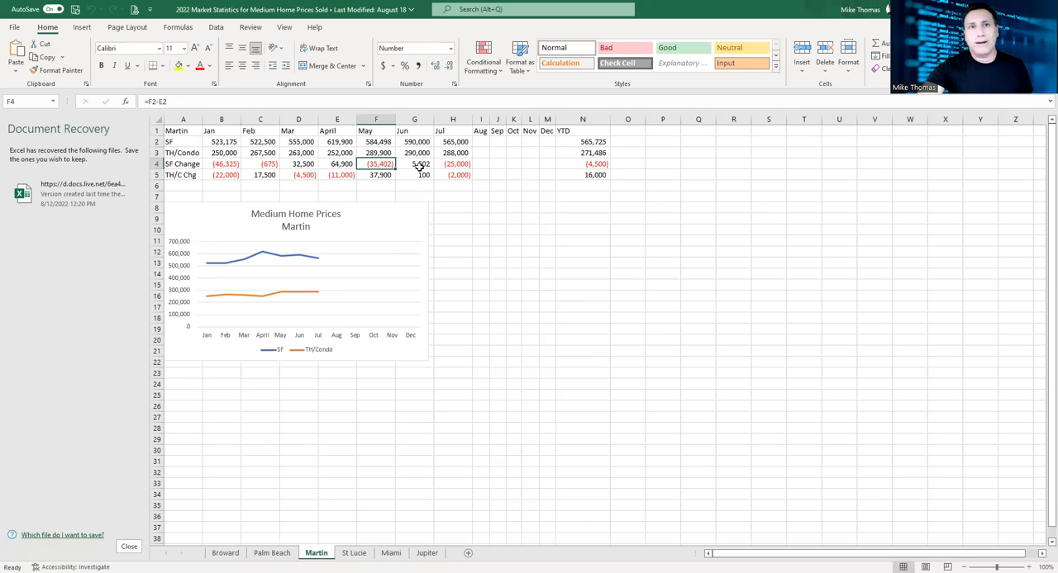
click(413, 164)
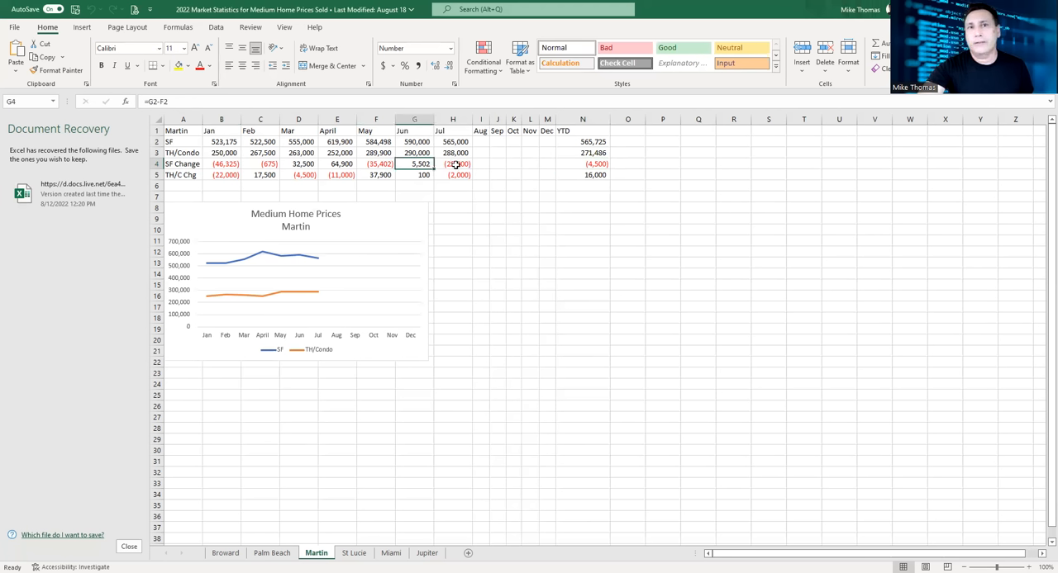
click(453, 163)
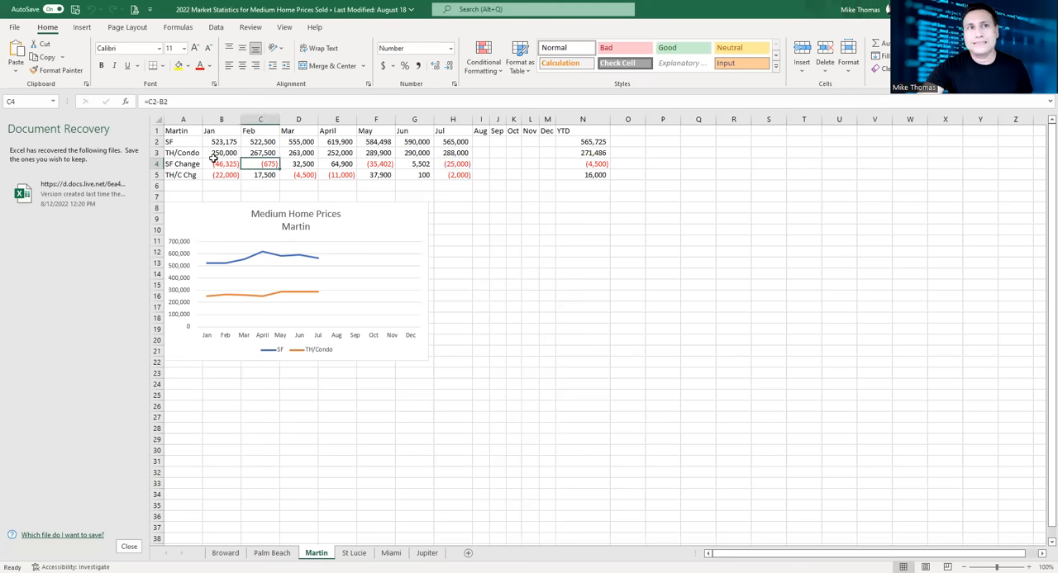
click(298, 162)
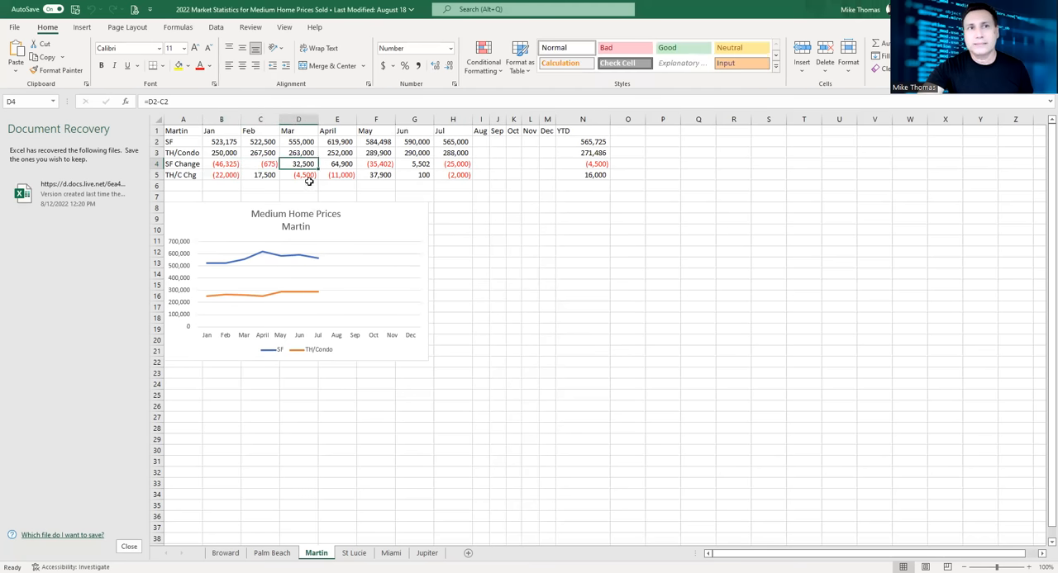
click(337, 175)
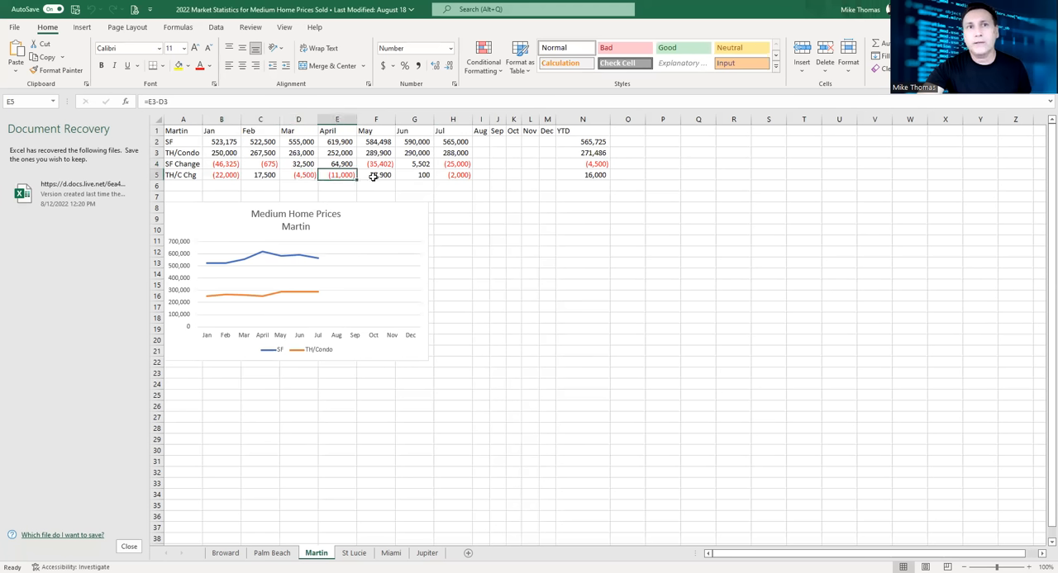
click(377, 175)
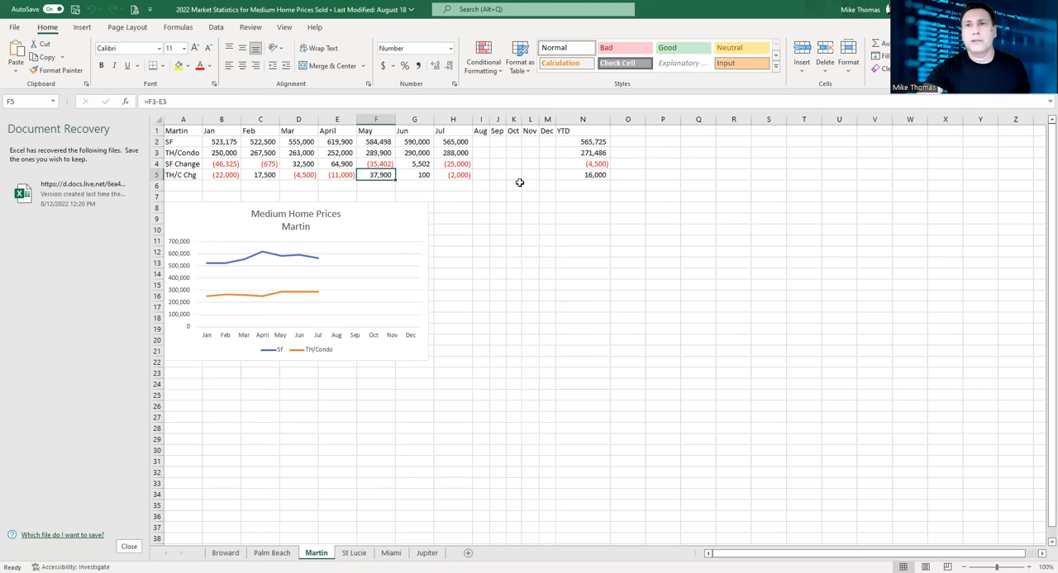
mouse_move(615, 179)
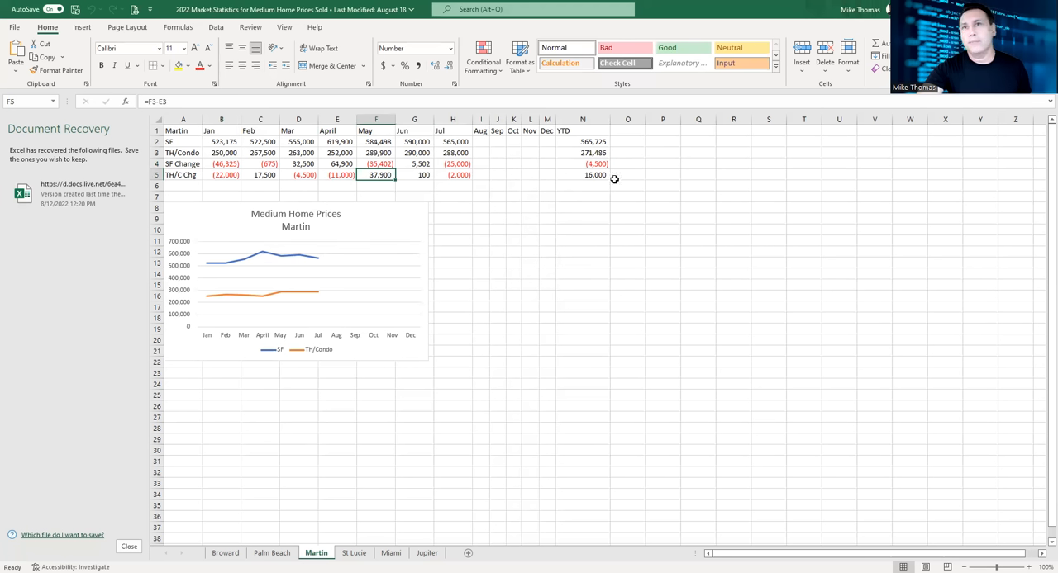
mouse_move(603, 164)
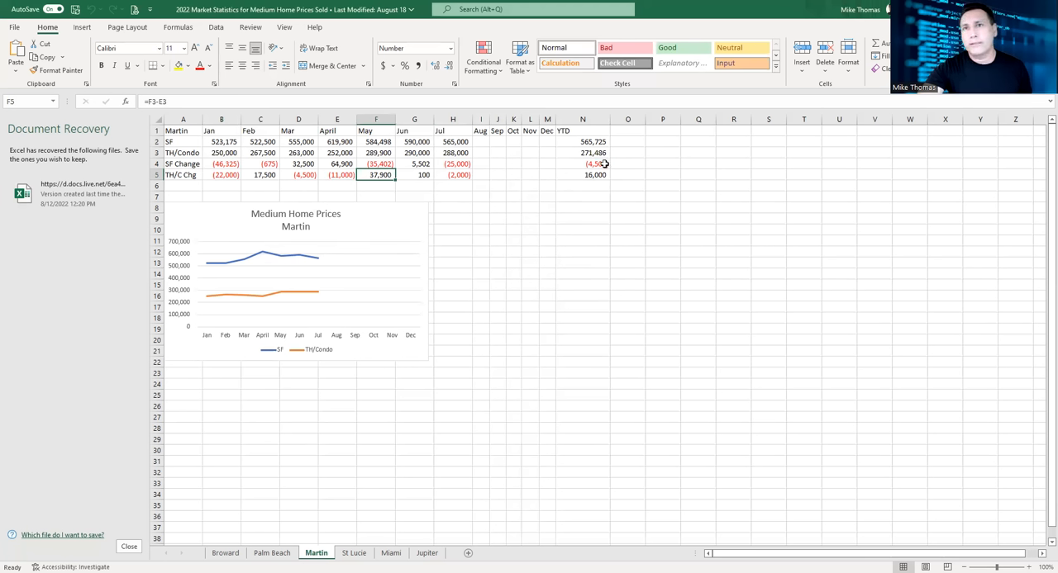
click(582, 175)
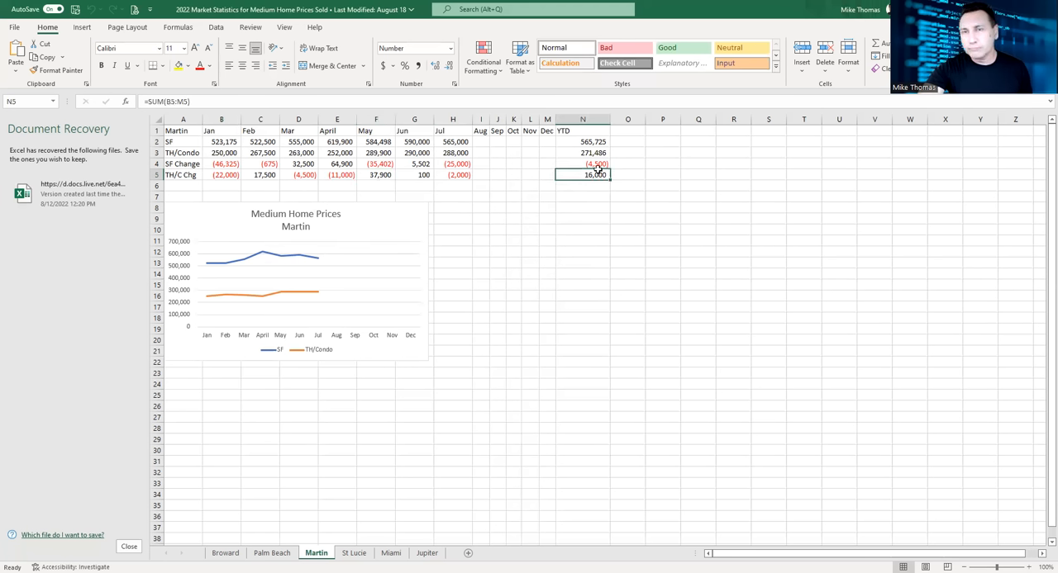
mouse_move(654, 202)
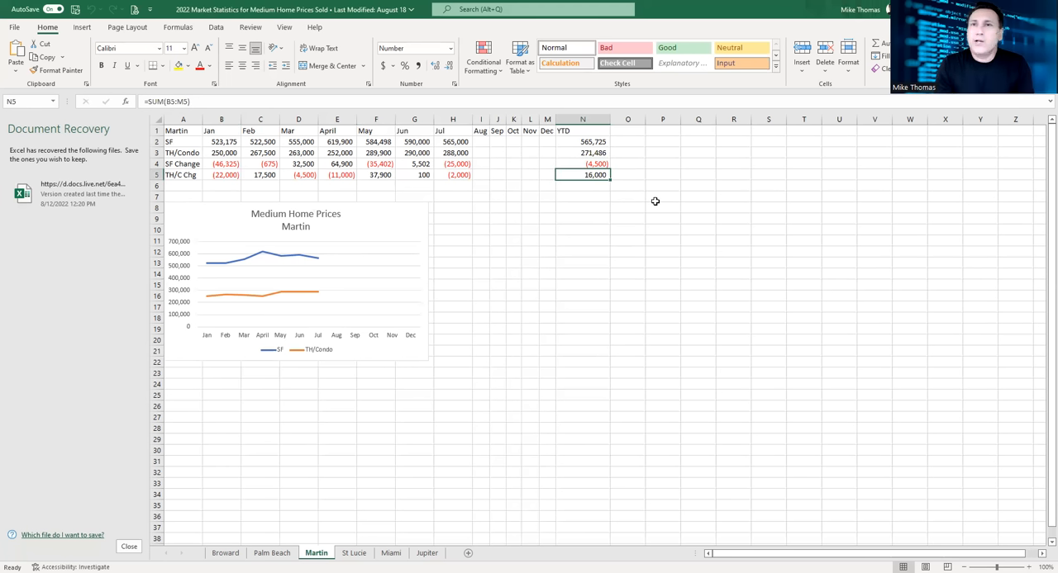
mouse_move(638, 198)
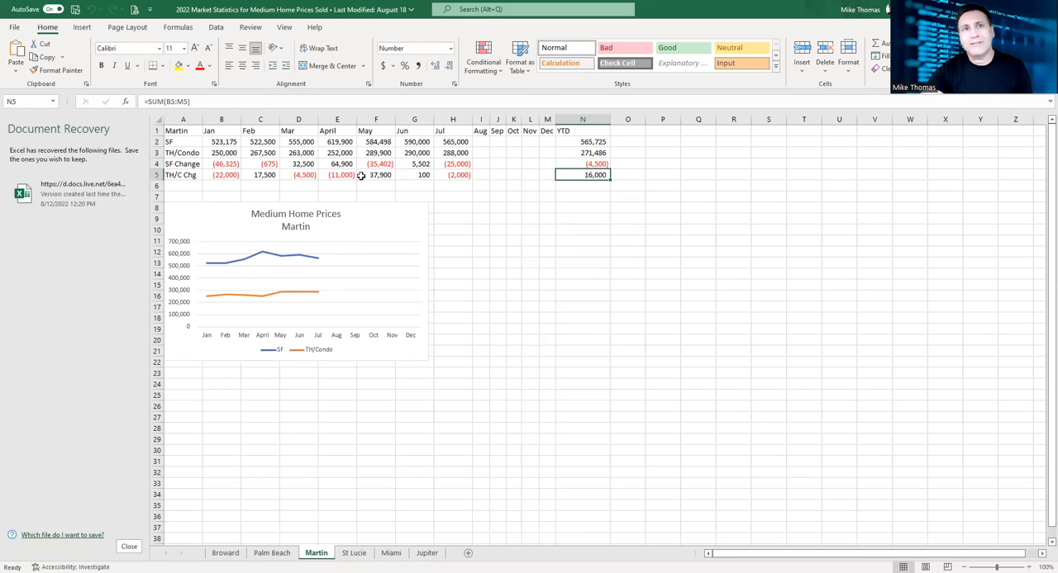
mouse_move(473, 172)
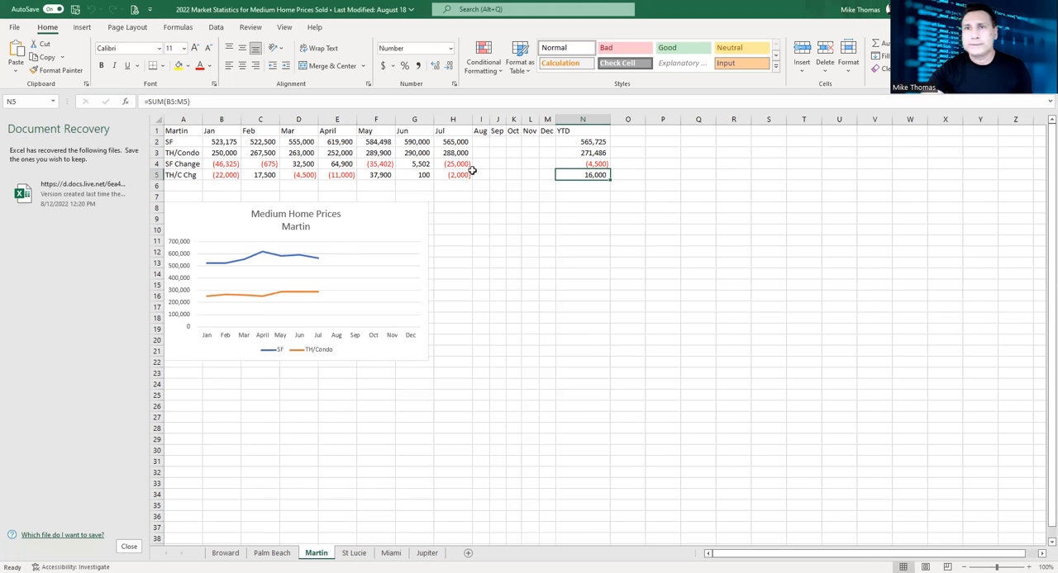
mouse_move(319, 344)
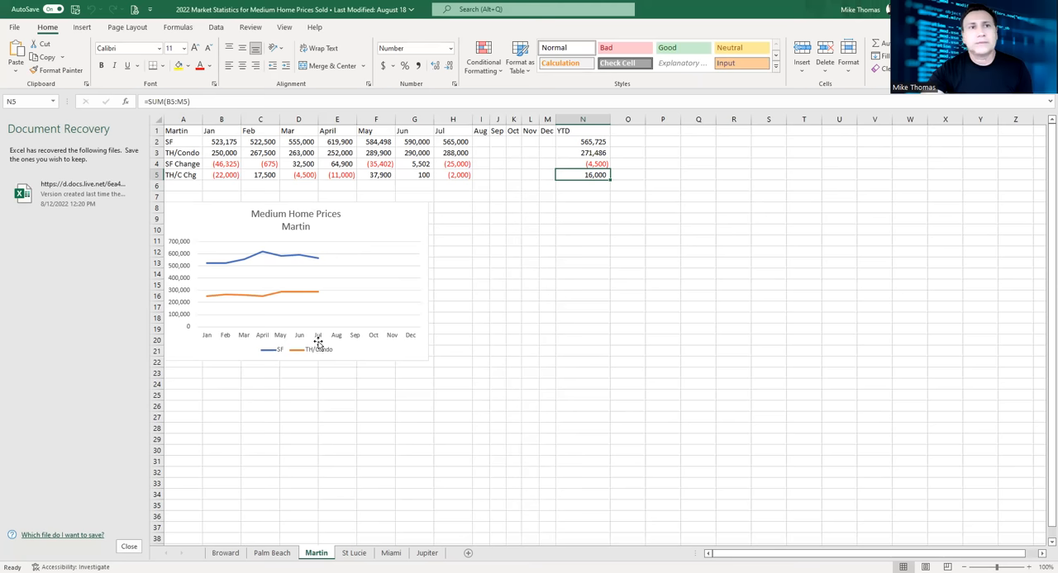
mouse_move(248, 516)
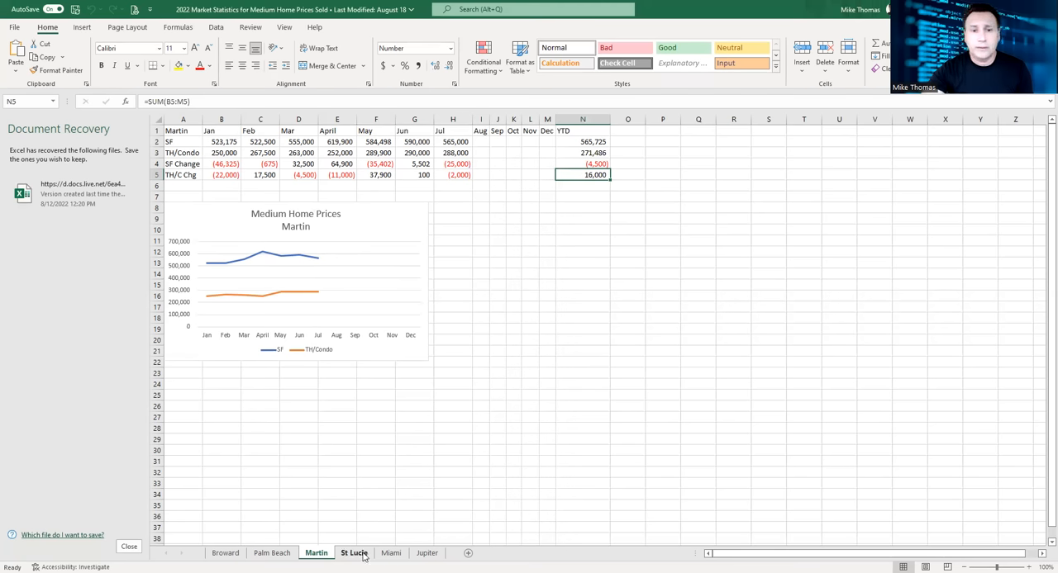
- Switch to the St Lucie sheet to show its Jan–Jul prices, changes and chart
click(354, 552)
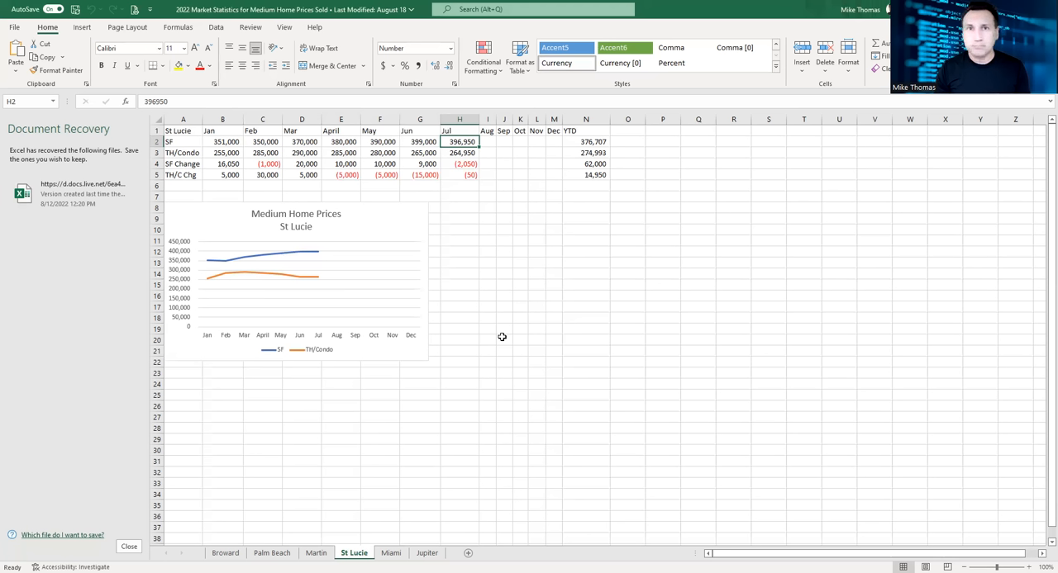
mouse_move(516, 280)
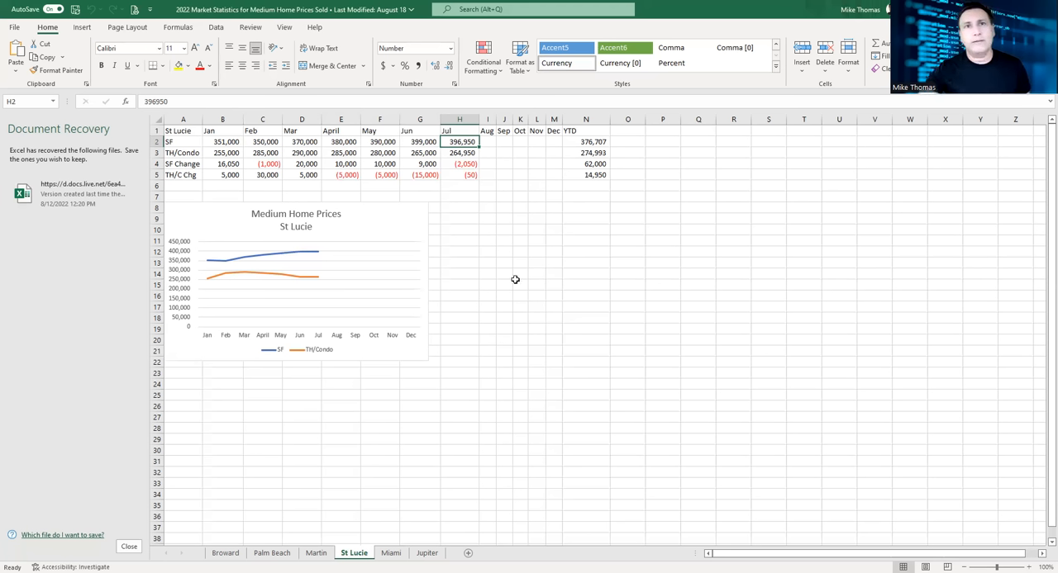
mouse_move(248, 193)
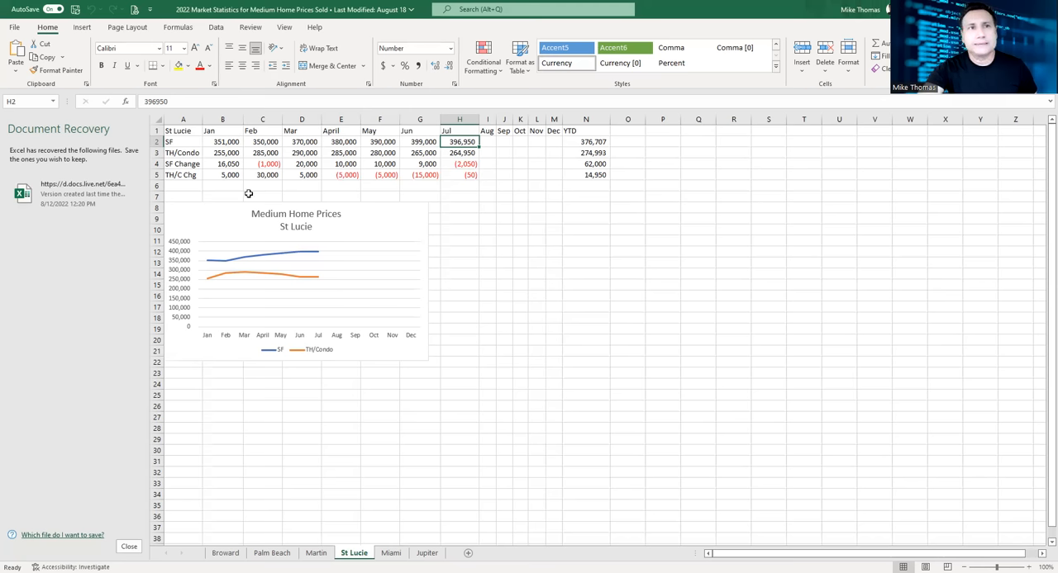
click(340, 175)
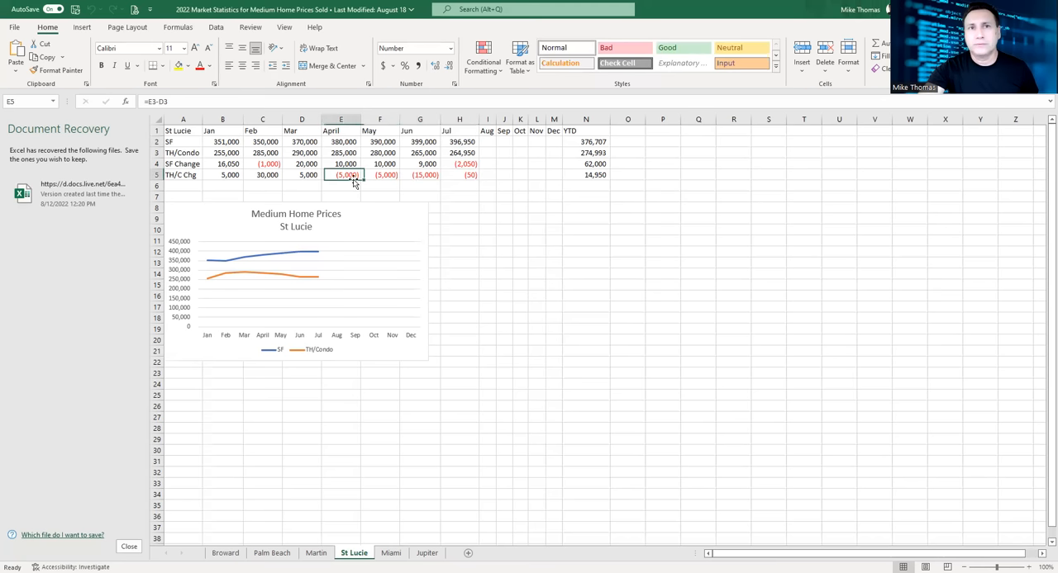
click(459, 176)
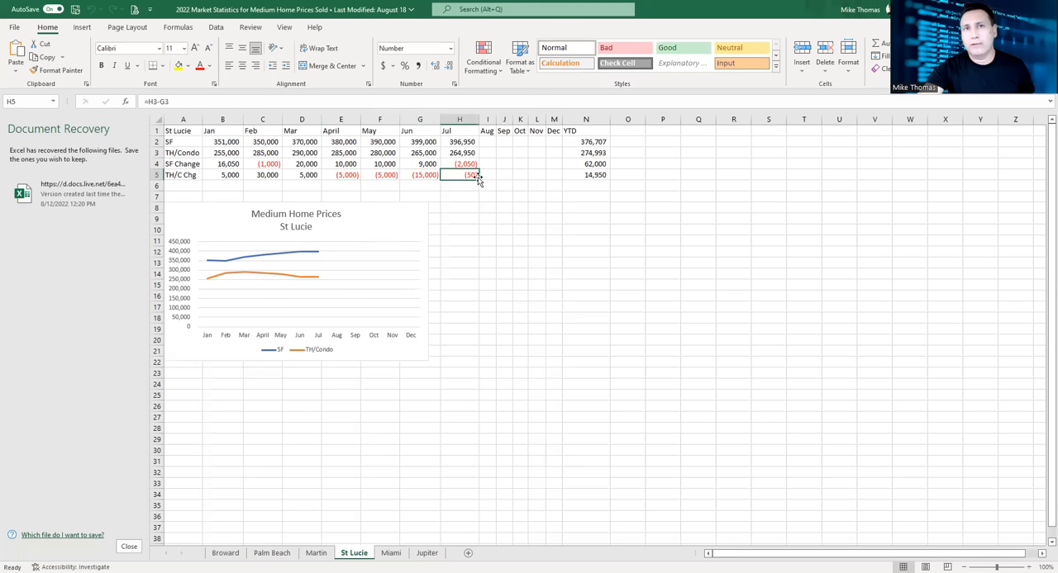
mouse_move(608, 177)
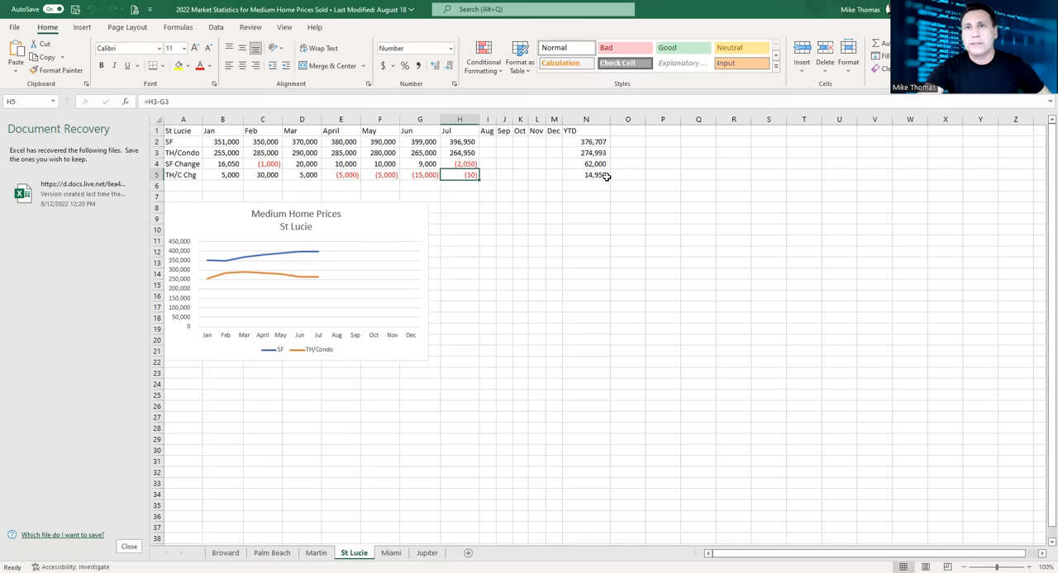
click(585, 176)
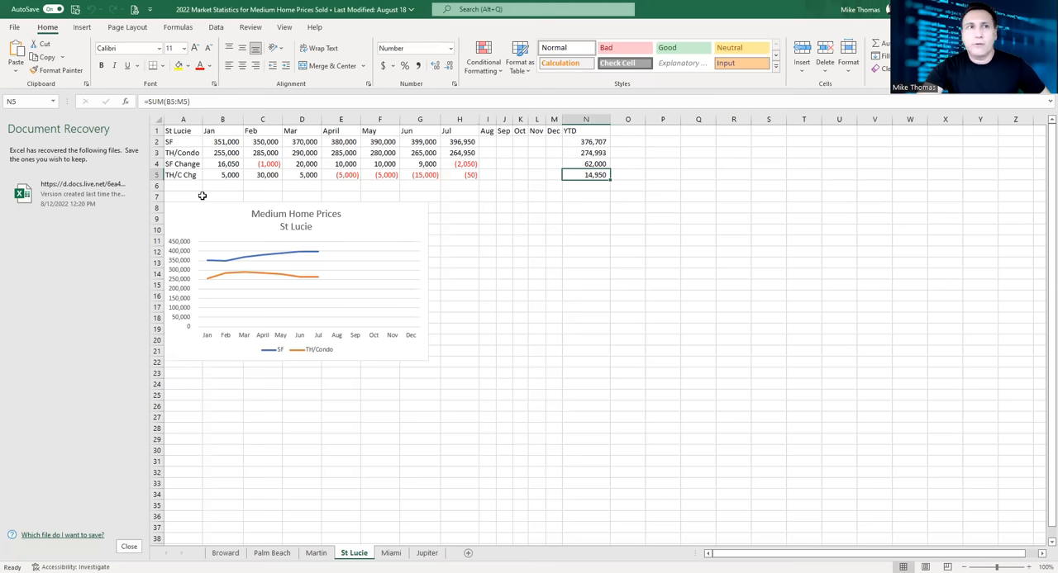
click(222, 176)
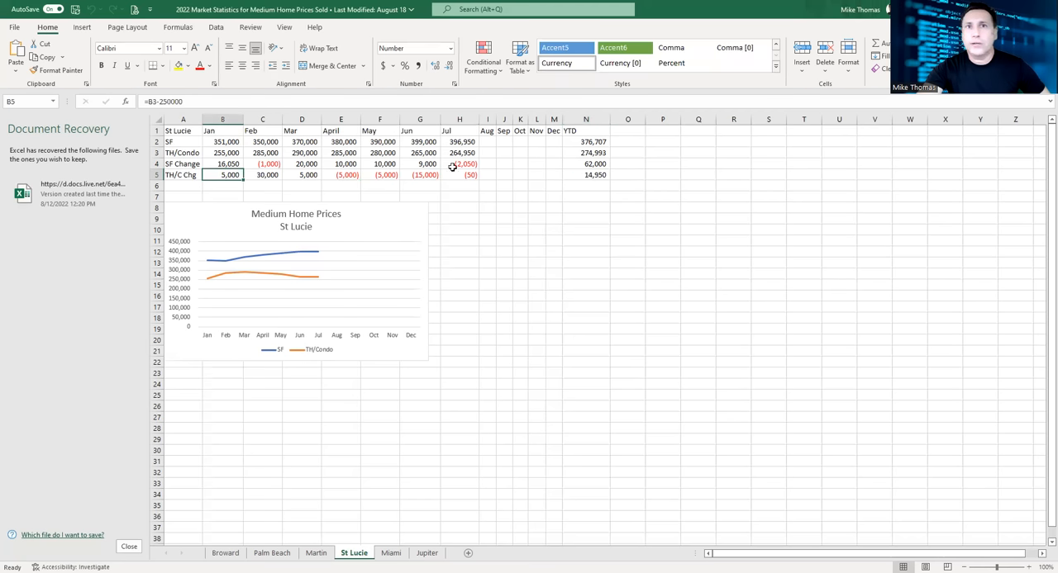
click(459, 185)
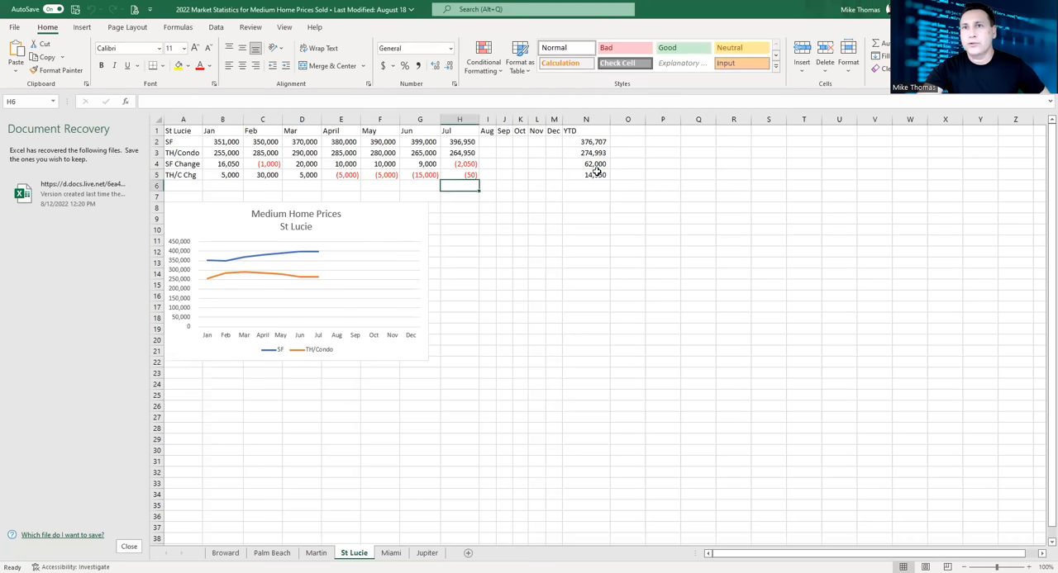
click(585, 175)
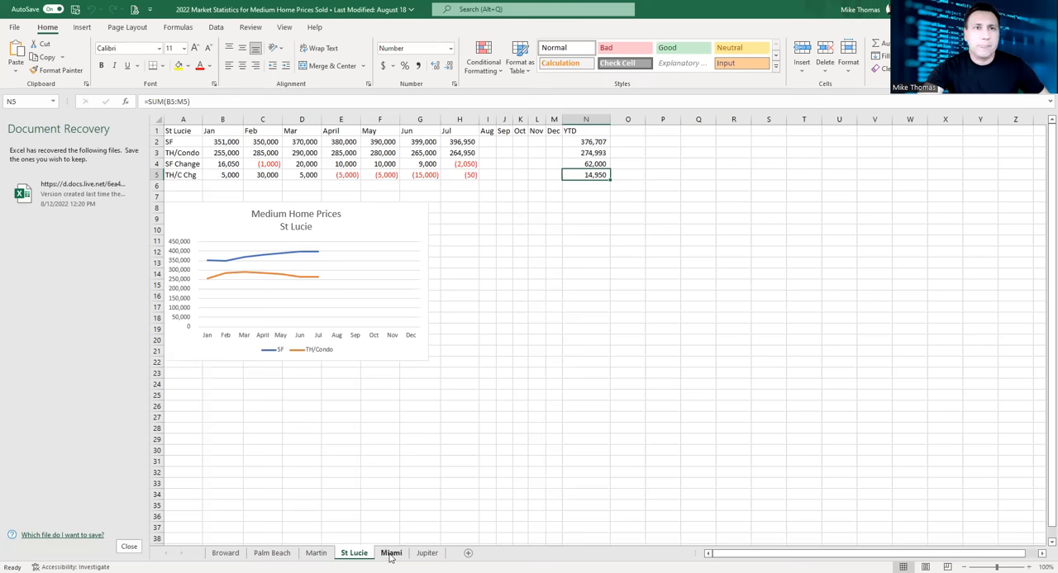
- Switch to the Miami sheet with Miami-Dade prices, changes, YTD totals and chart
click(390, 552)
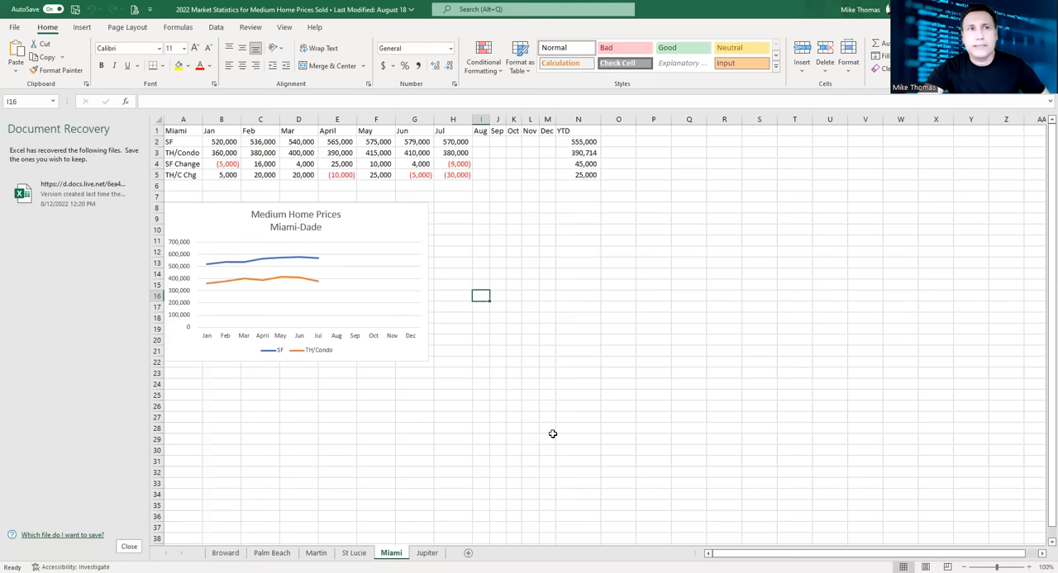
mouse_move(264, 263)
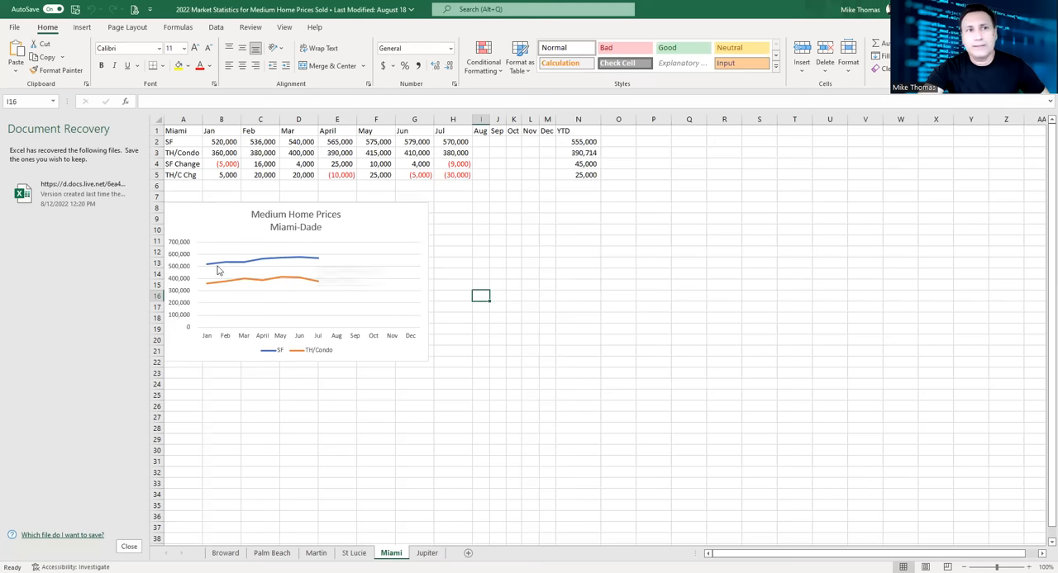
mouse_move(257, 284)
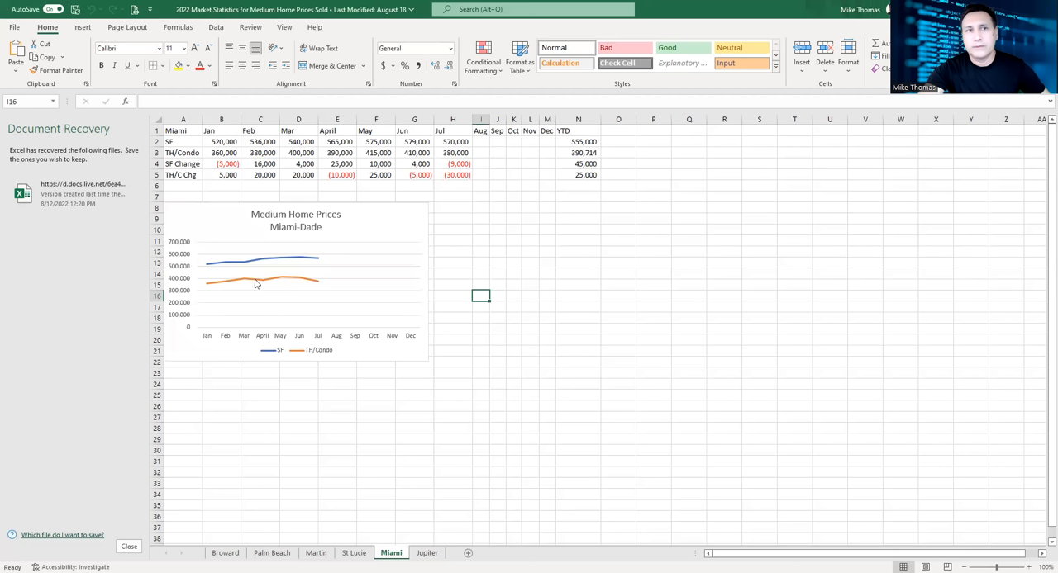
mouse_move(314, 284)
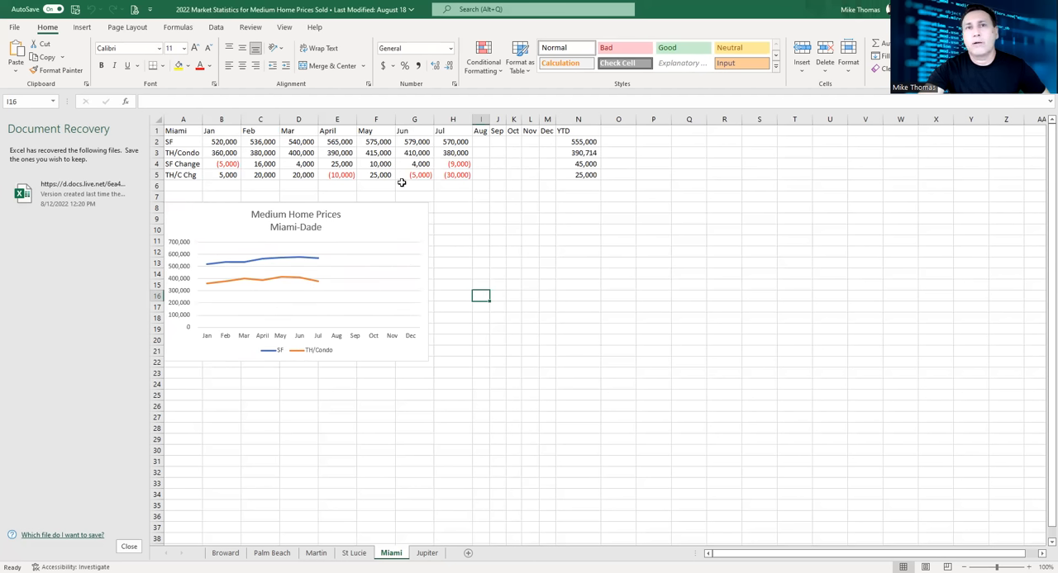
mouse_move(527, 286)
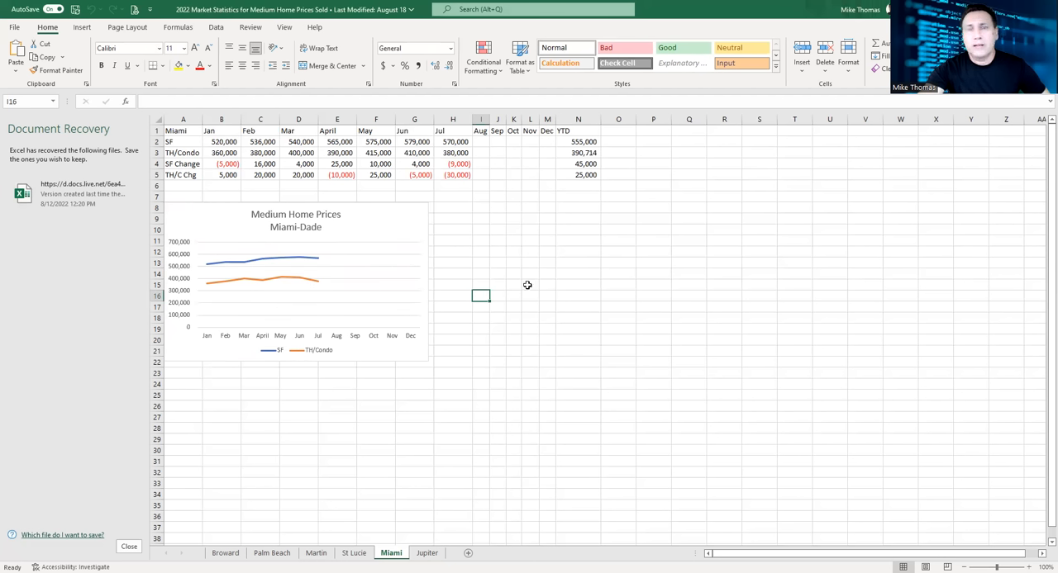
mouse_move(484, 274)
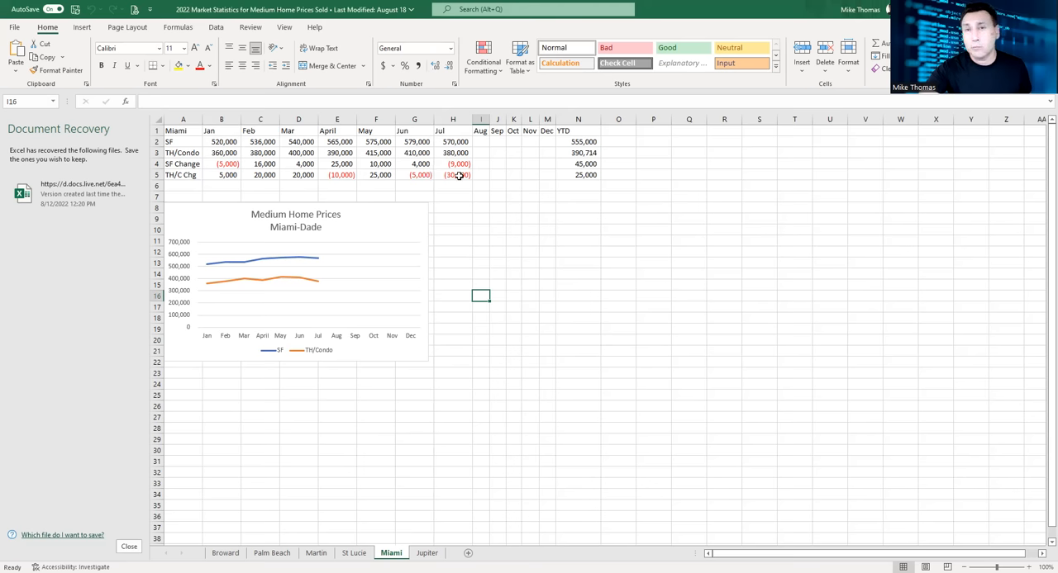
click(579, 175)
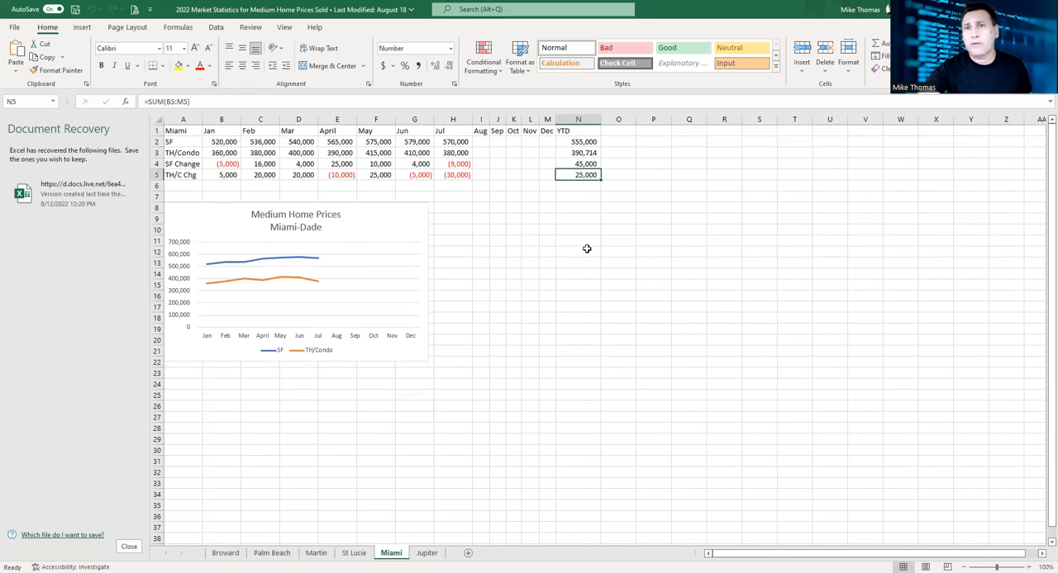
mouse_move(595, 228)
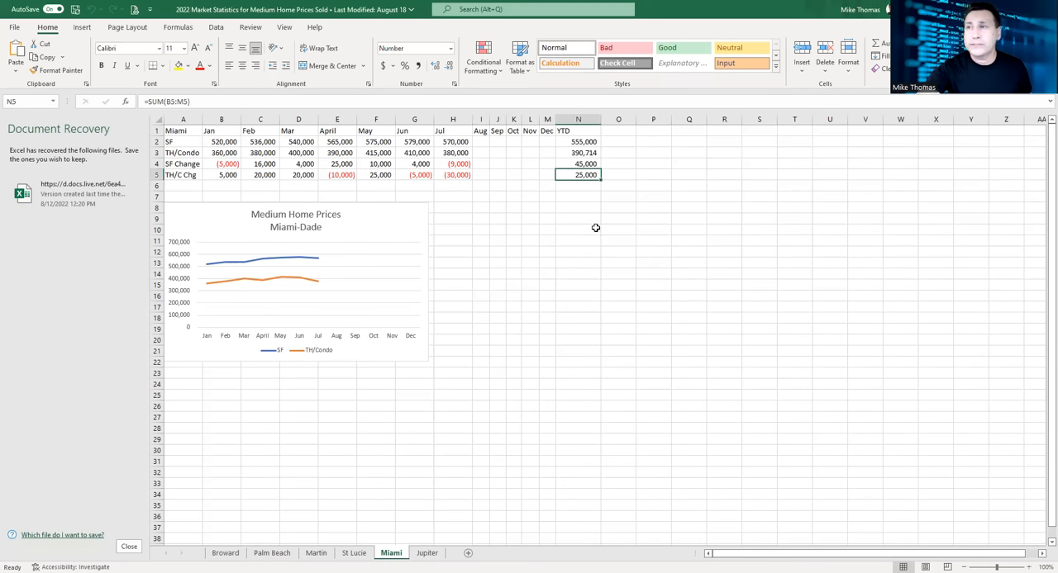
click(578, 164)
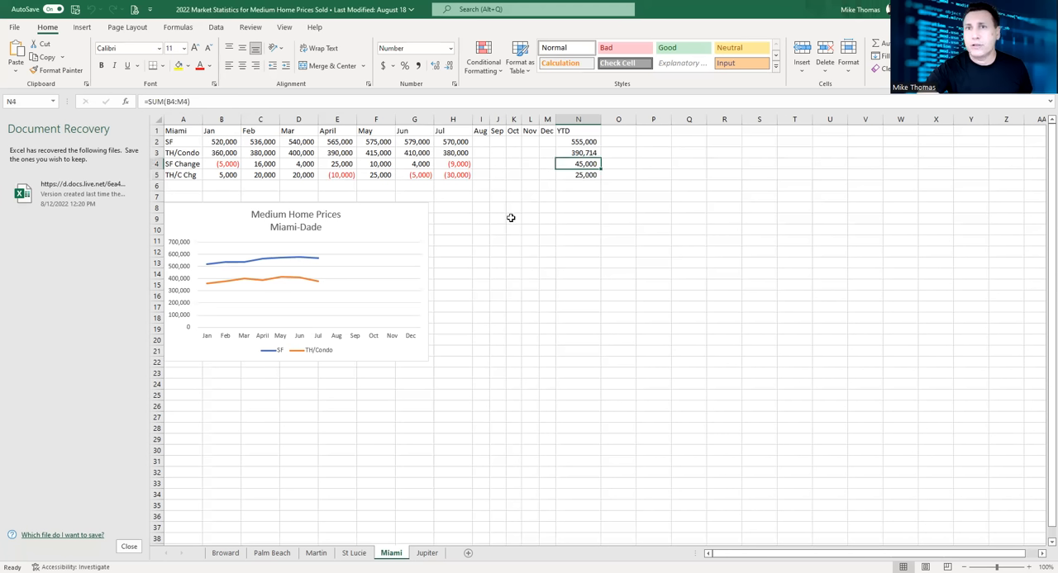
mouse_move(119, 154)
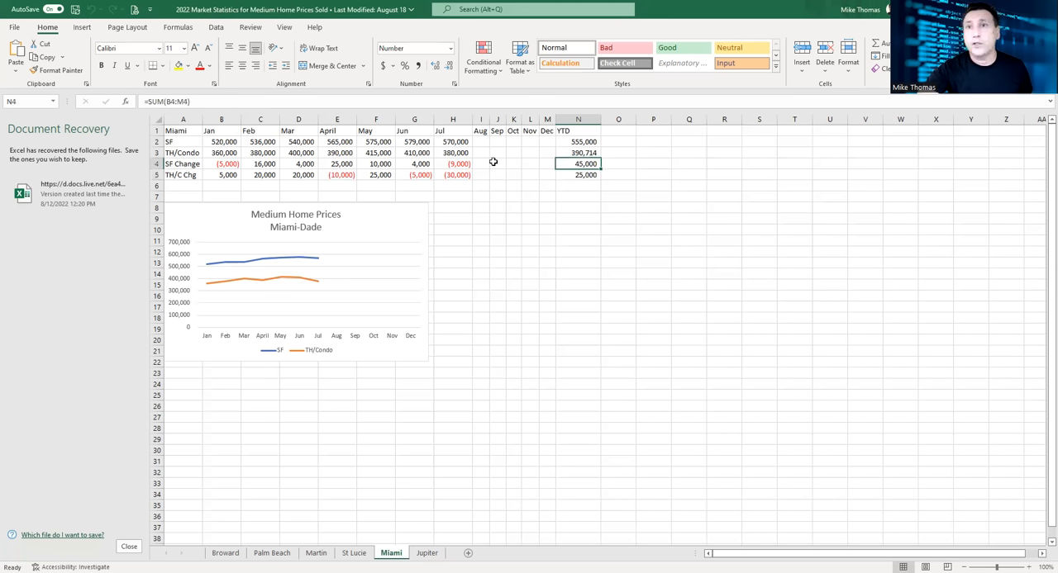
mouse_move(476, 268)
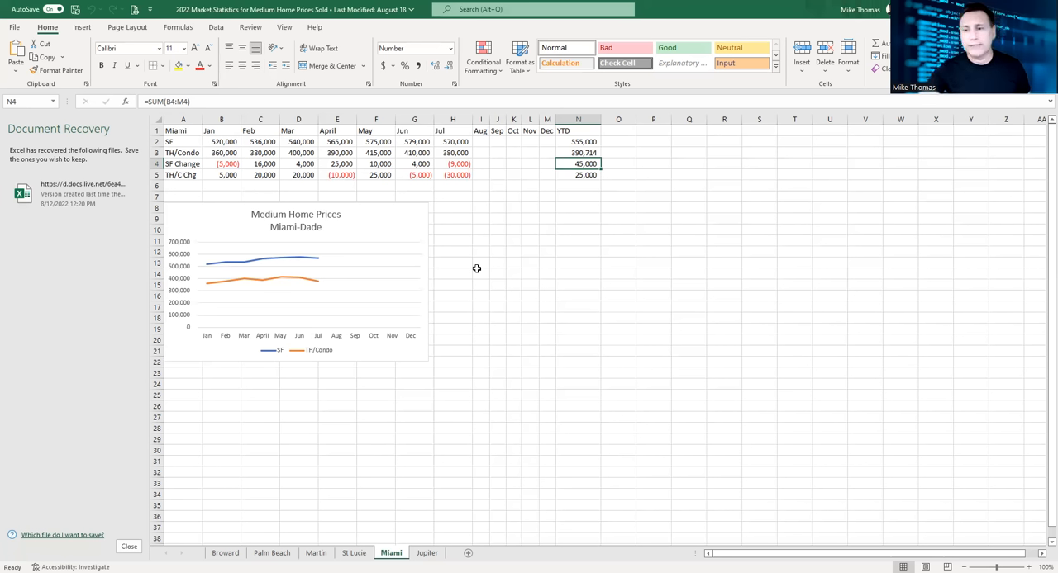
mouse_move(566, 318)
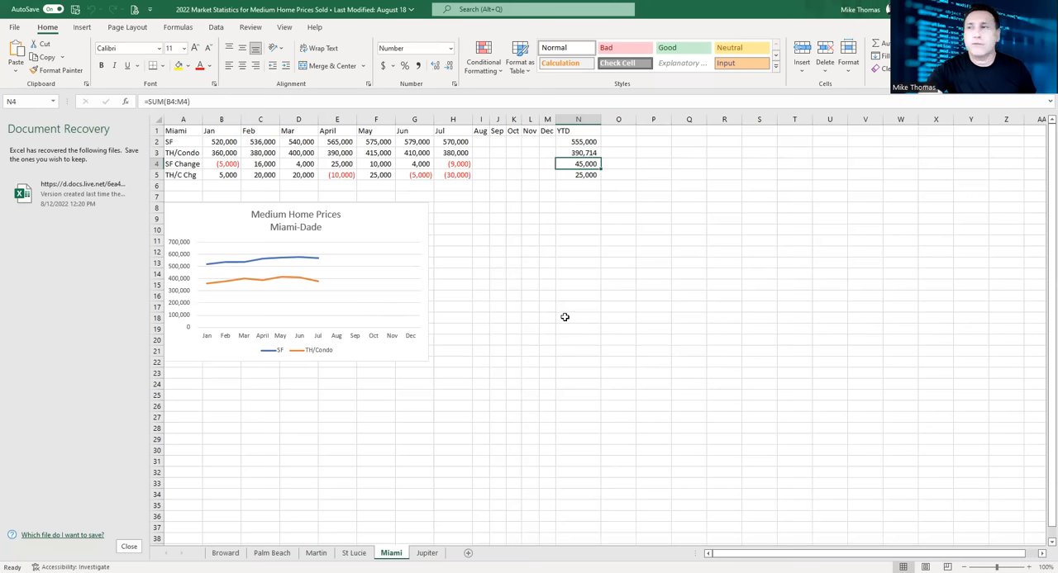
mouse_move(454, 473)
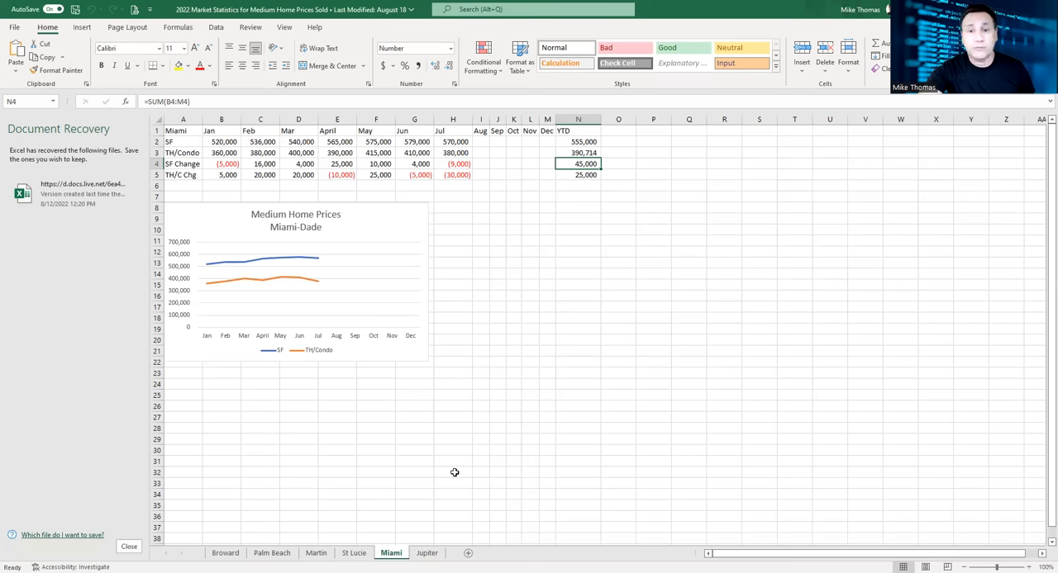
click(426, 552)
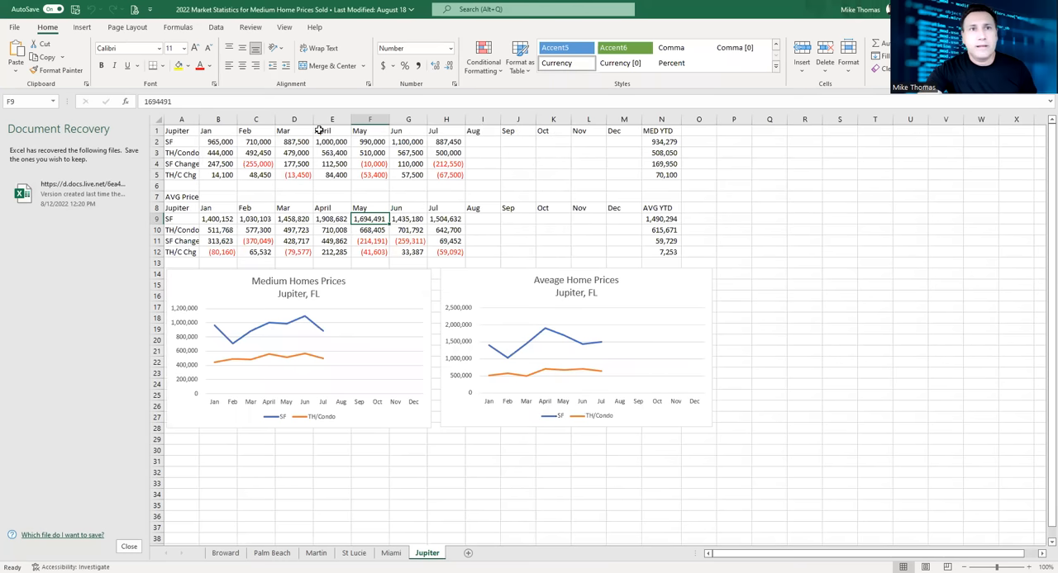
mouse_move(566, 142)
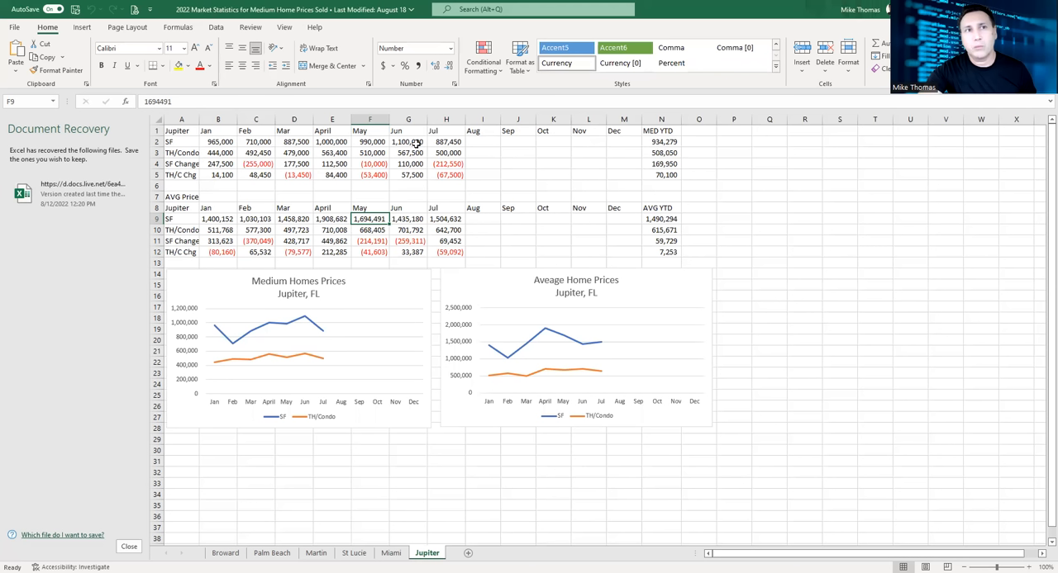
mouse_move(631, 211)
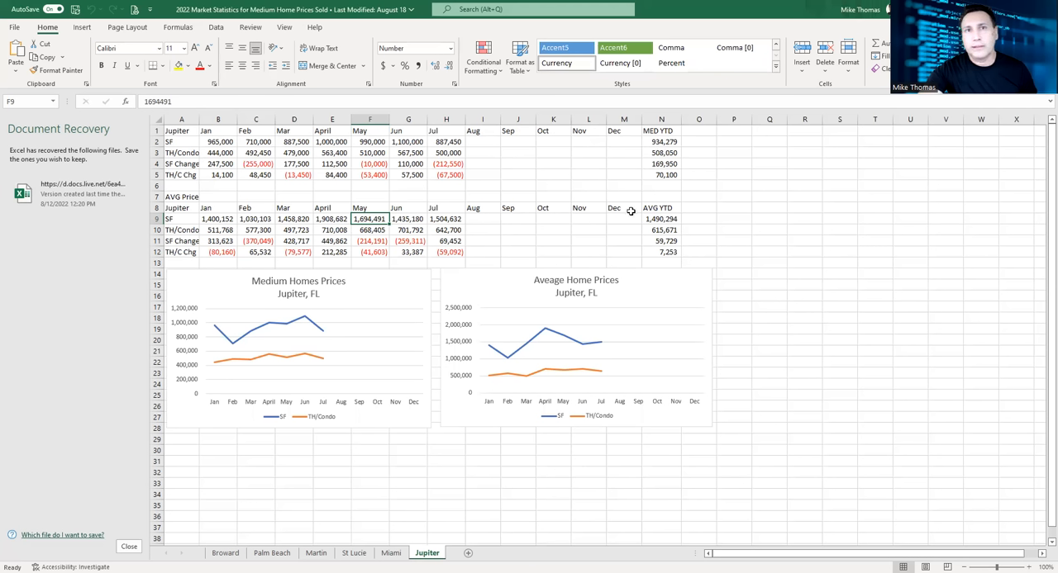
mouse_move(775, 218)
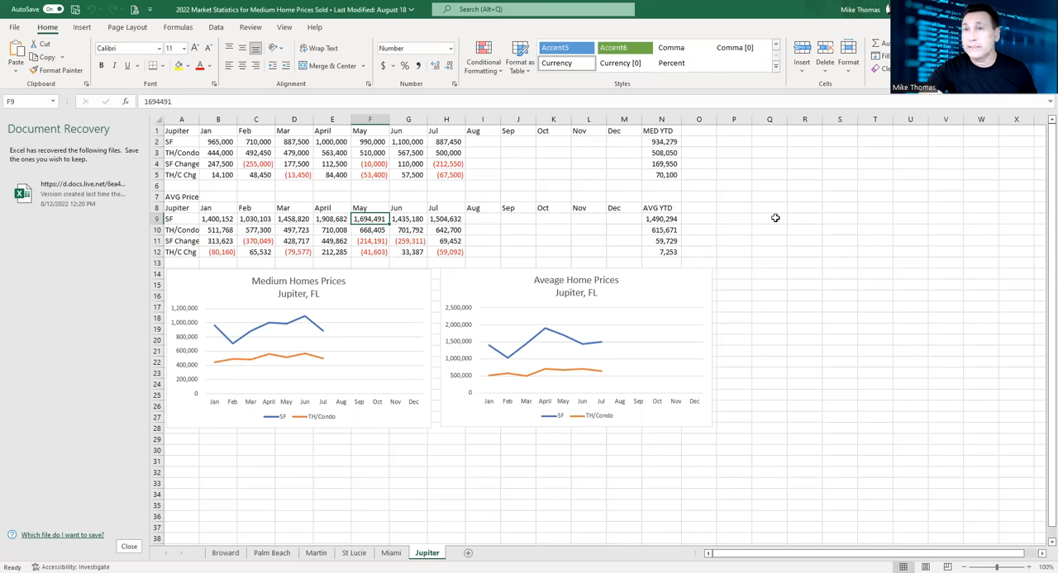
mouse_move(681, 271)
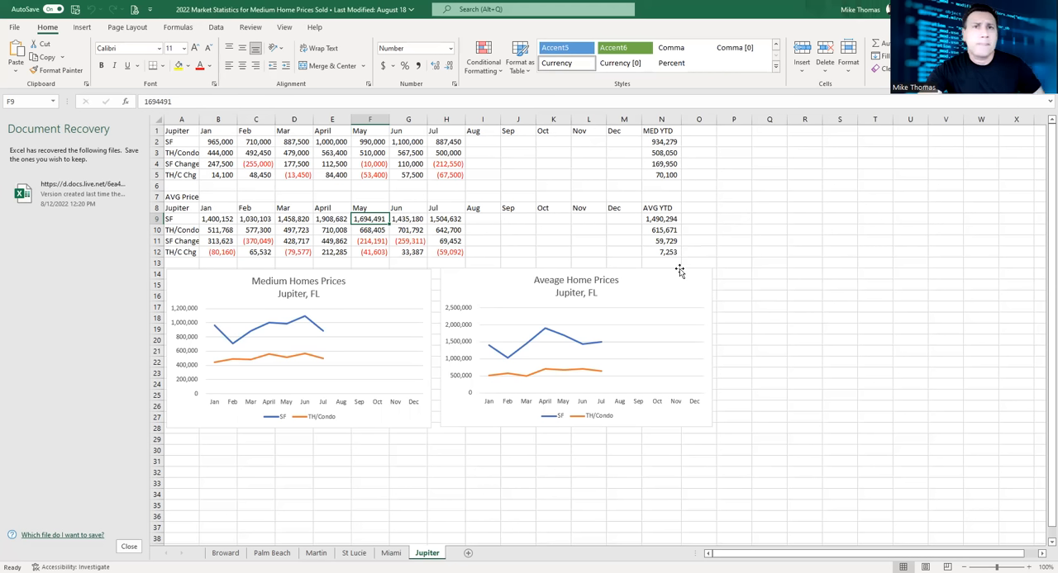
mouse_move(390, 164)
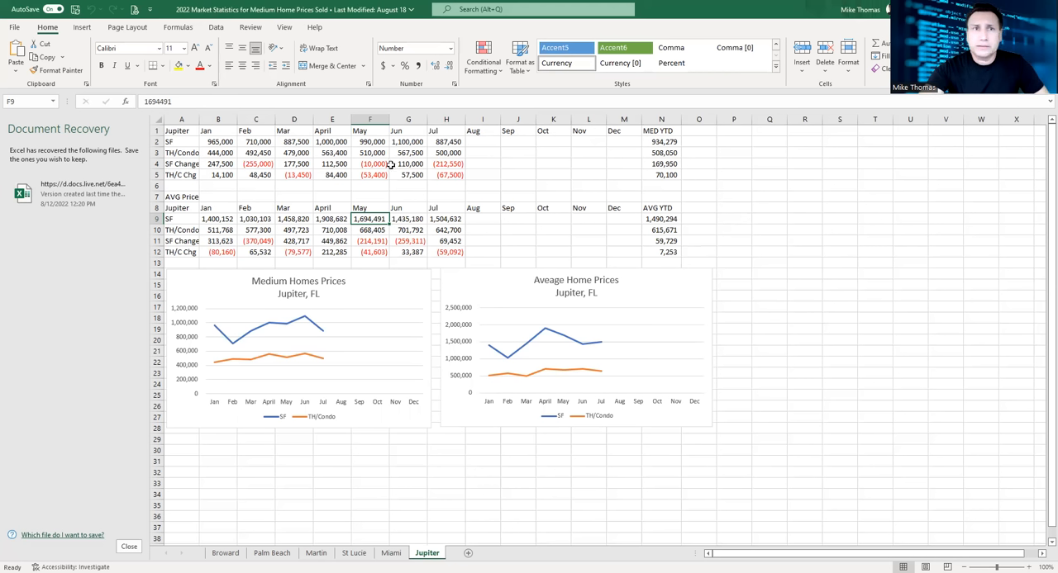
mouse_move(466, 164)
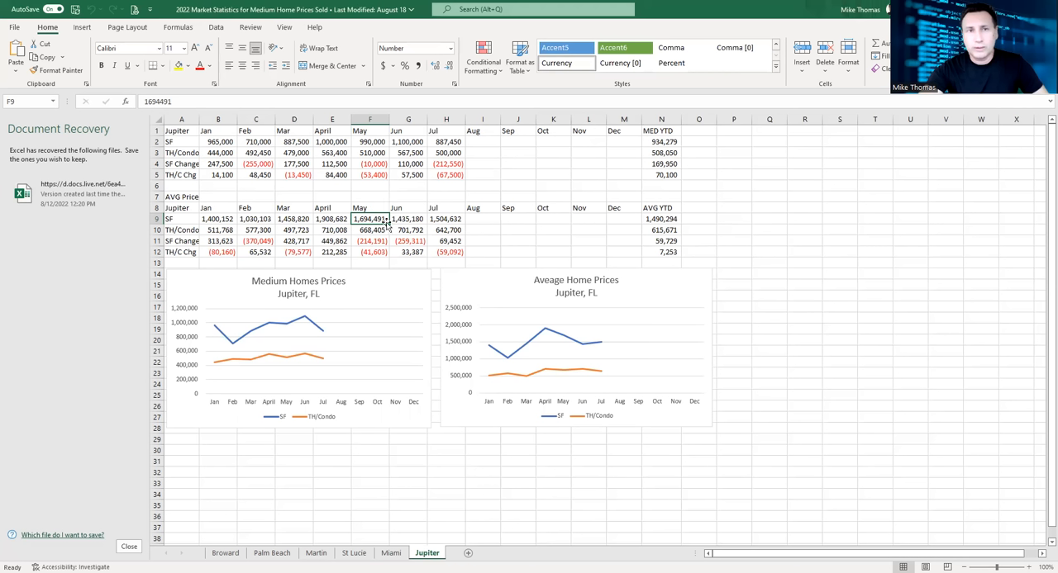
mouse_move(527, 174)
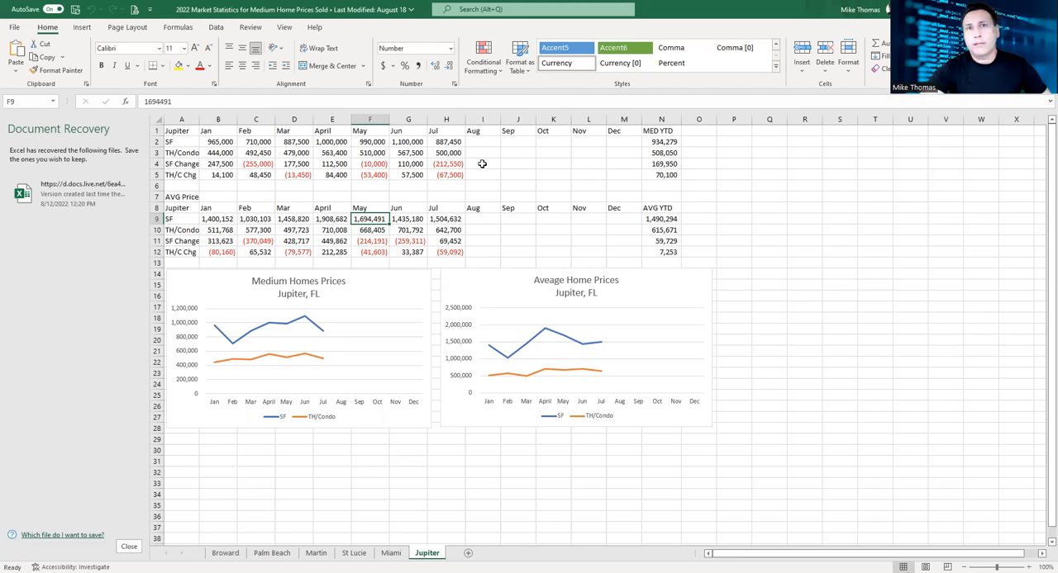
mouse_move(457, 175)
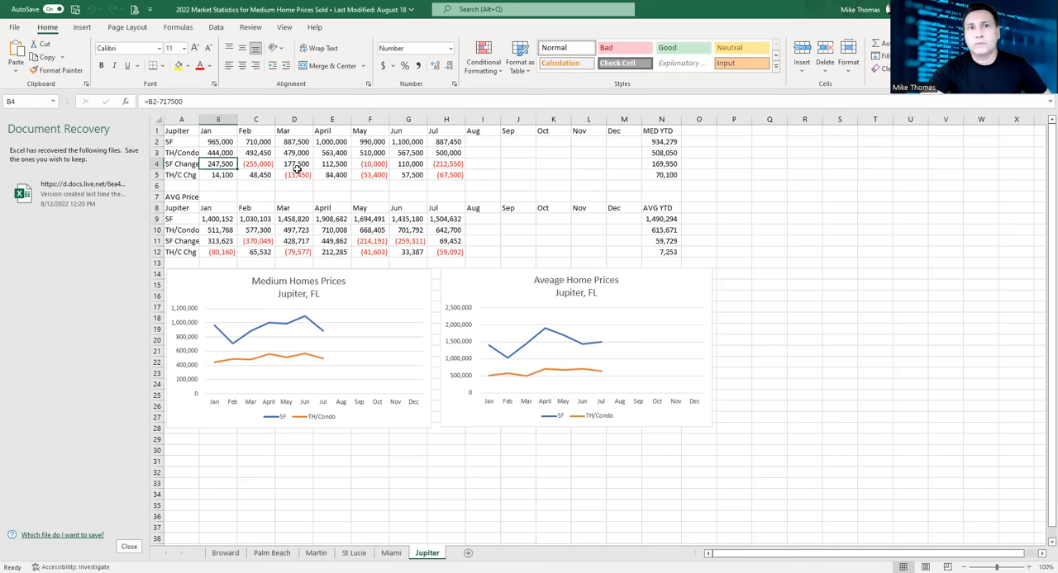
click(331, 164)
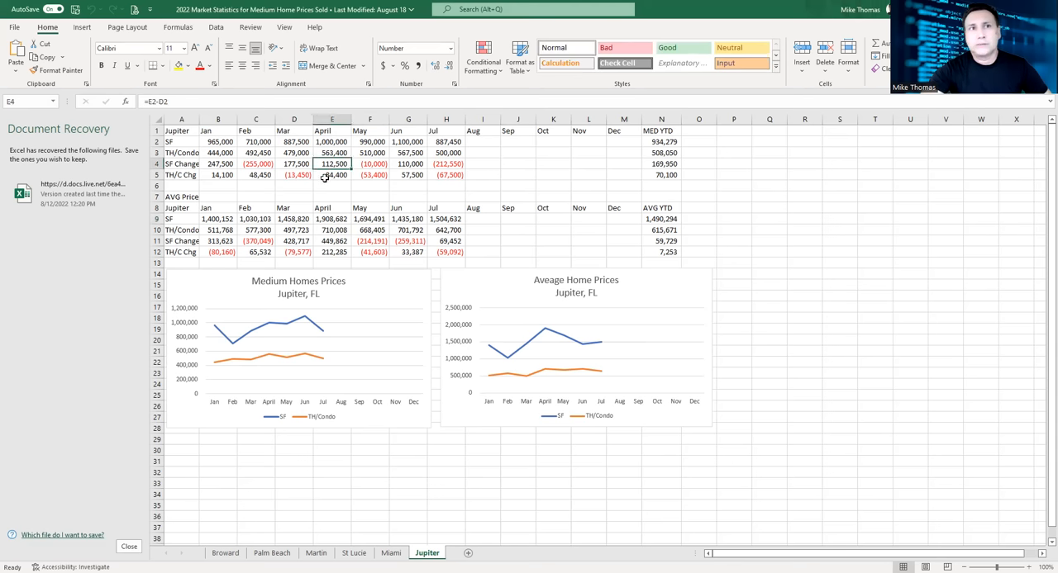
click(409, 175)
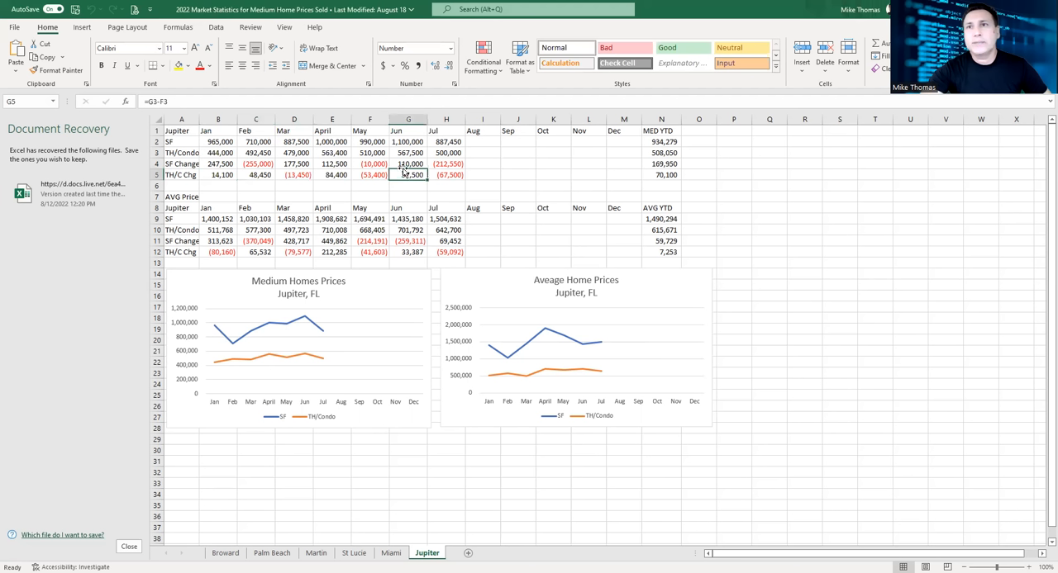
click(661, 164)
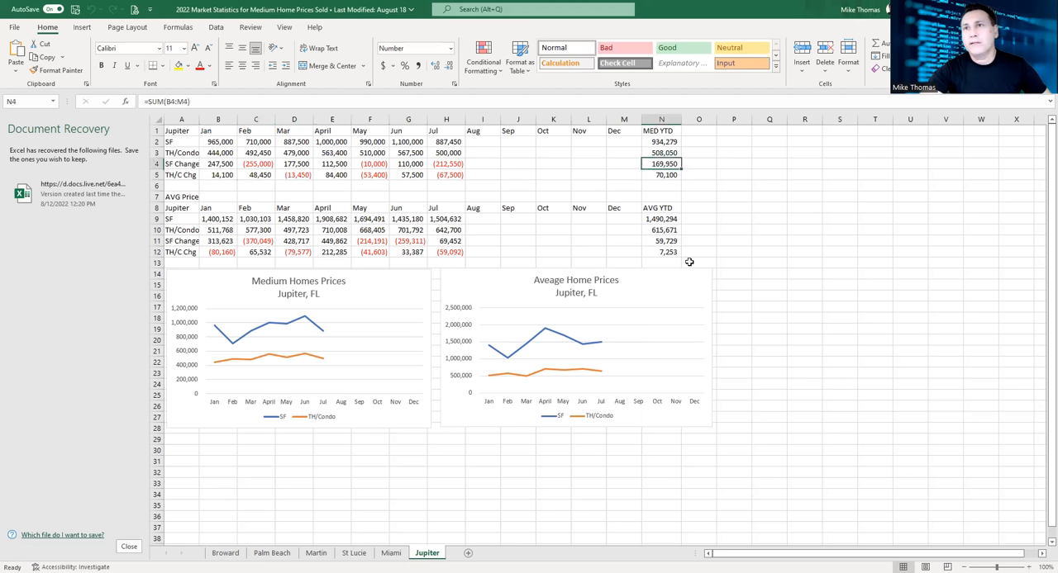
mouse_move(691, 258)
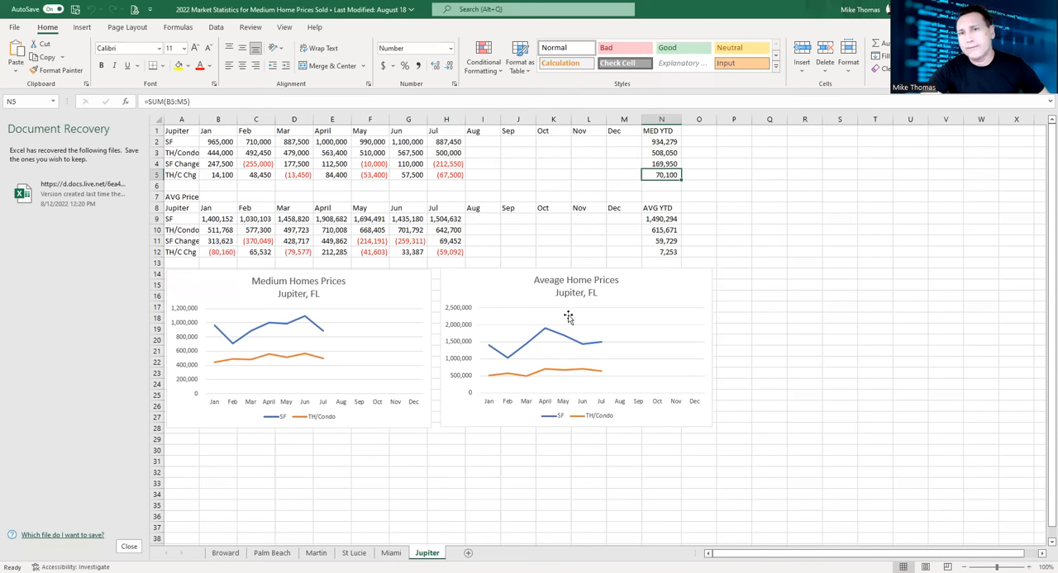
mouse_move(347, 244)
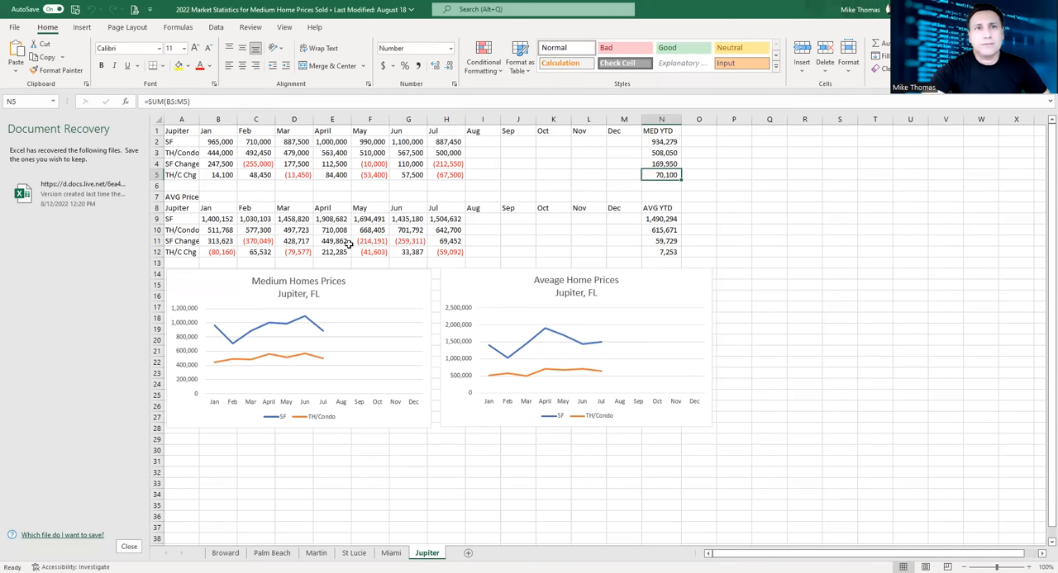
mouse_move(376, 181)
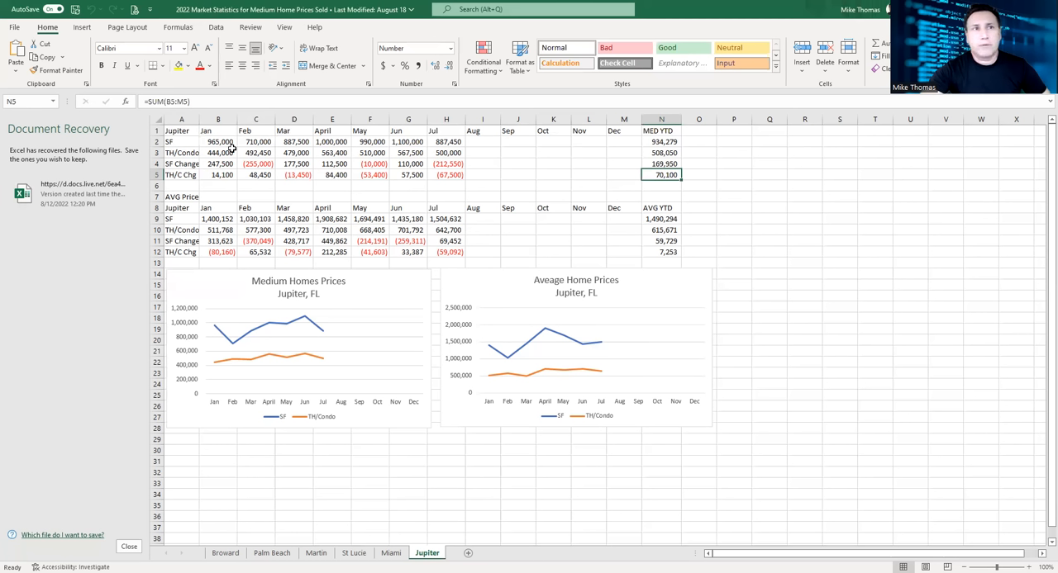
mouse_move(327, 137)
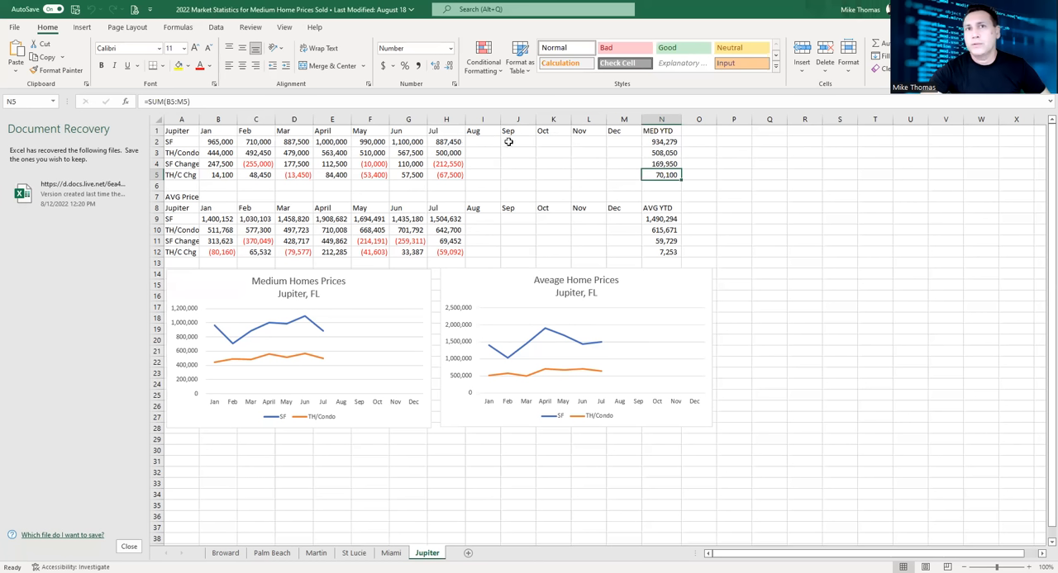
mouse_move(427, 172)
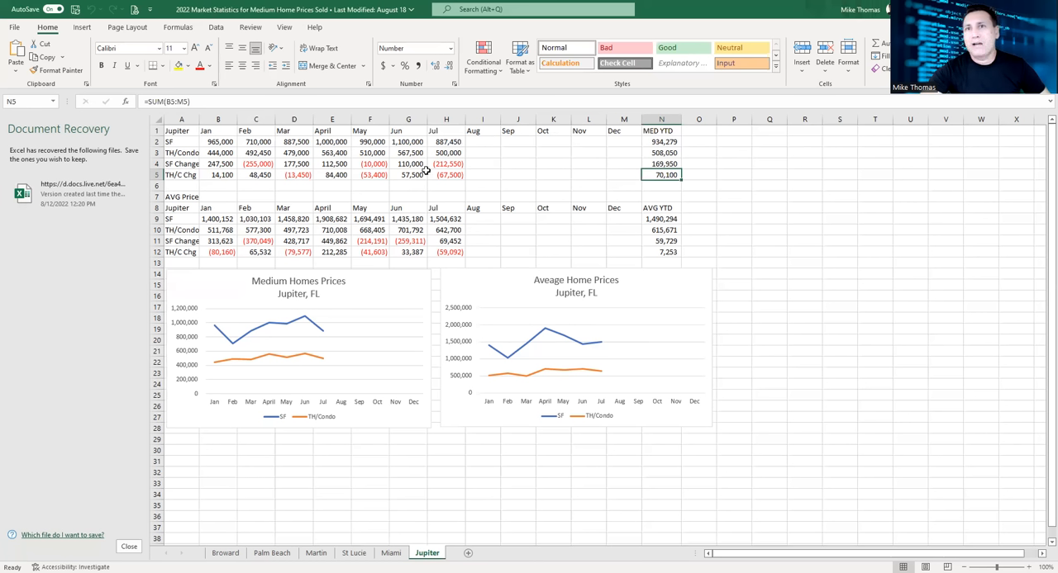
mouse_move(913, 430)
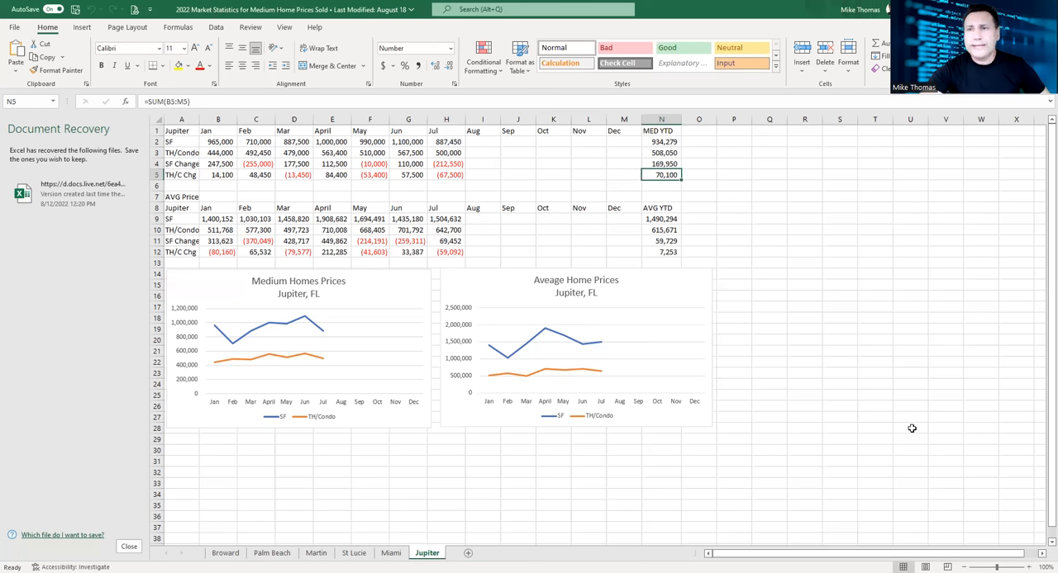
mouse_move(830, 337)
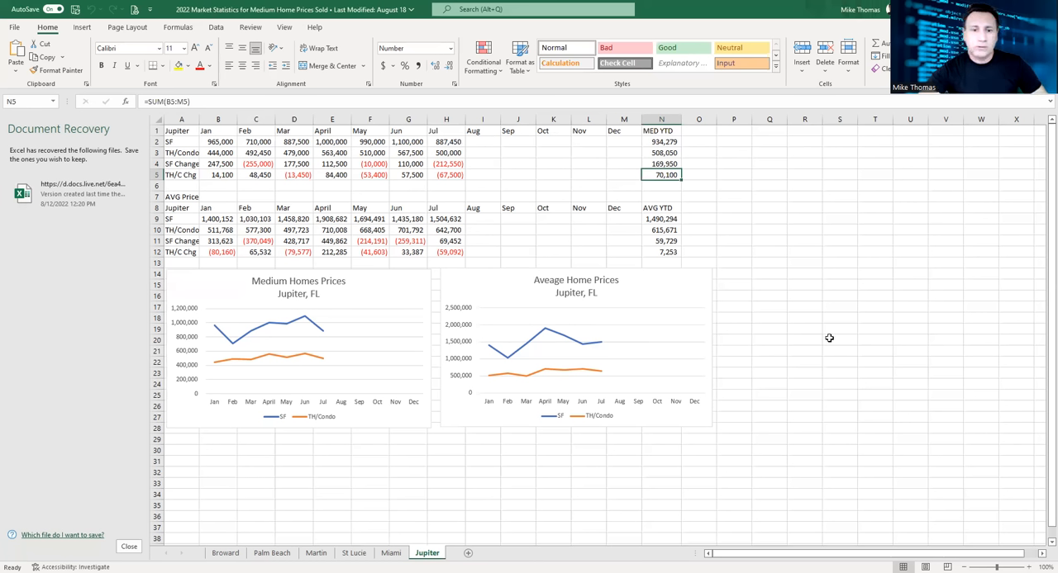
mouse_move(805, 395)
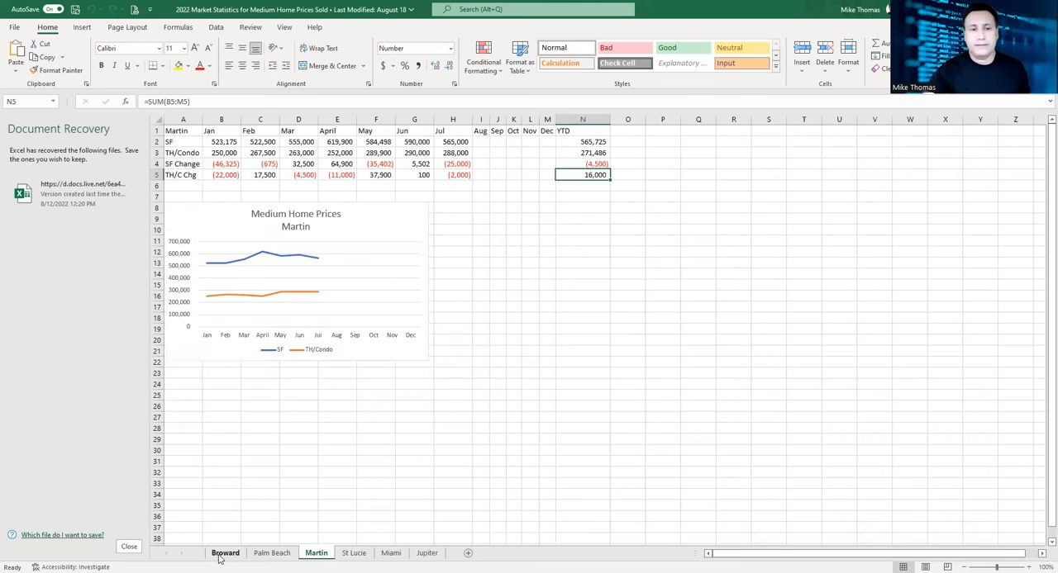
click(225, 552)
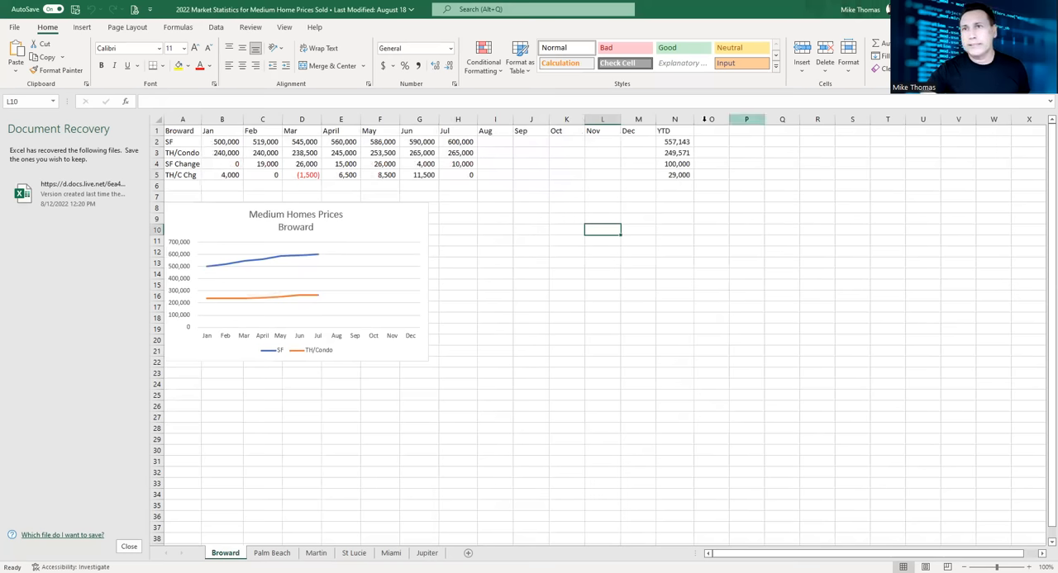
click(271, 552)
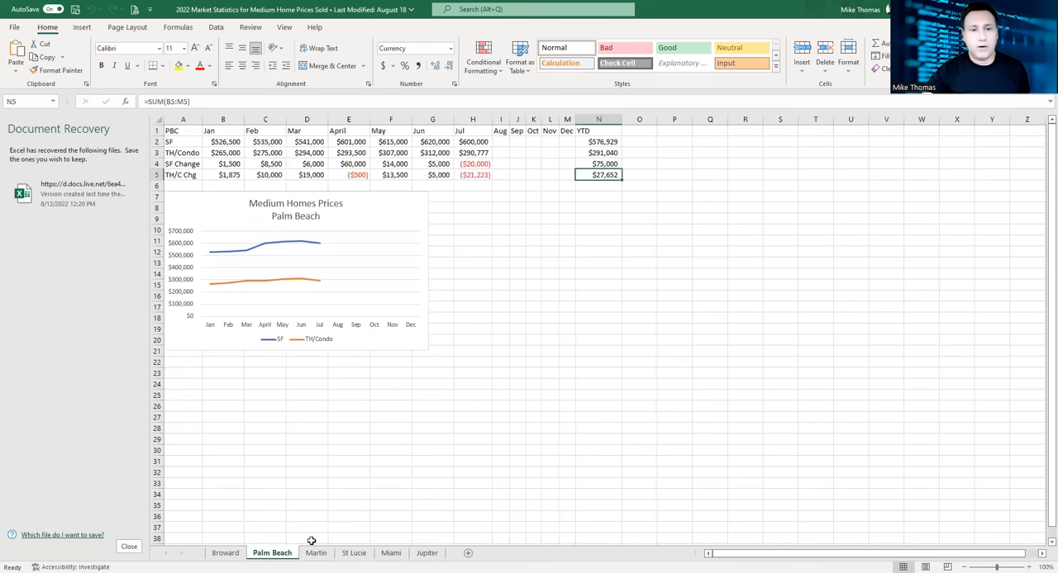
click(315, 552)
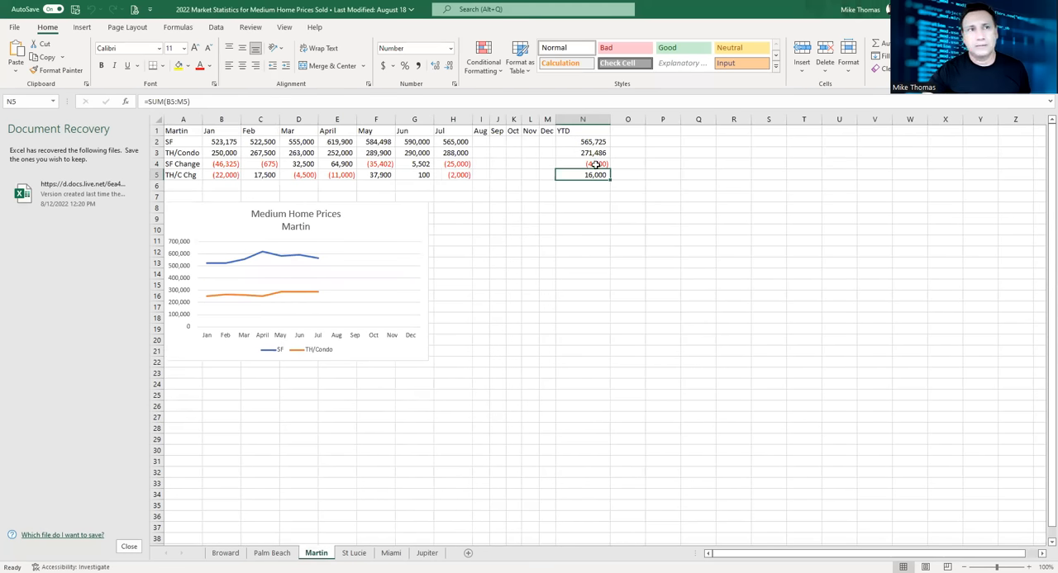
click(582, 164)
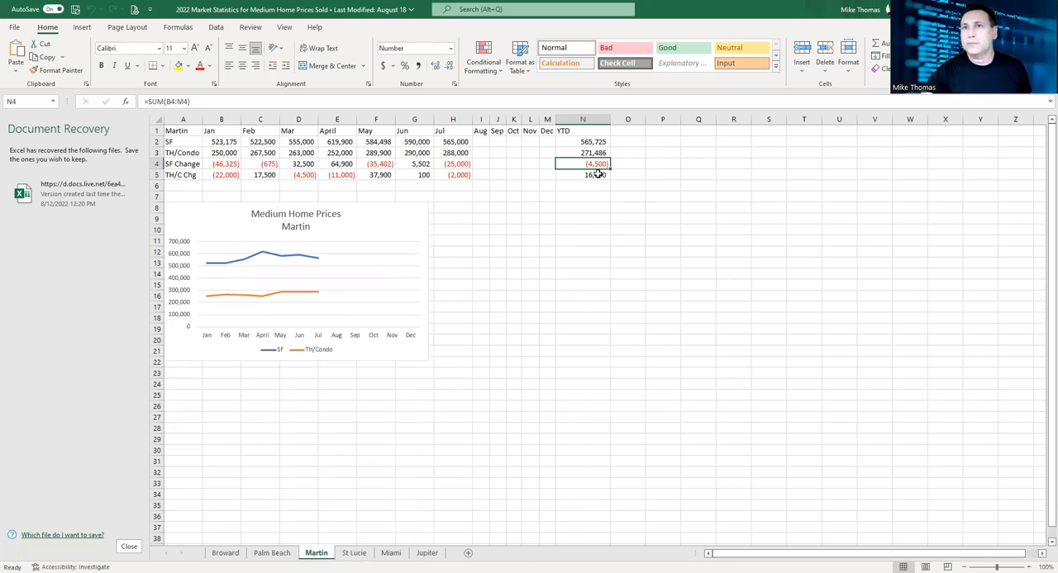
mouse_move(566, 181)
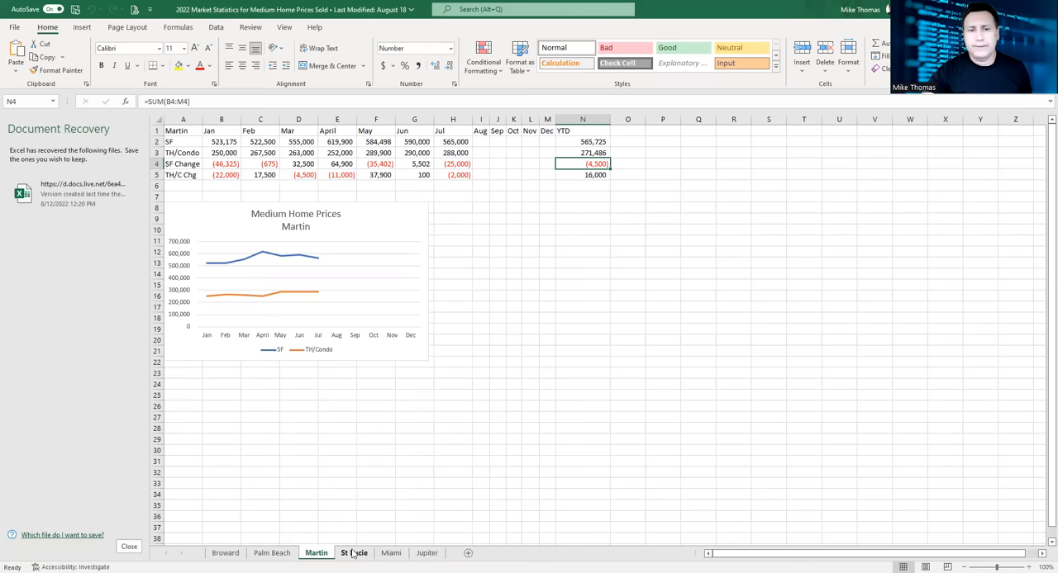
- Return to the St Lucie sheet showing its unchanged prices, YTD totals and chart
click(354, 552)
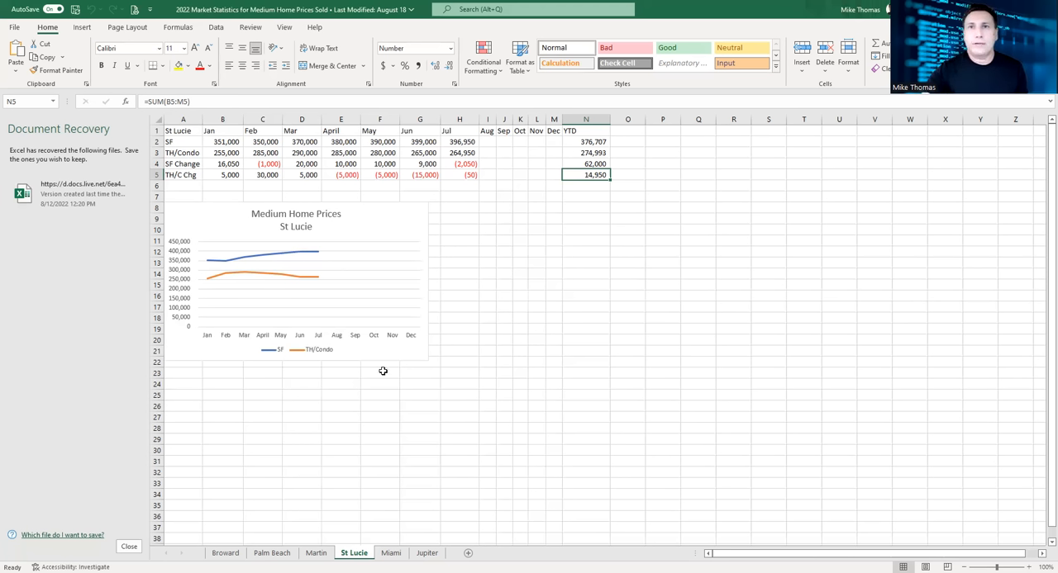
mouse_move(456, 443)
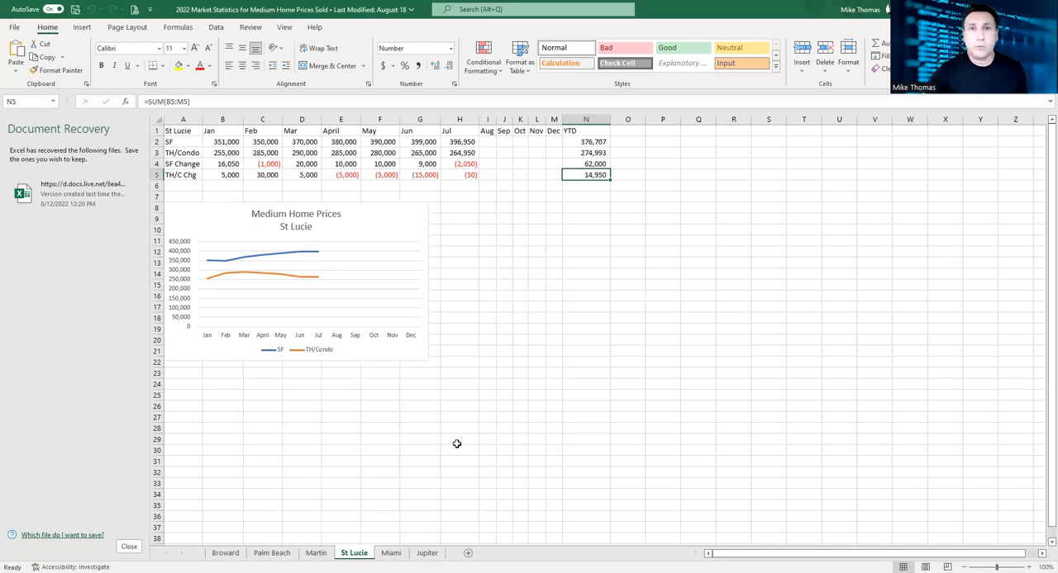
mouse_move(514, 429)
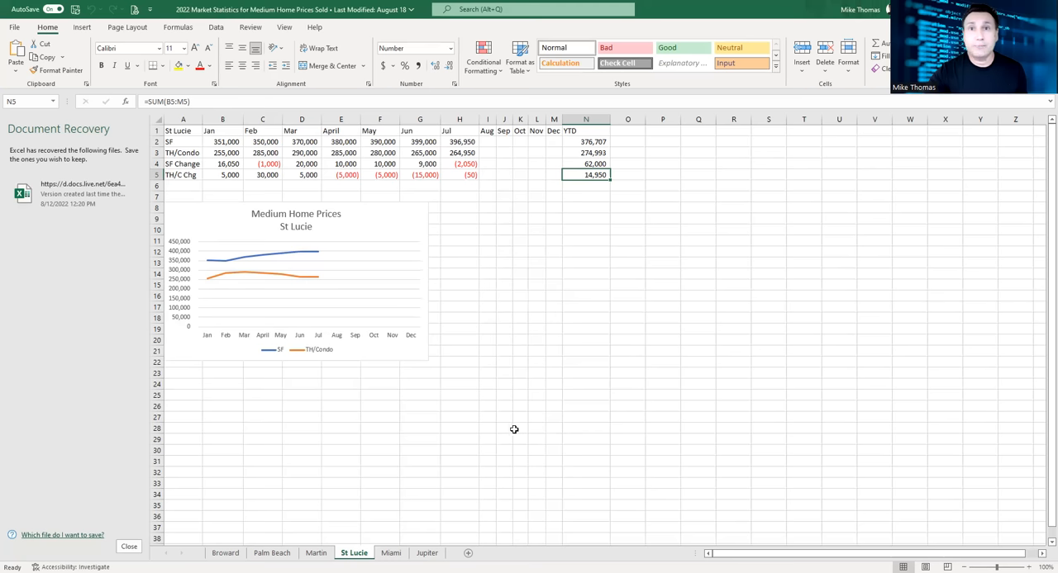
mouse_move(506, 423)
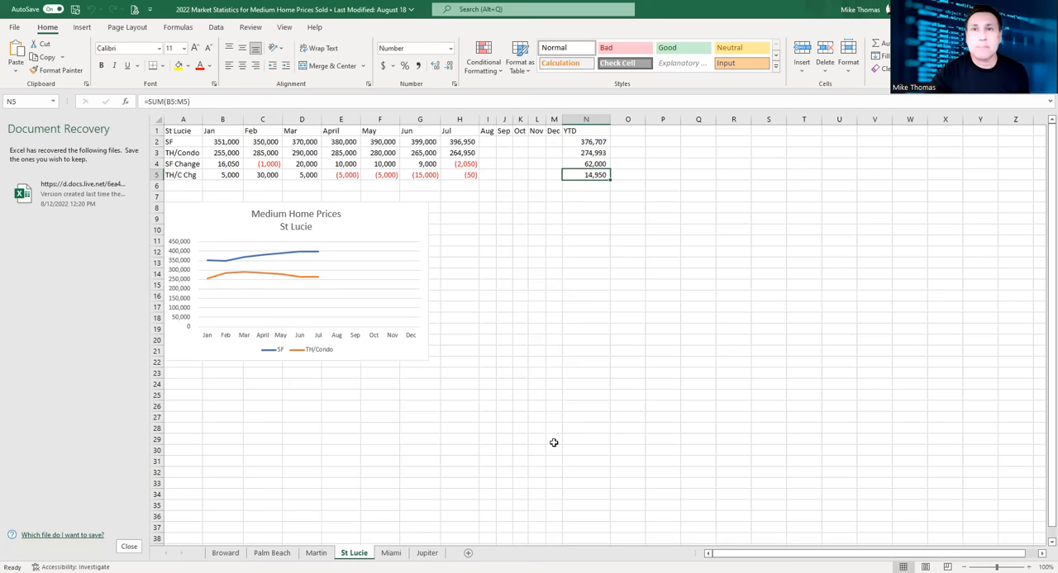
mouse_move(532, 317)
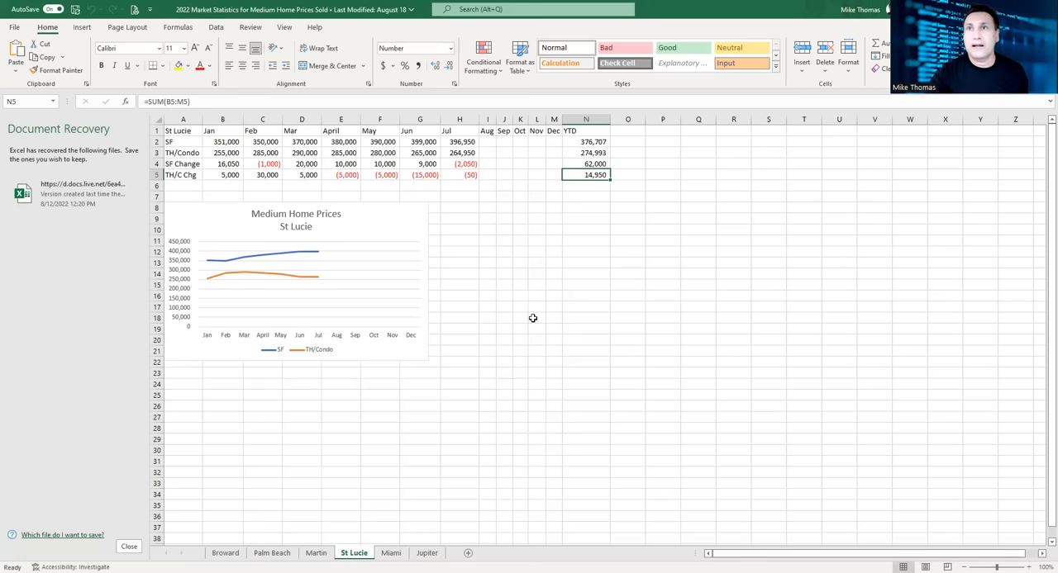
mouse_move(655, 129)
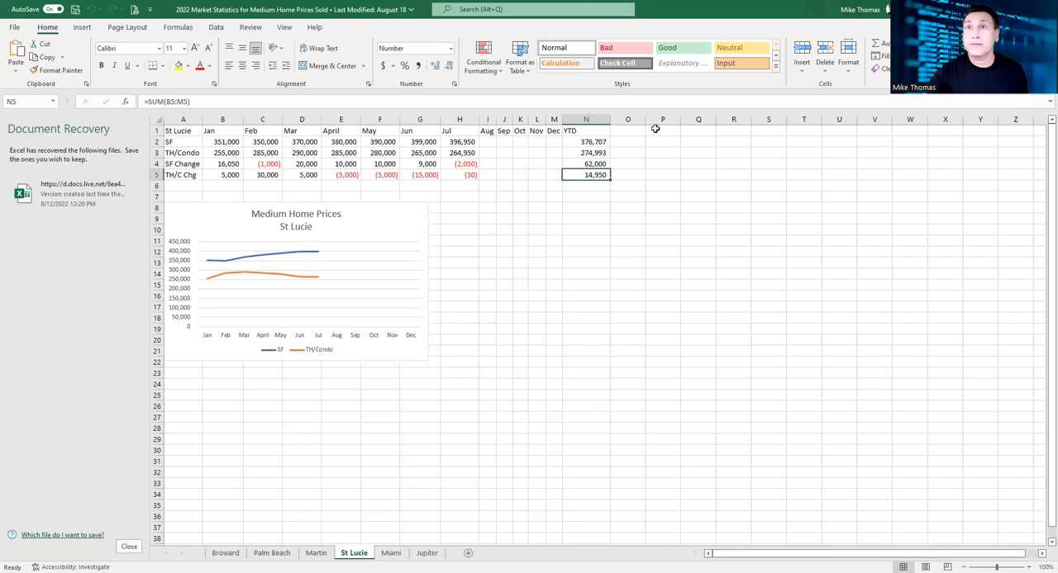